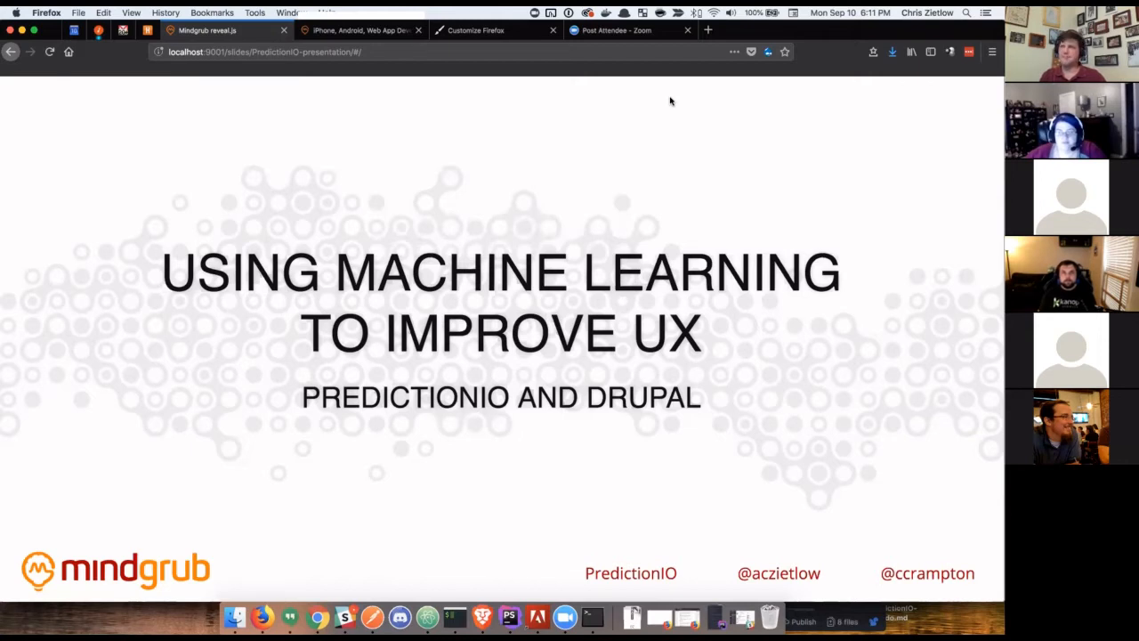
mouse_move(671, 99)
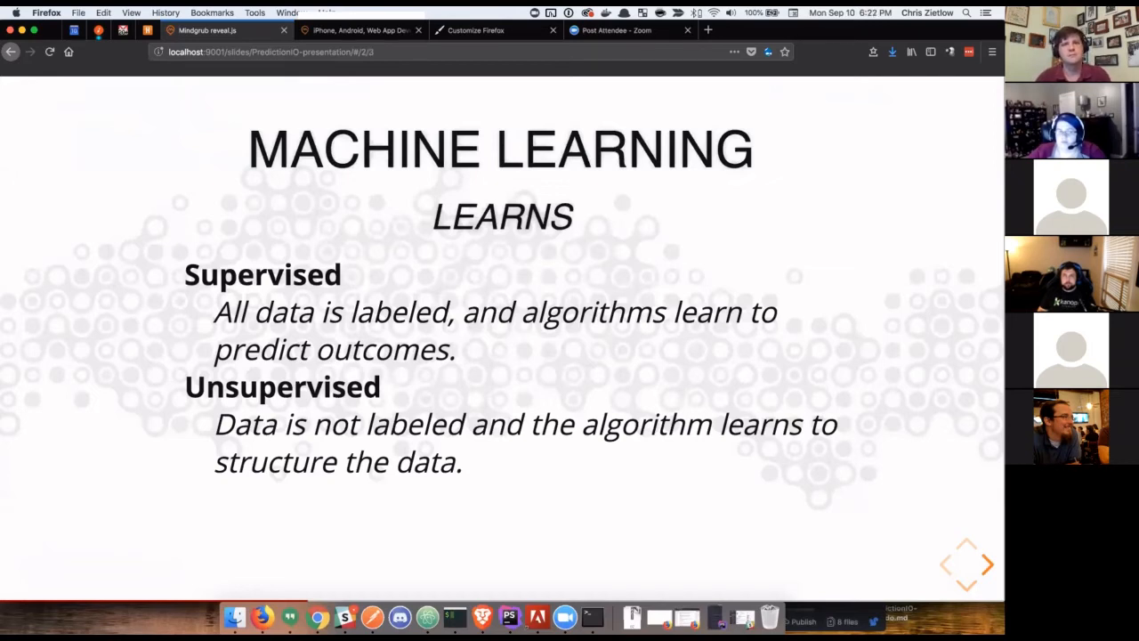
mouse_move(673, 89)
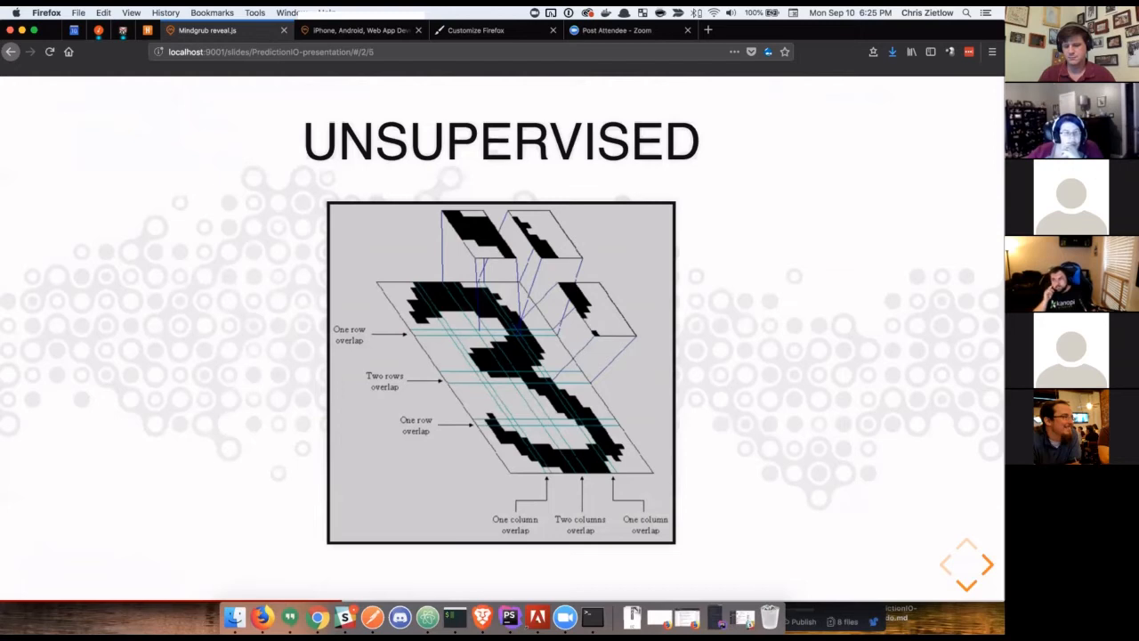
click(988, 563)
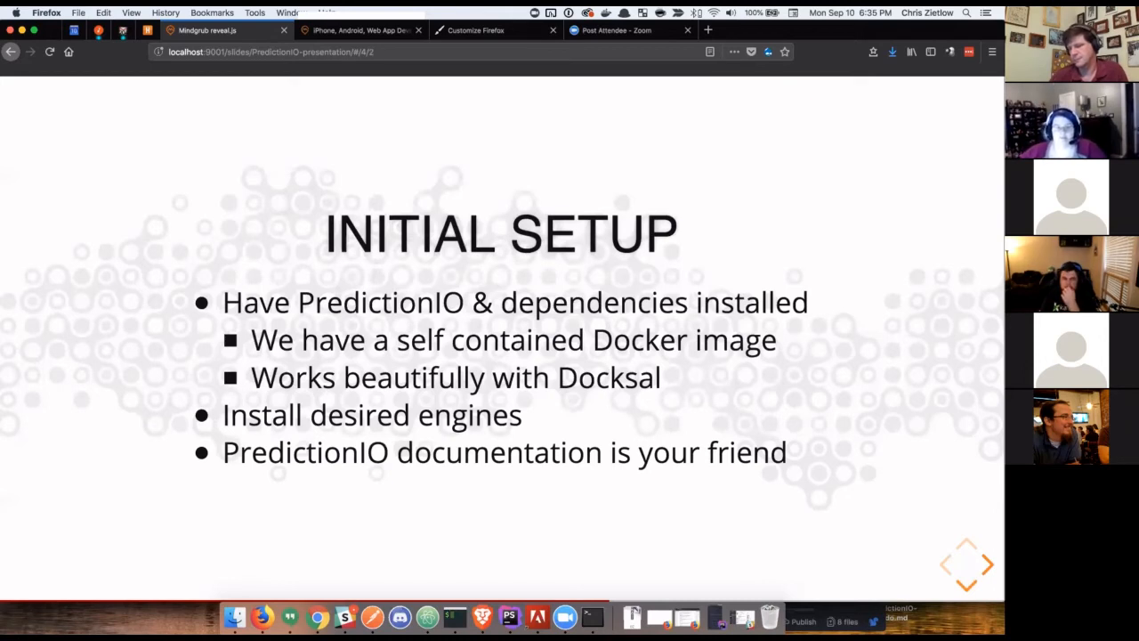
Advance the reveal.js presentation to the DEMO slide.
click(986, 562)
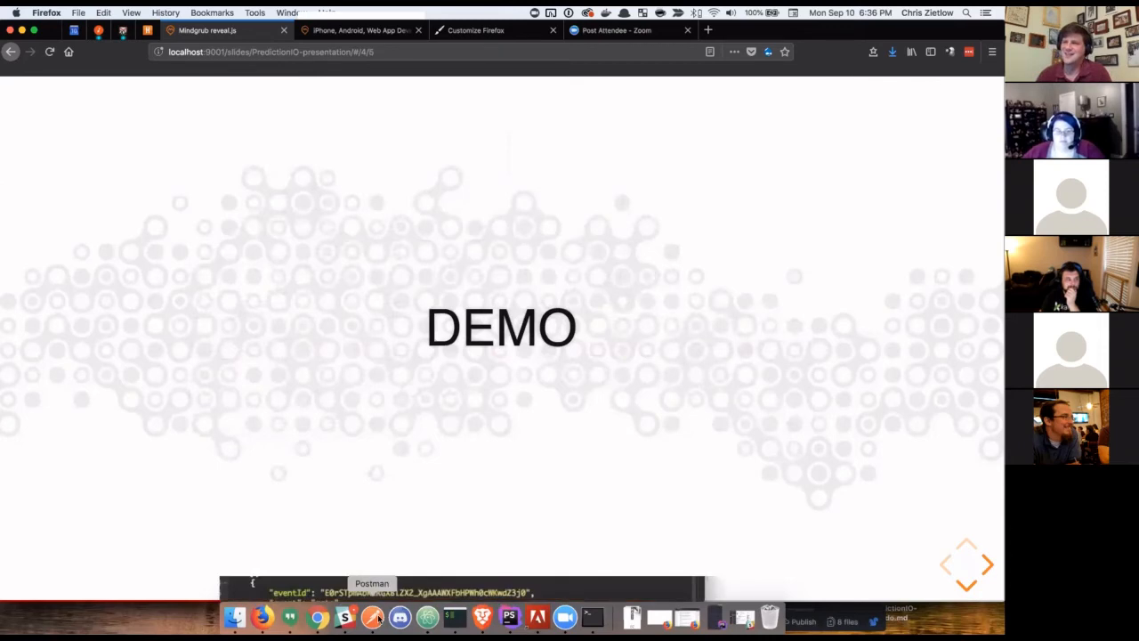
Bring Postman to the front with the PredictionIO Events data GET request and its buy-events response.
click(373, 616)
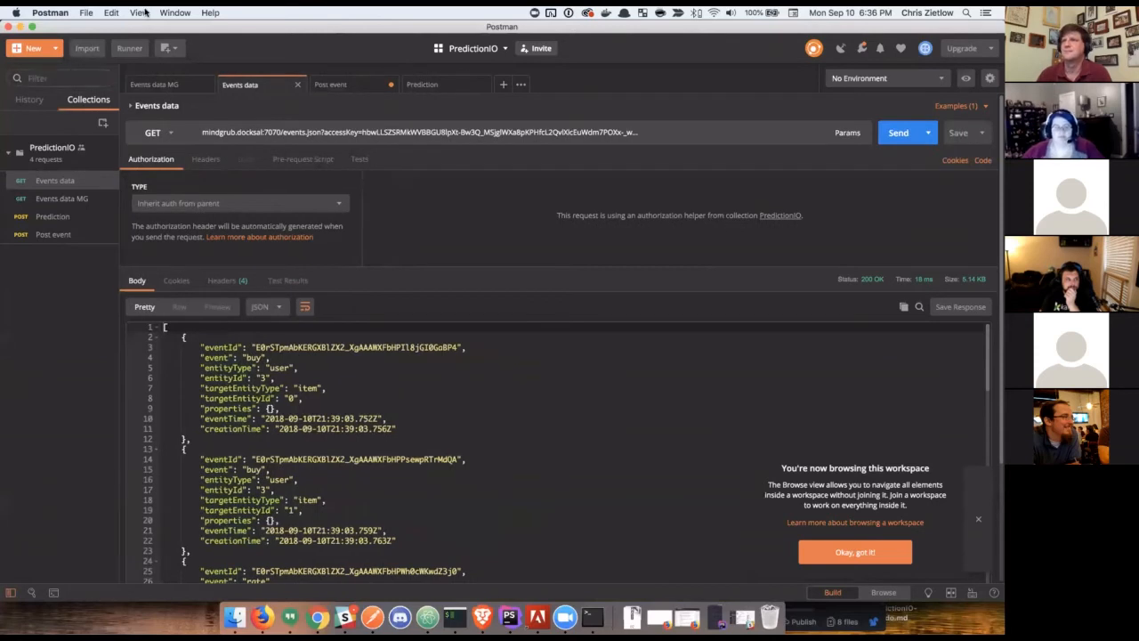
click(139, 12)
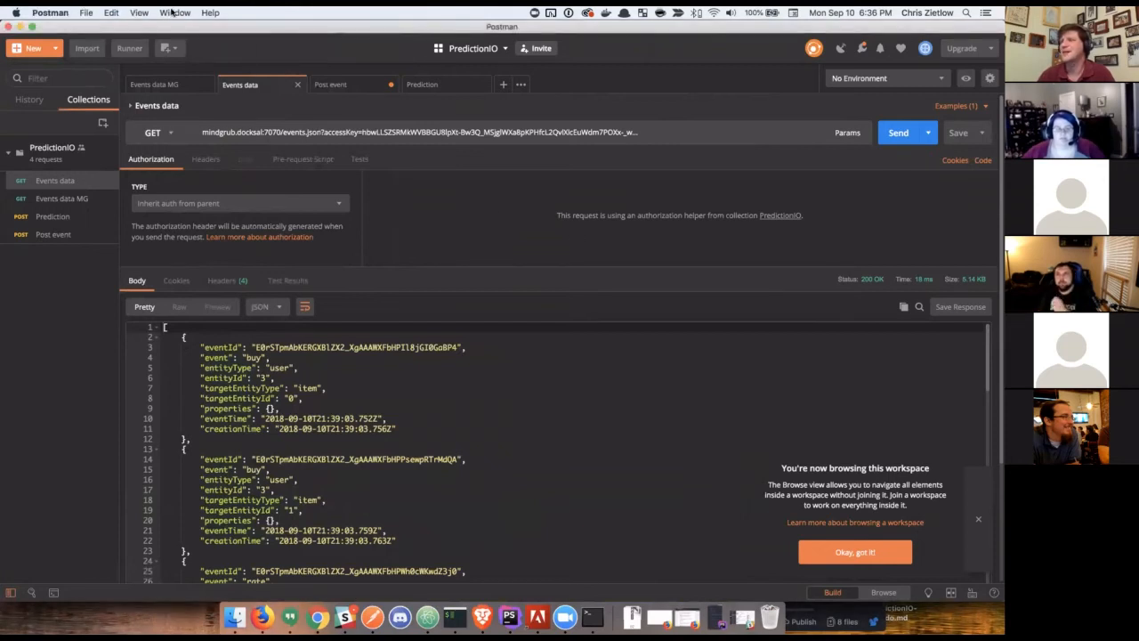
click(139, 12)
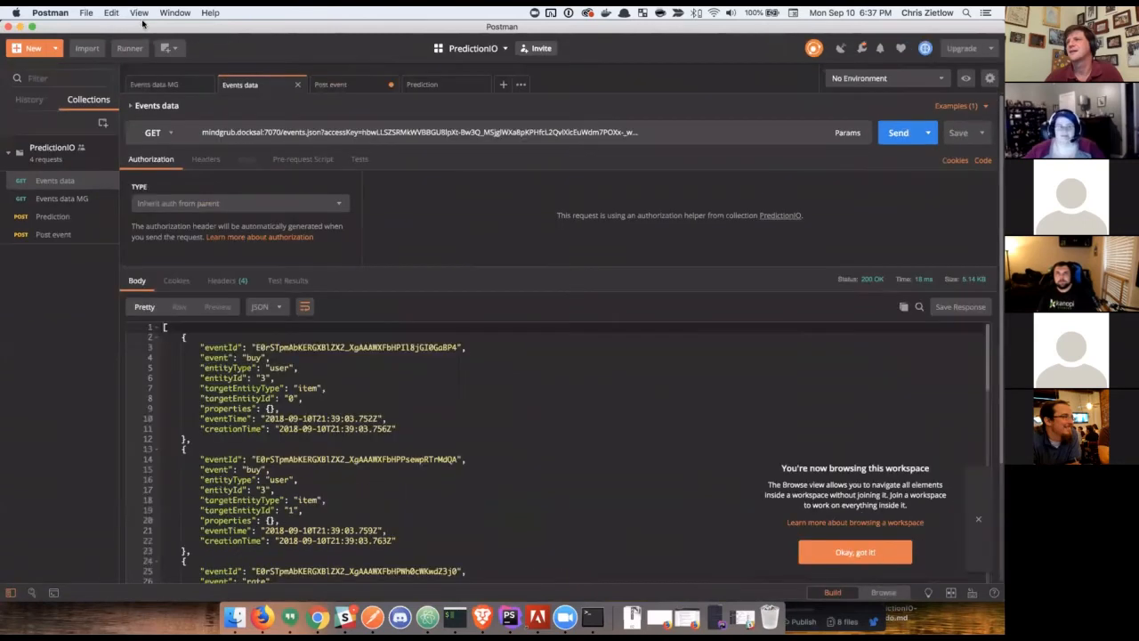
Raise Postman's Editor Font Size to 18 in Preferences and close the settings.
click(50, 12)
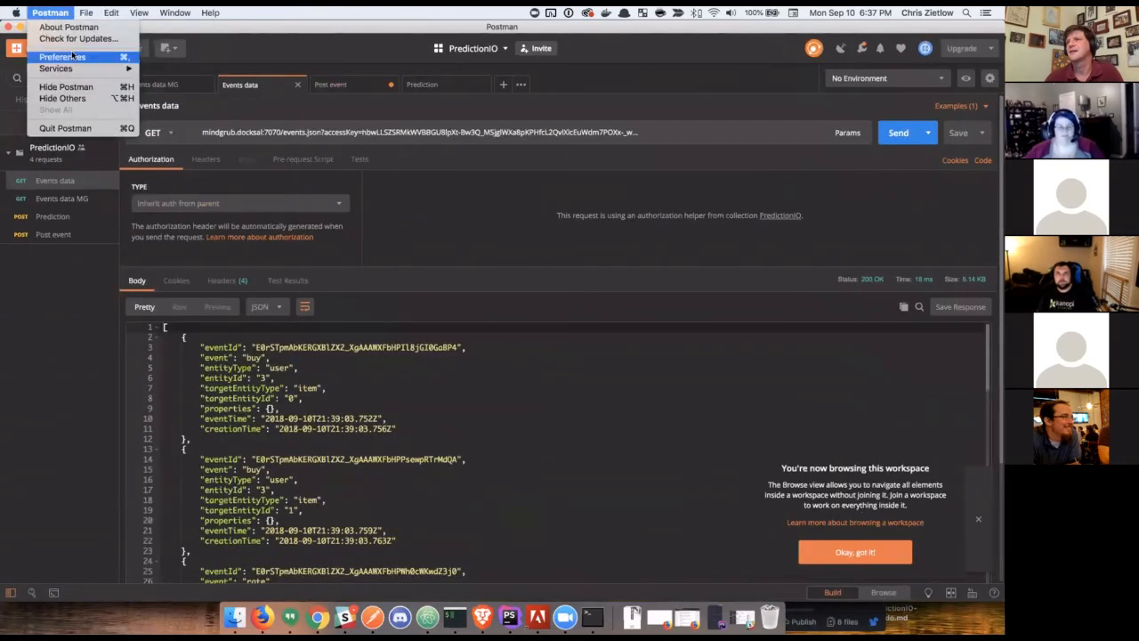
click(61, 55)
text(18)
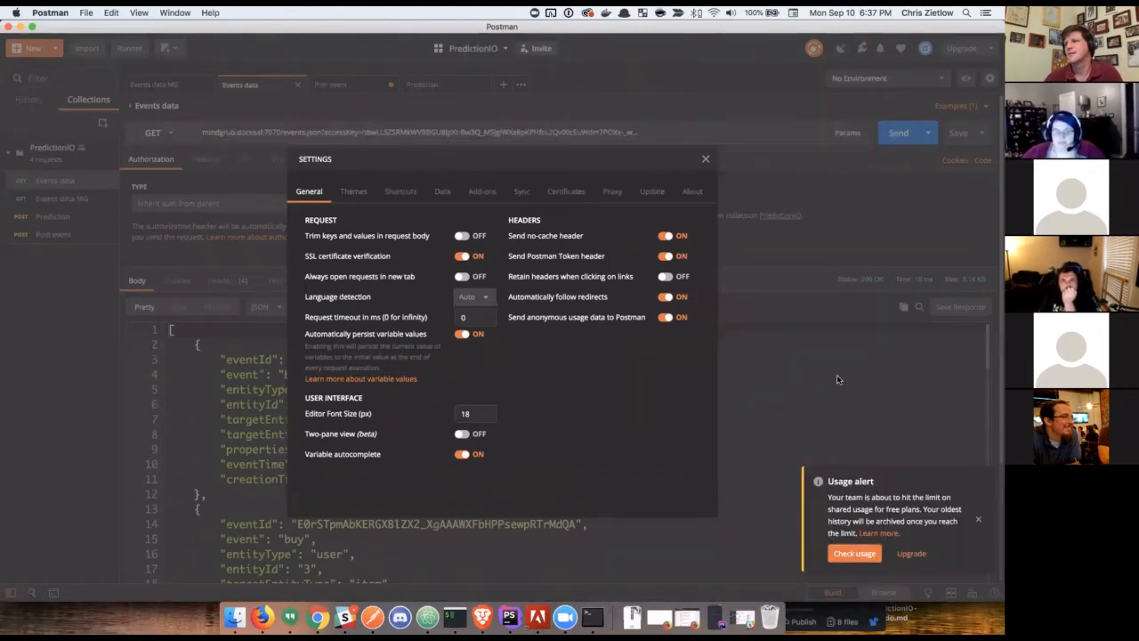
click(705, 159)
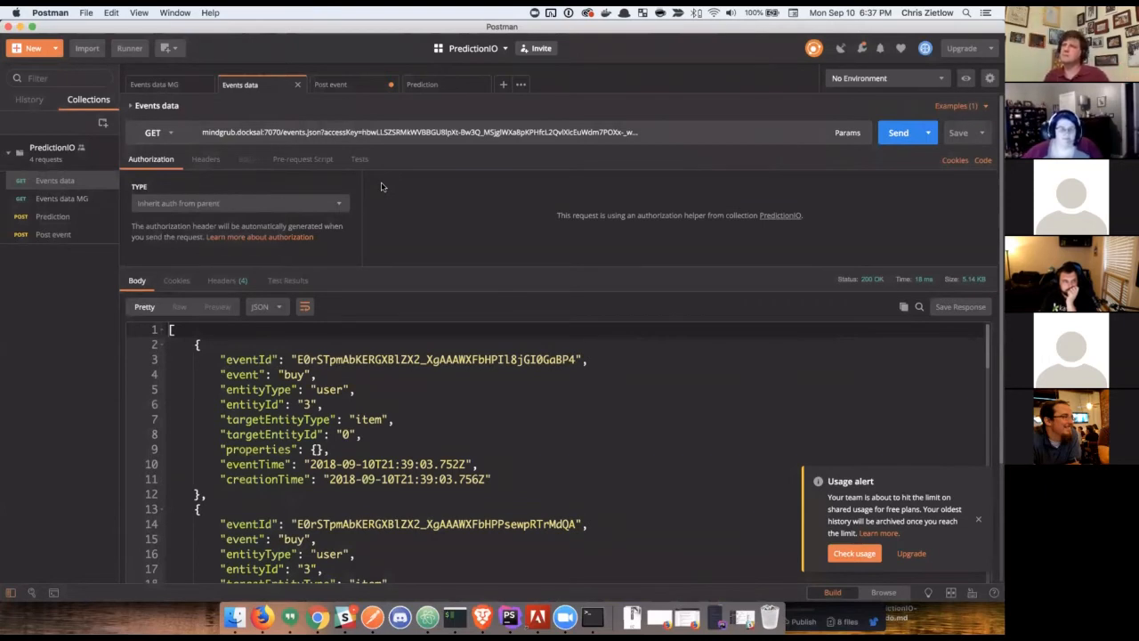
mouse_move(537, 128)
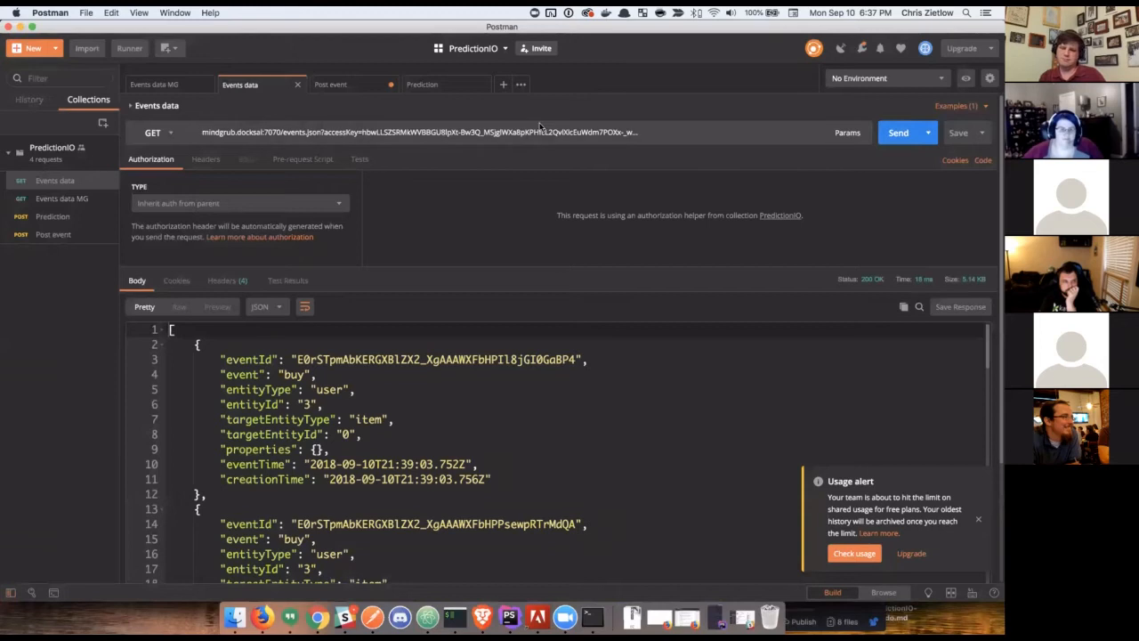
mouse_move(413, 288)
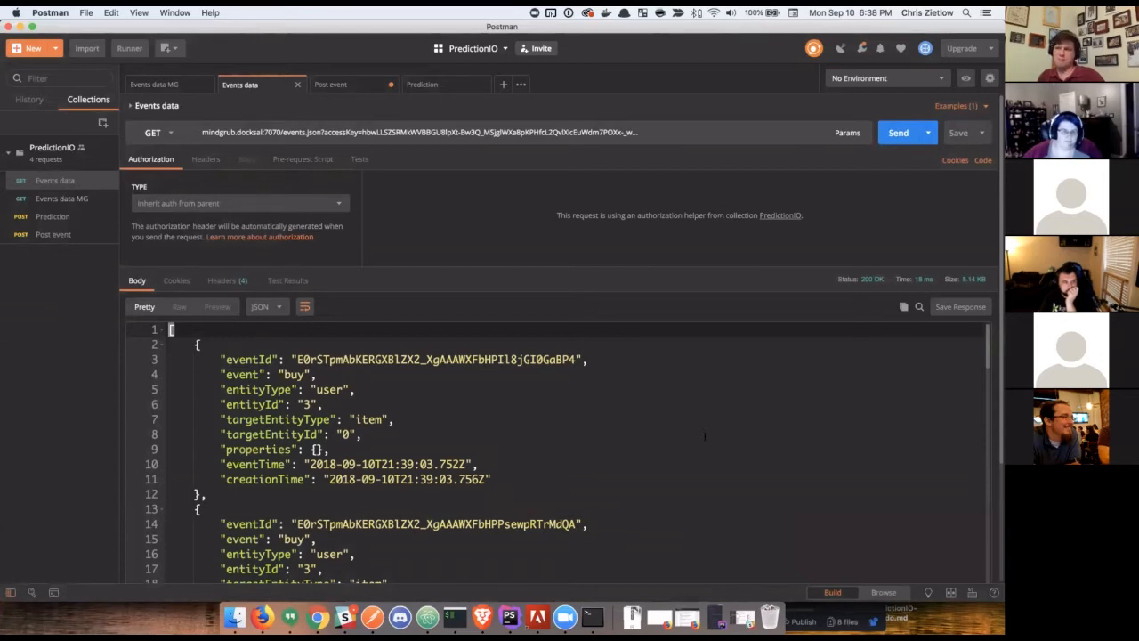
scroll(down, 3)
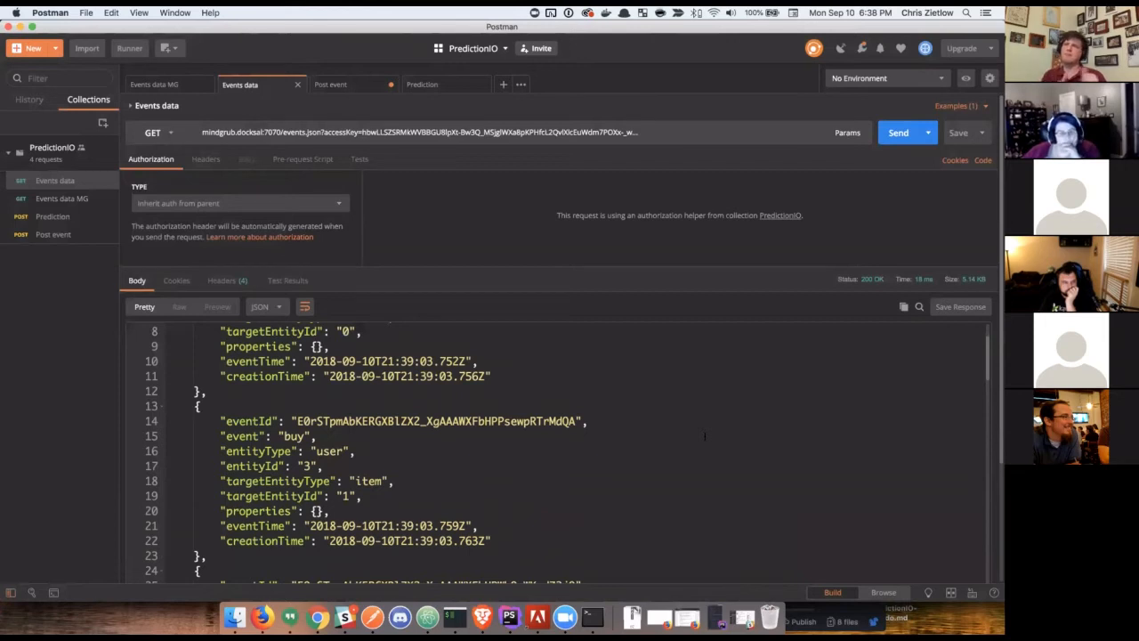
scroll(down, 3)
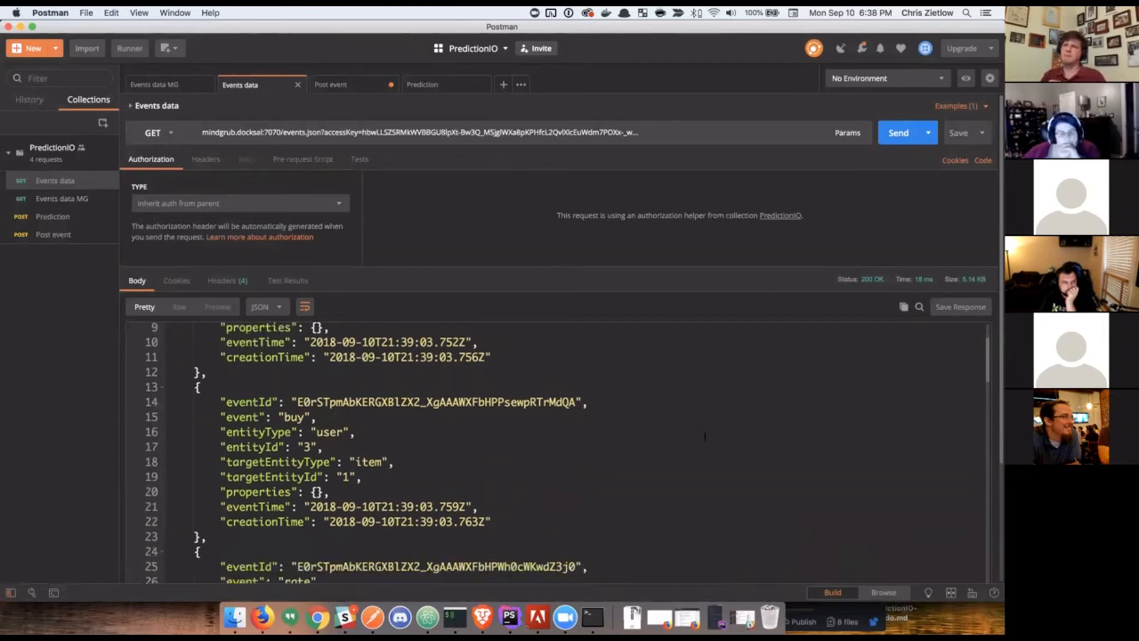
scroll(down, 3)
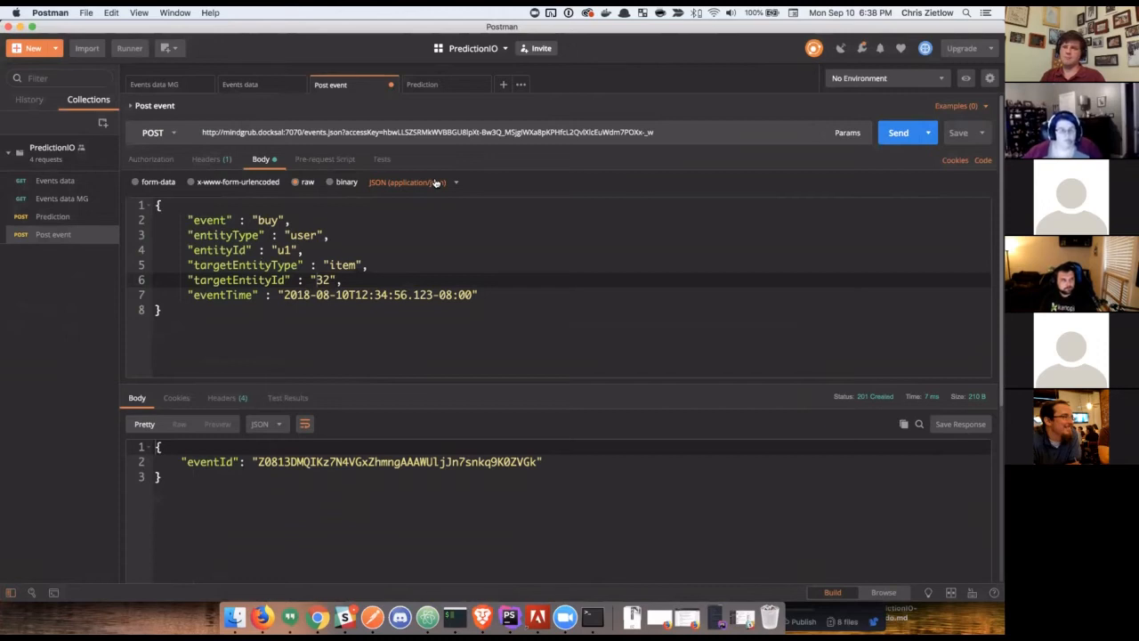
mouse_move(426, 181)
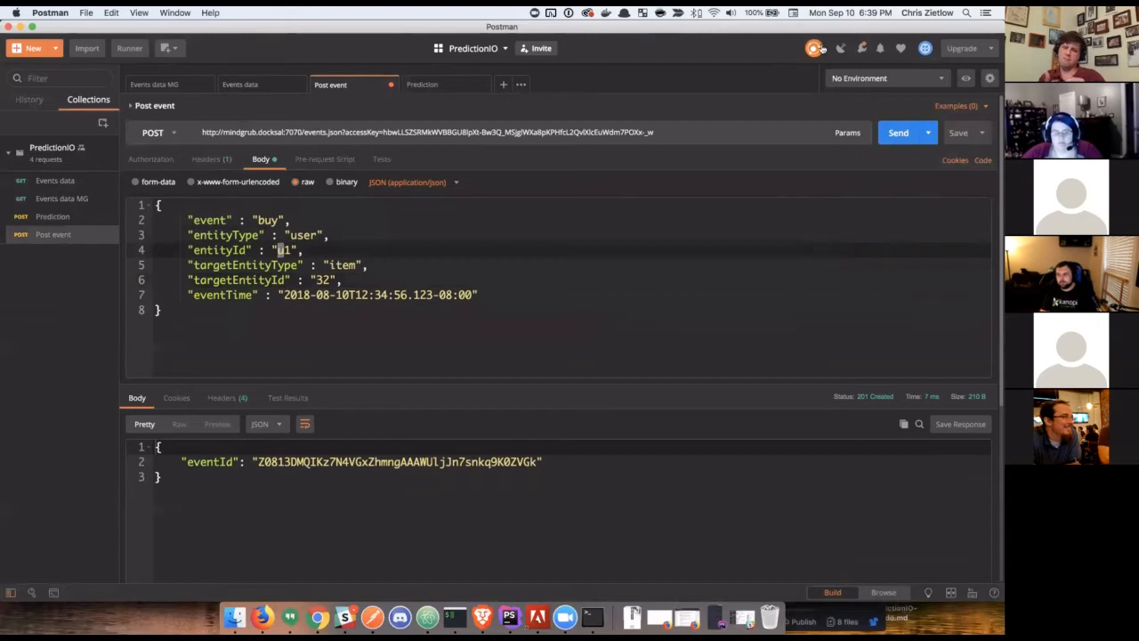
Resend the buy event POST so a new eventId is returned.
click(897, 132)
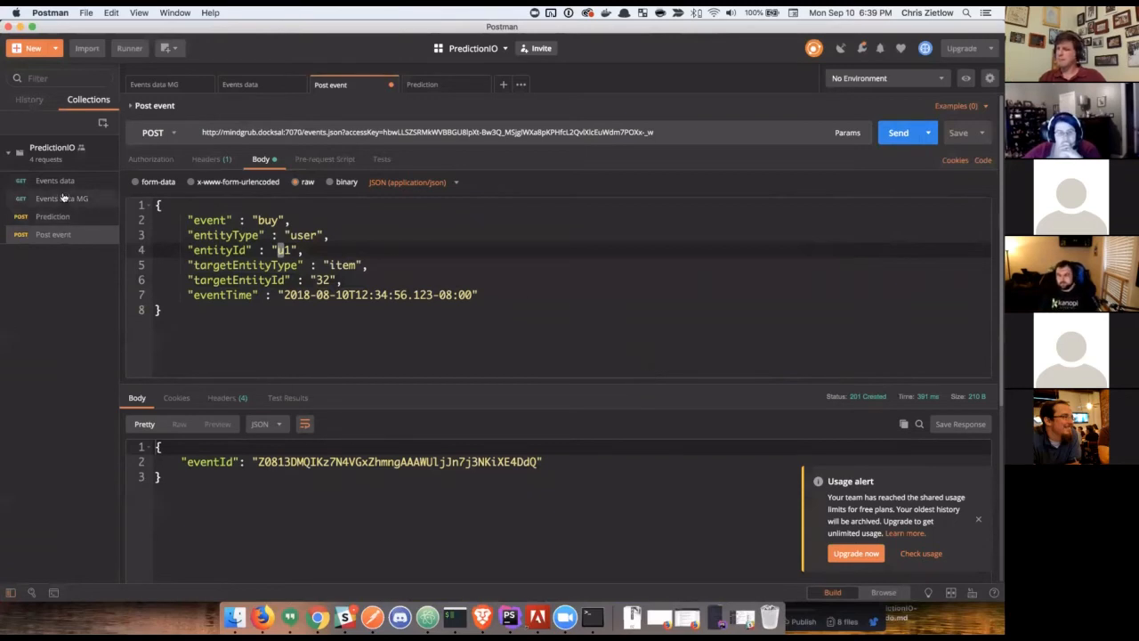
Review the Events data response and move on to the Prediction request for user 2, num 4.
click(238, 84)
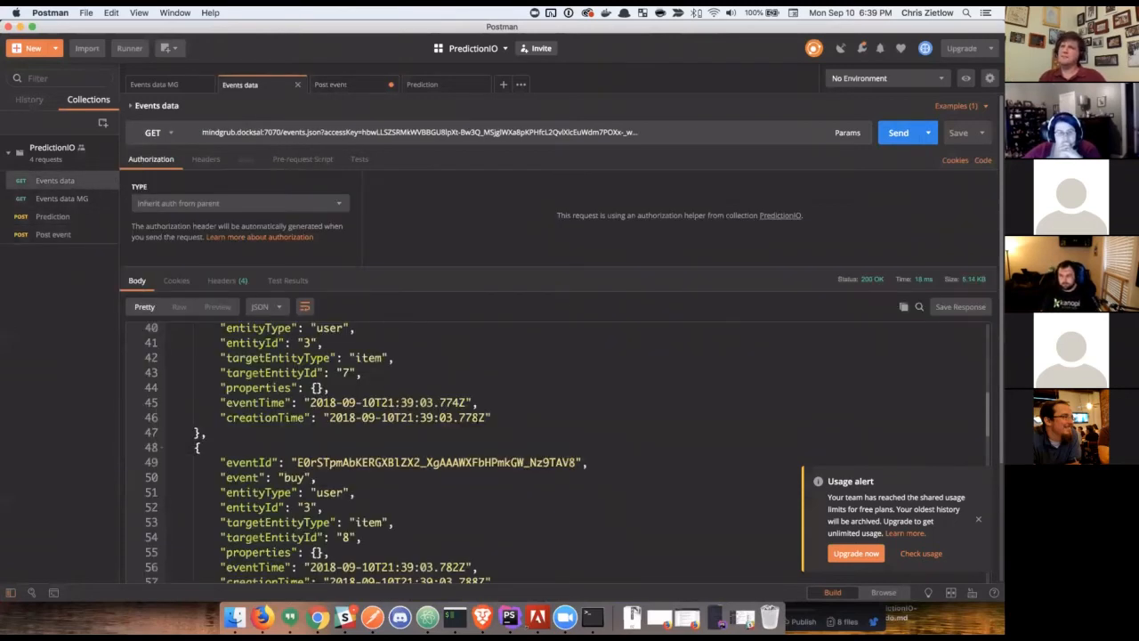
scroll(down, 3)
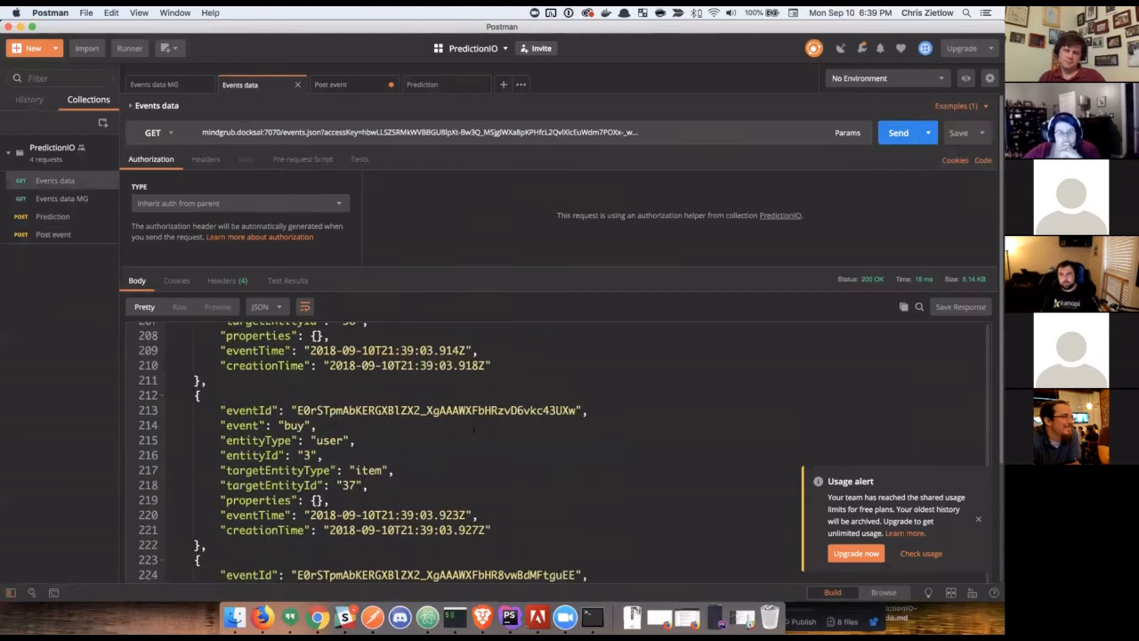
scroll(up, 3)
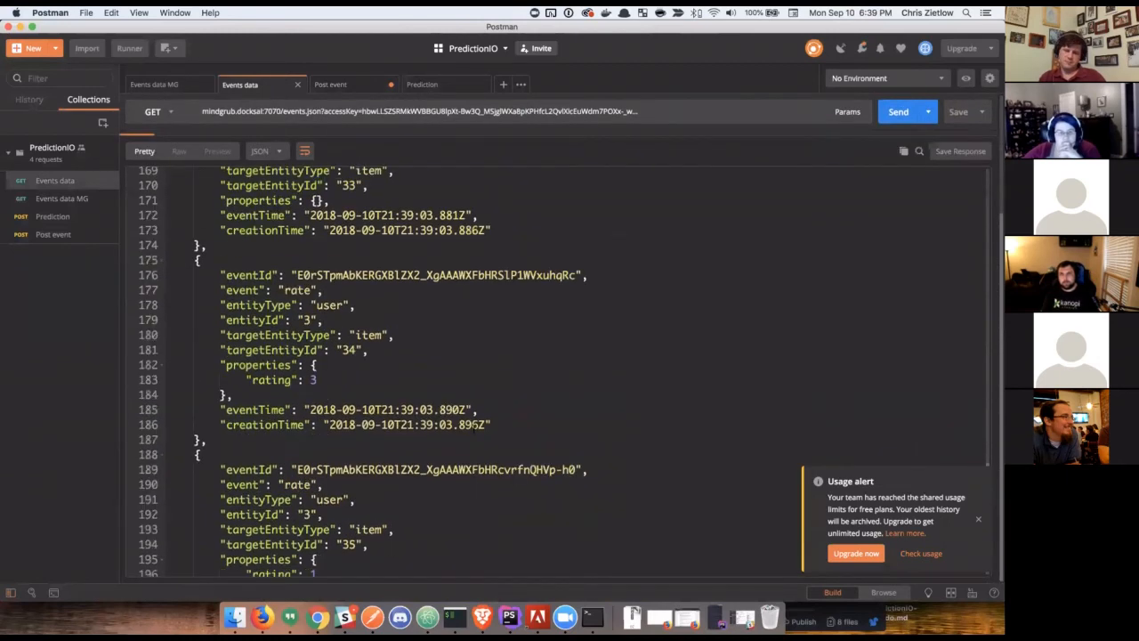
scroll(up, 3)
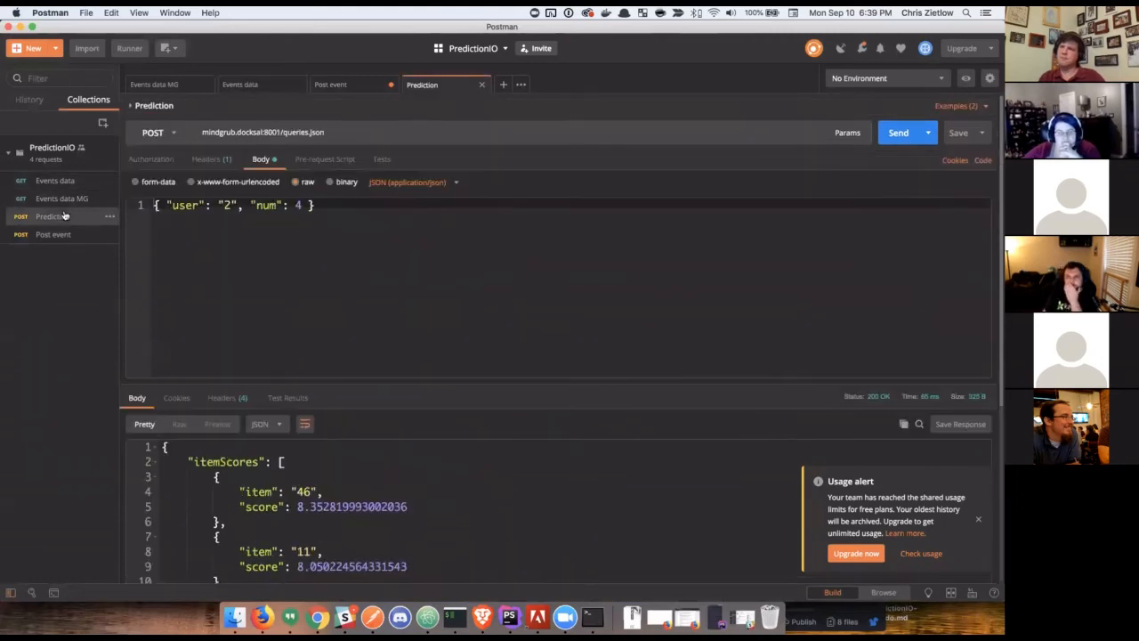
click(207, 159)
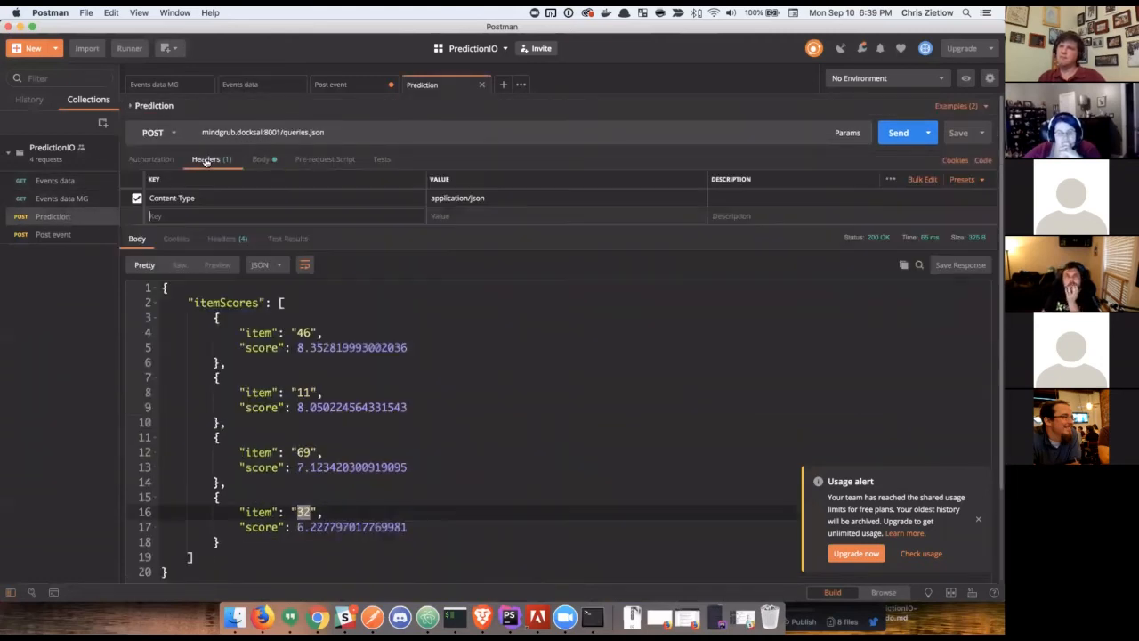
click(260, 158)
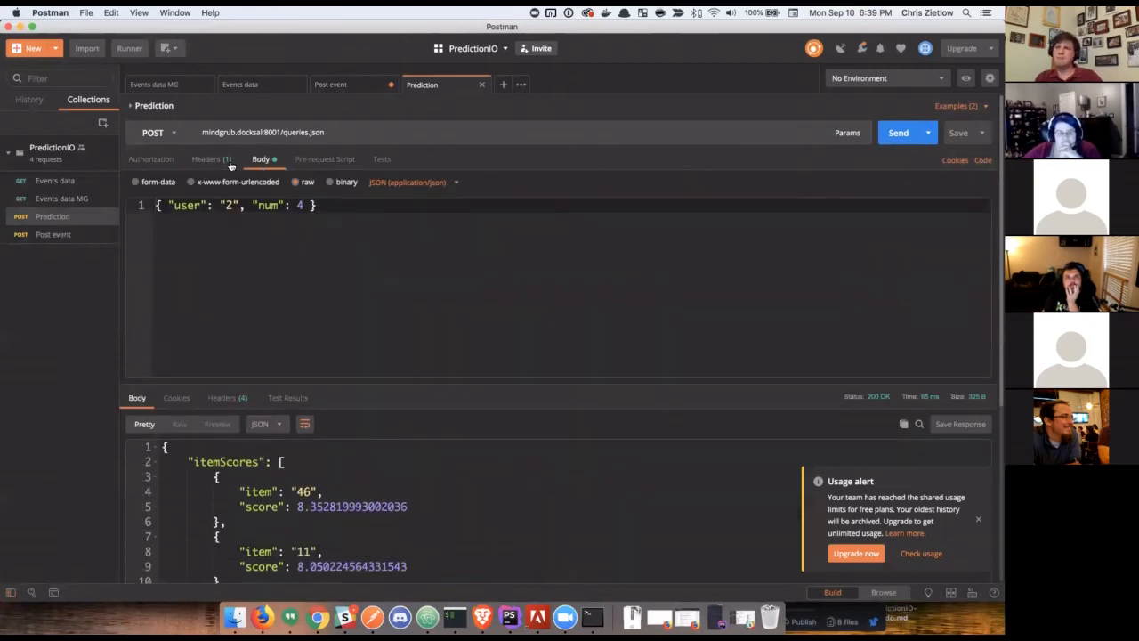
click(206, 159)
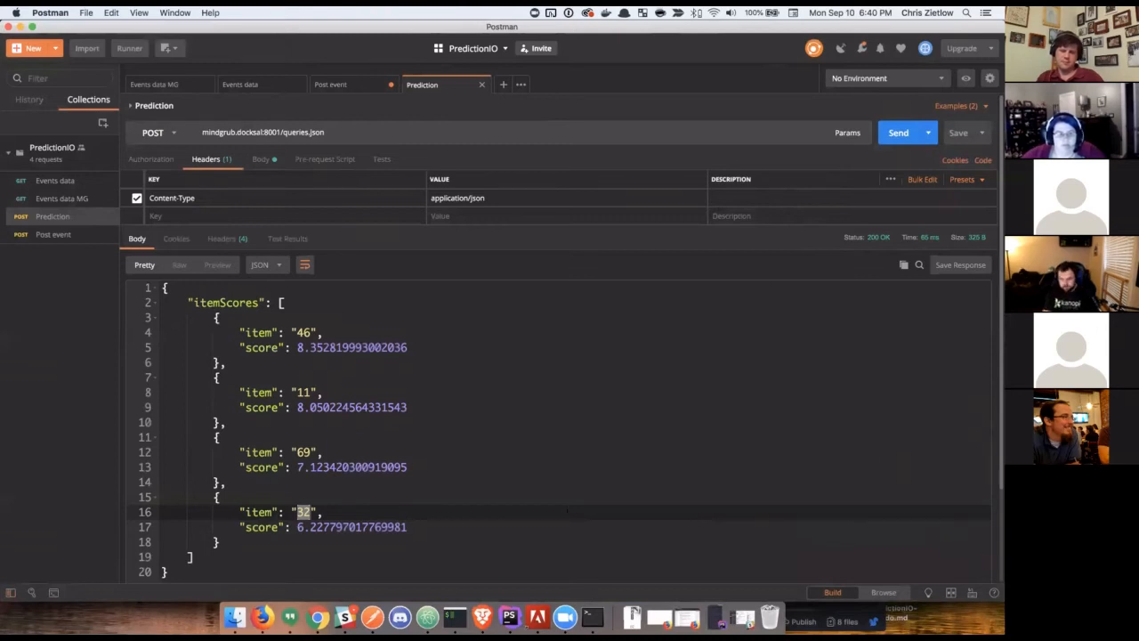
click(260, 158)
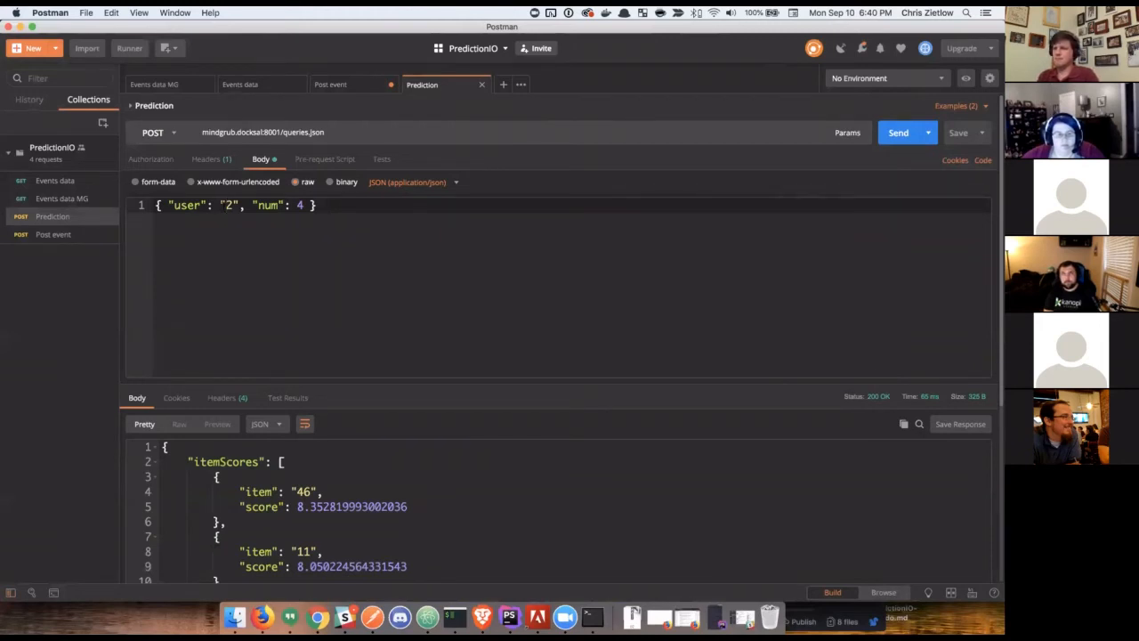
mouse_move(381, 199)
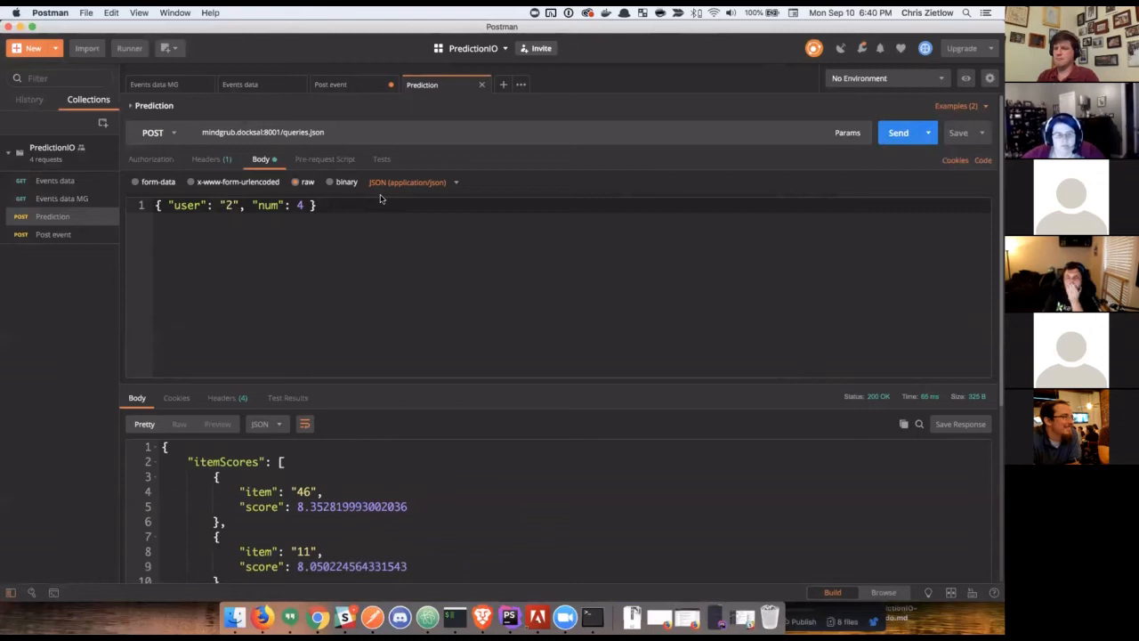
mouse_move(623, 193)
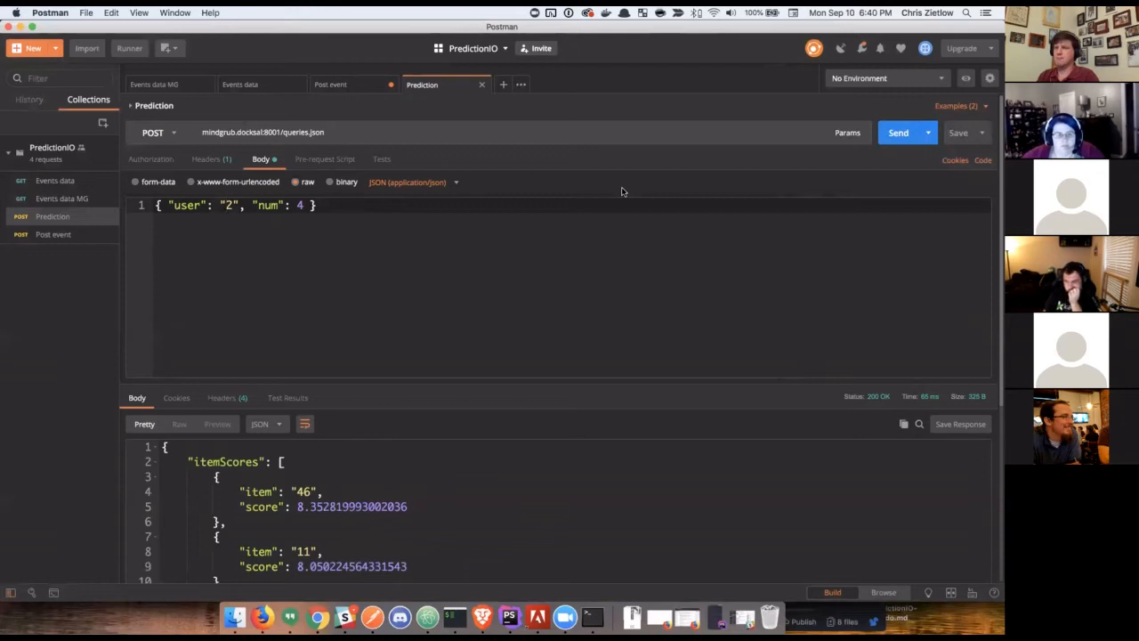
mouse_move(897, 131)
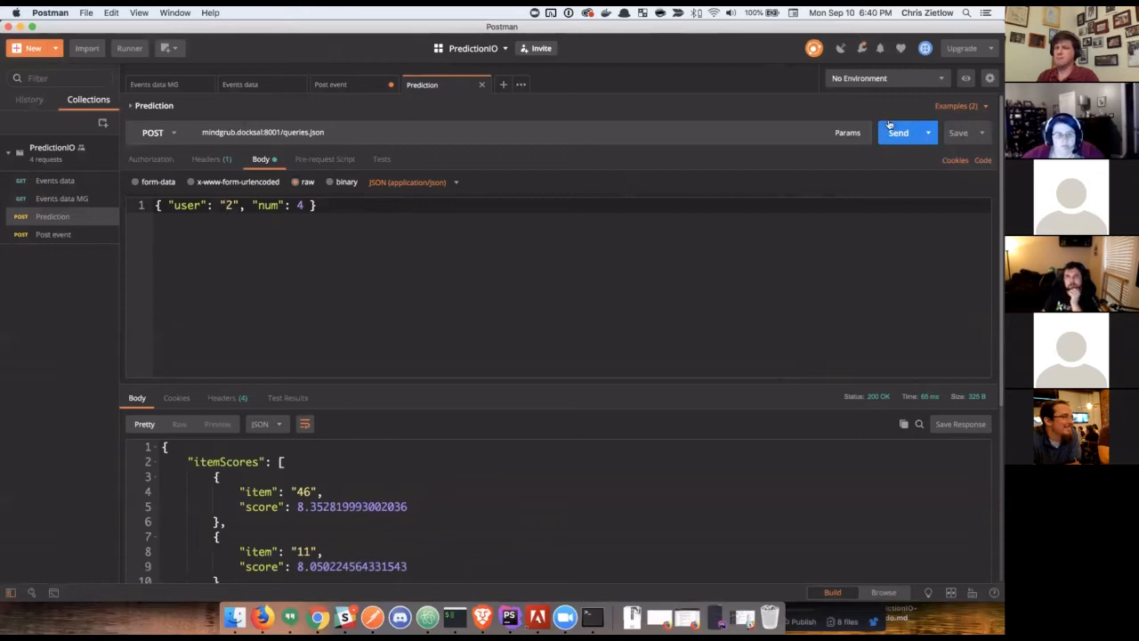
Resend the Prediction query for user 2, returning scores led by items 46 and 11.
click(897, 132)
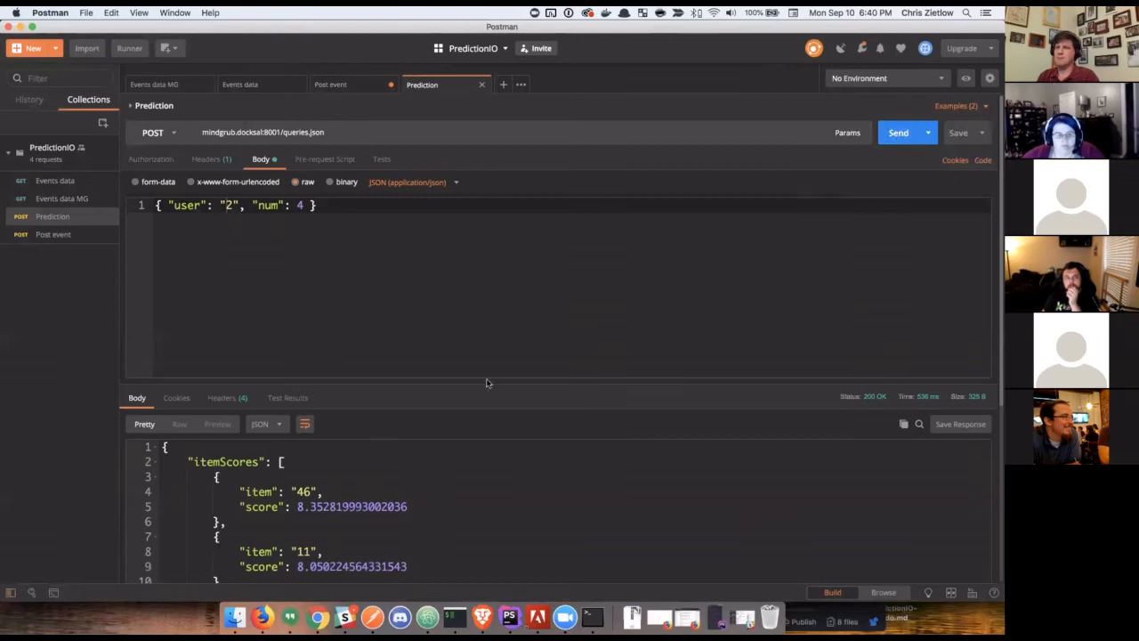
mouse_move(484, 375)
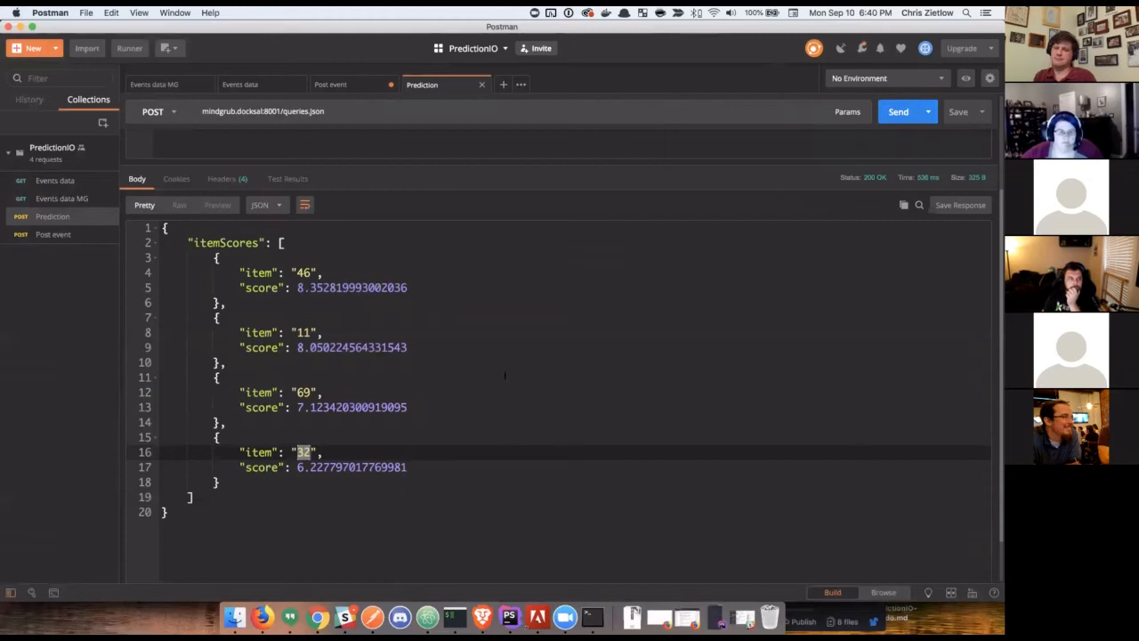
mouse_move(684, 226)
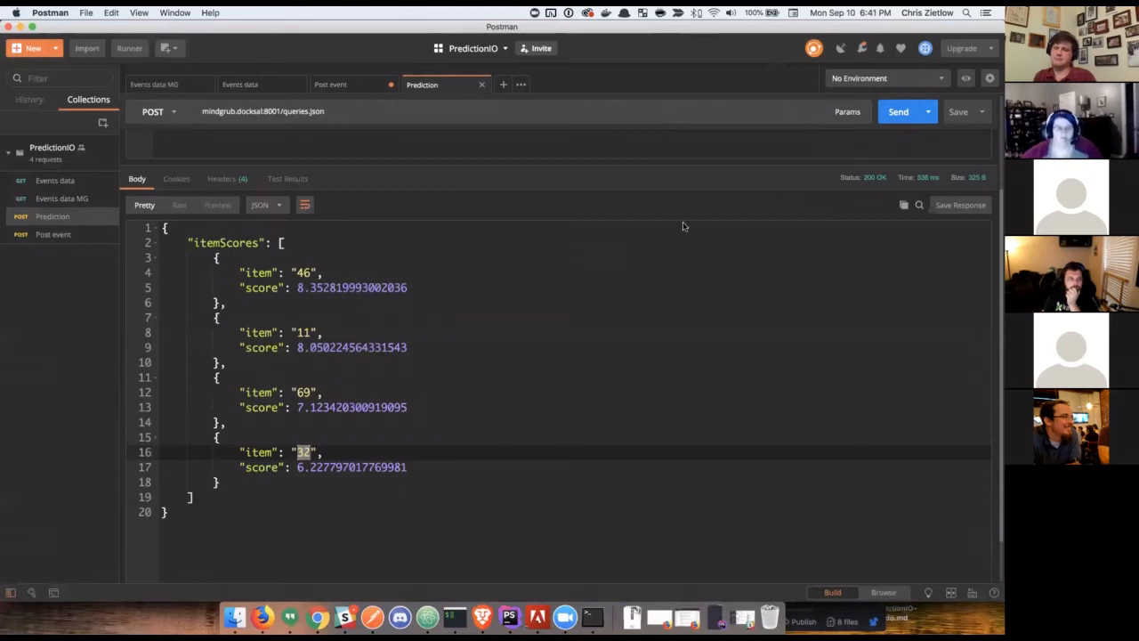
mouse_move(655, 168)
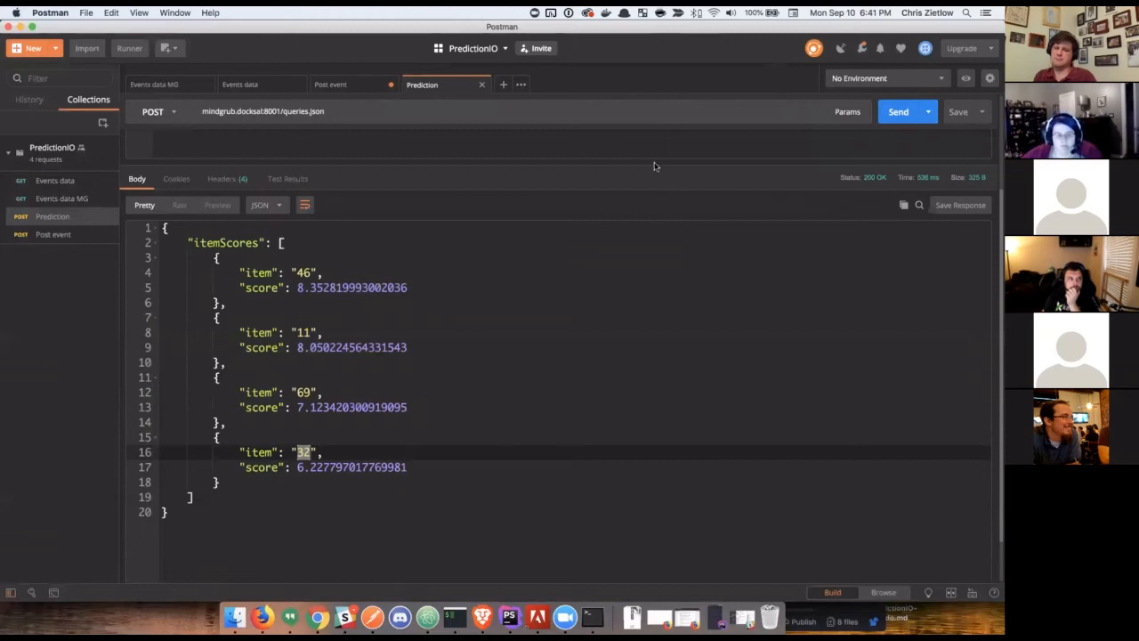
mouse_move(623, 199)
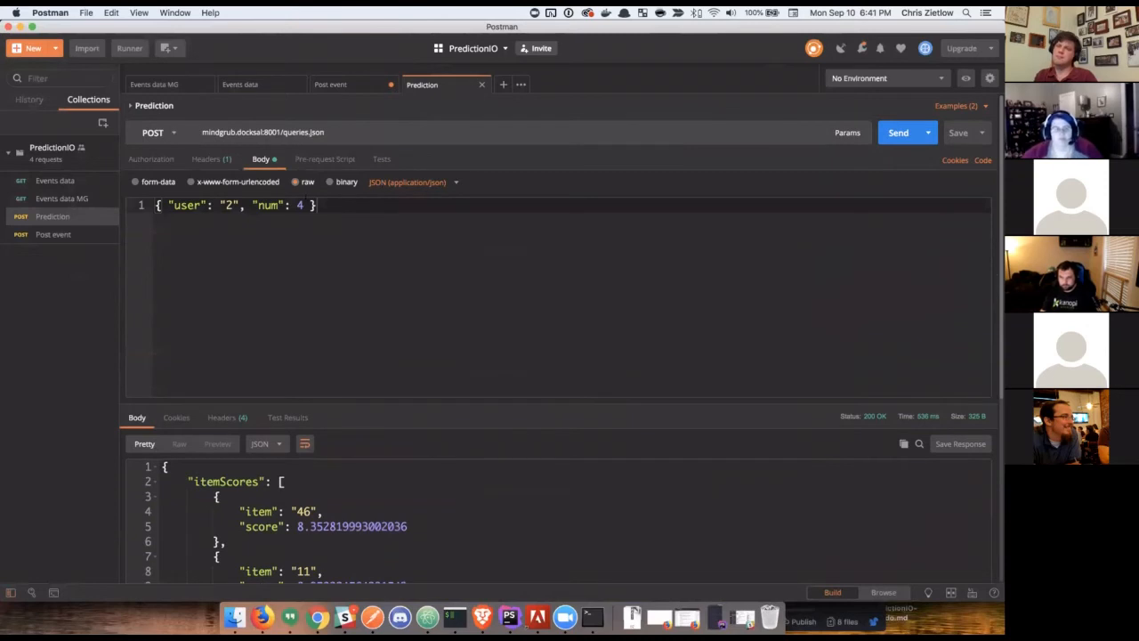
Change the Prediction body's num from 4 to 16 and send it, returning a longer item-score list.
key(Backspace)
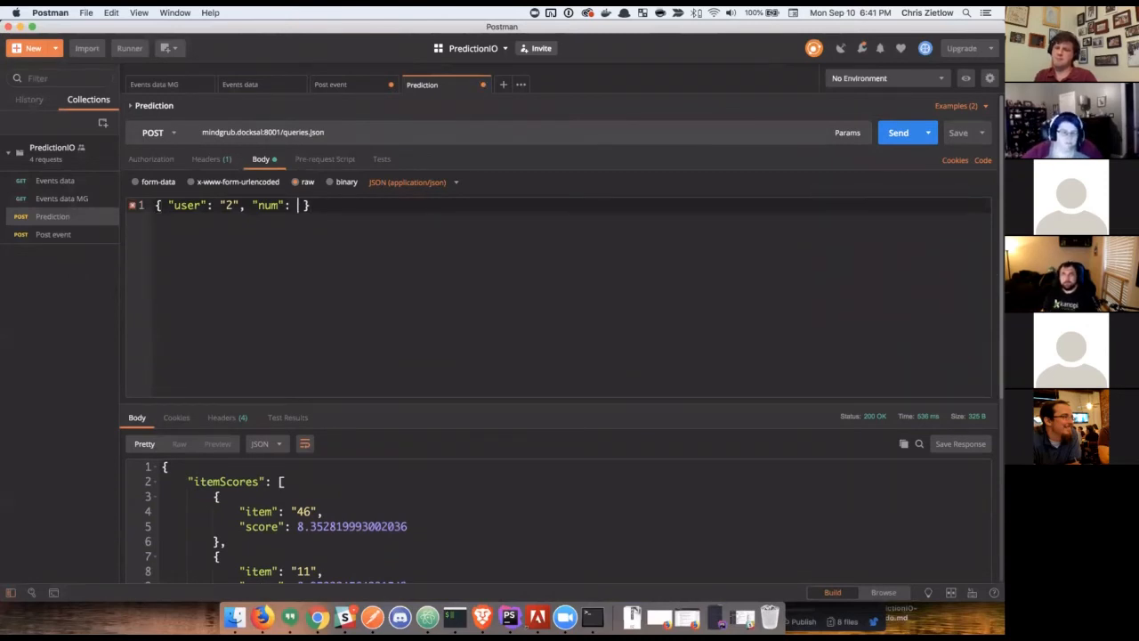
text(16)
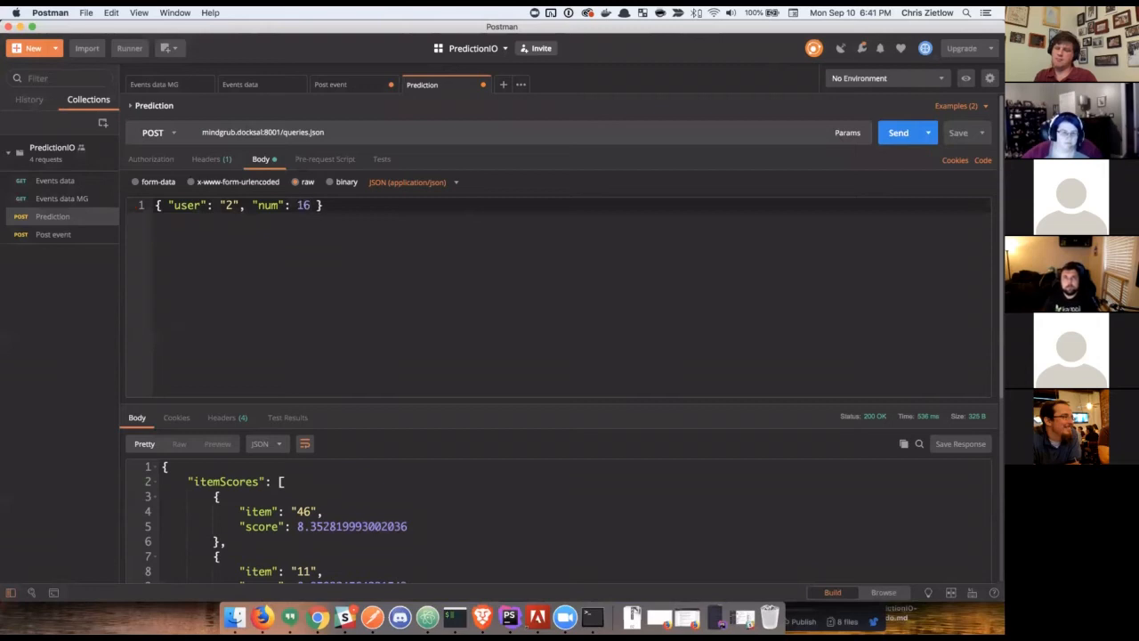
click(897, 131)
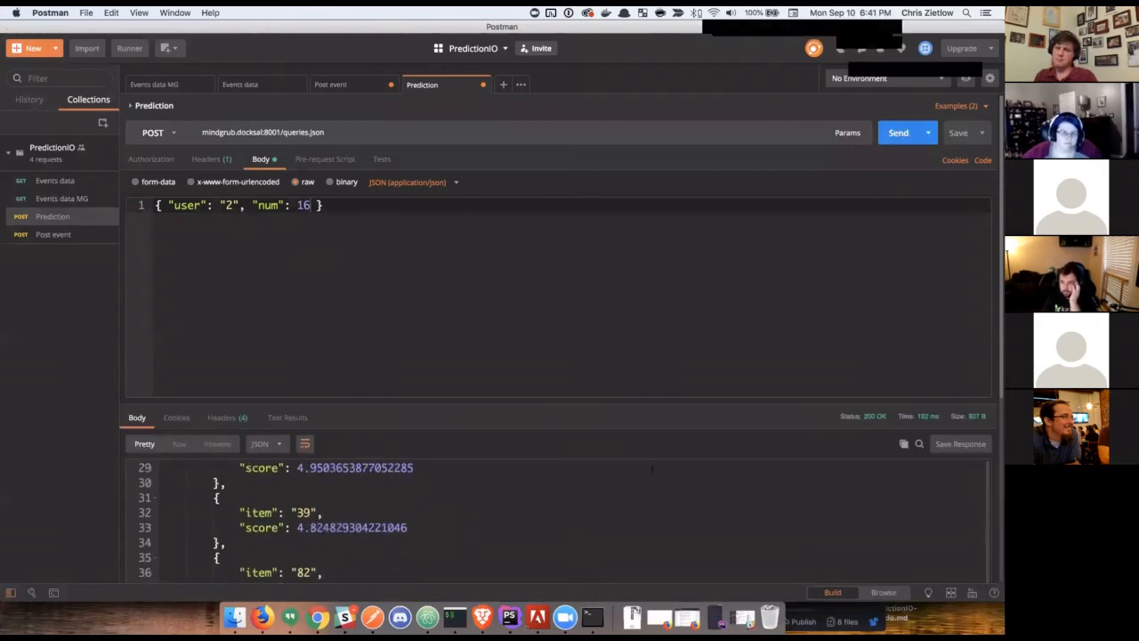
scroll(down, 3)
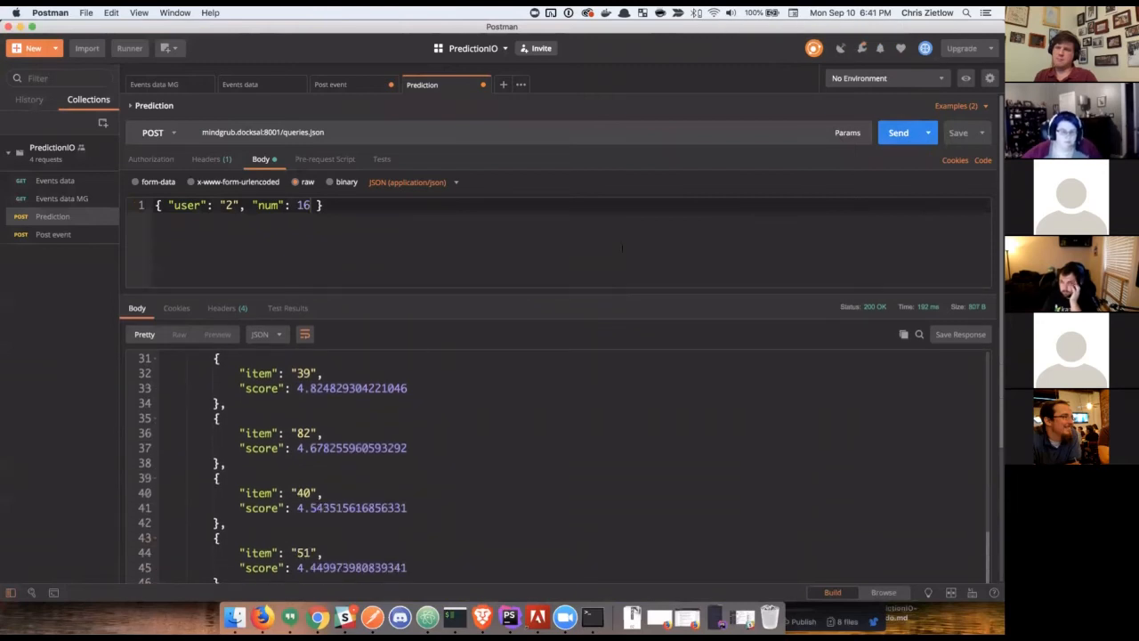
scroll(down, 3)
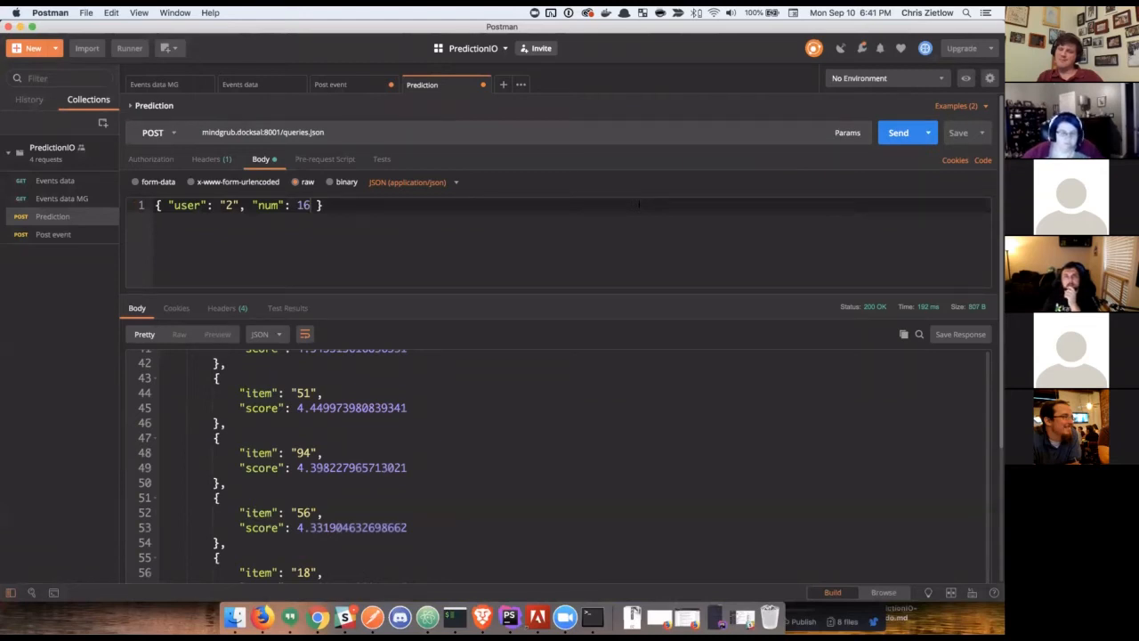
mouse_move(638, 206)
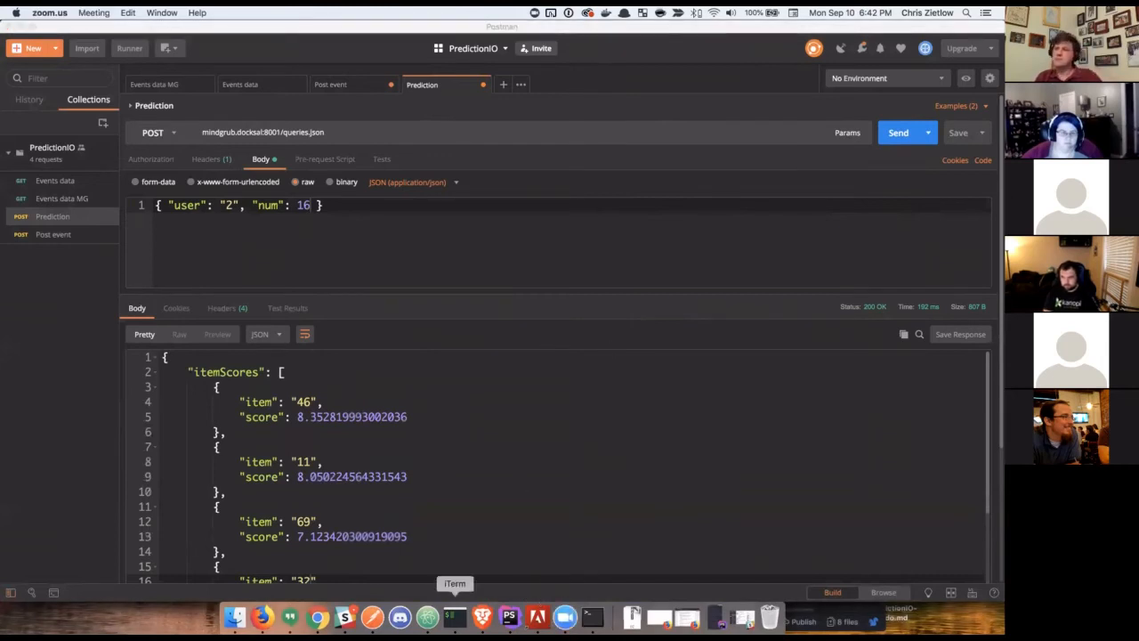
Return to the Firefox slideshow on the DEMO slide after the Postman demo.
click(263, 615)
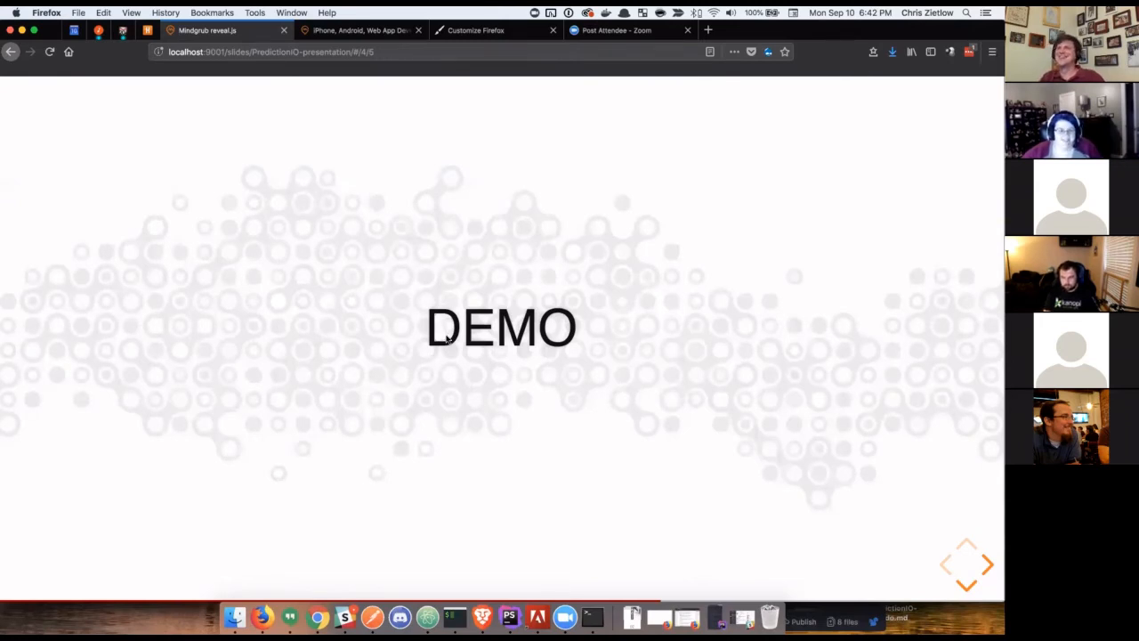
mouse_move(619, 383)
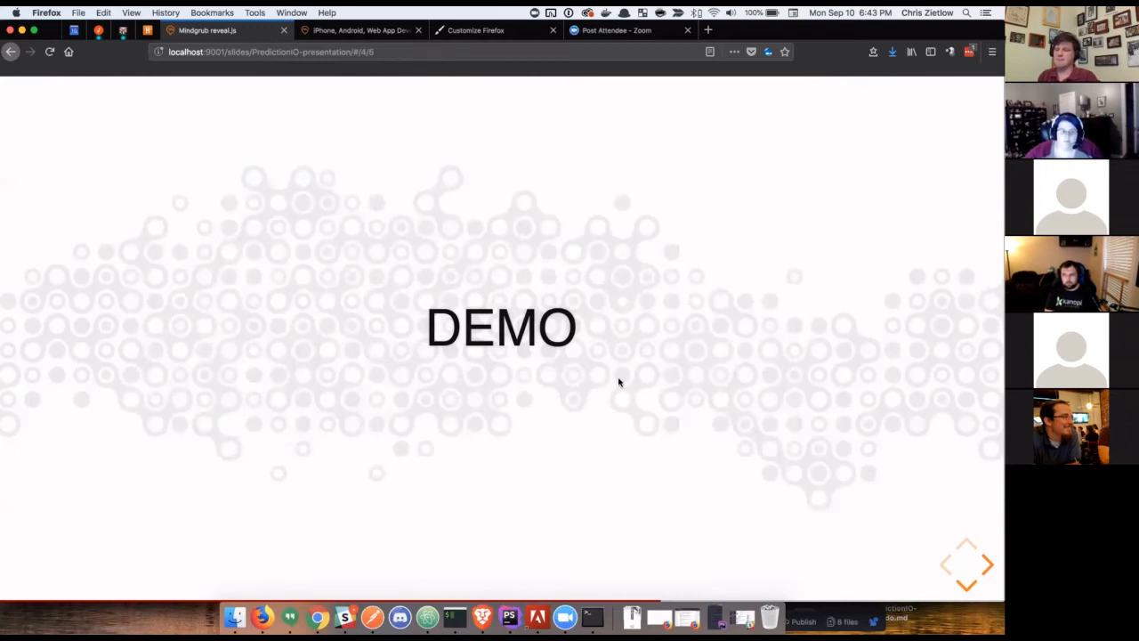
mouse_move(723, 388)
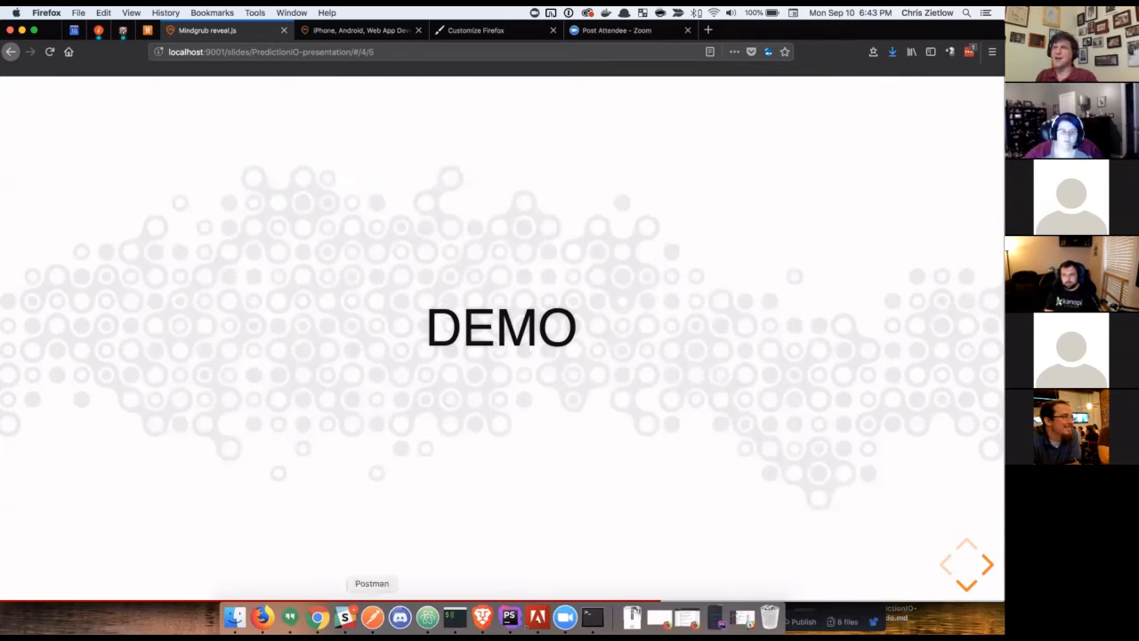
mouse_move(331, 278)
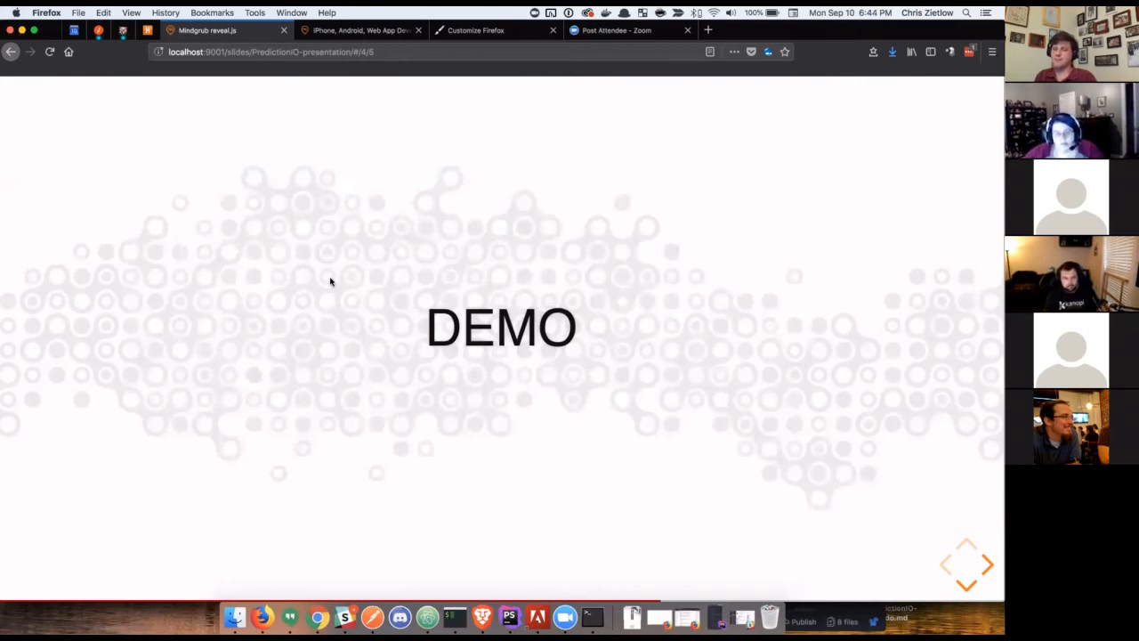
mouse_move(164, 453)
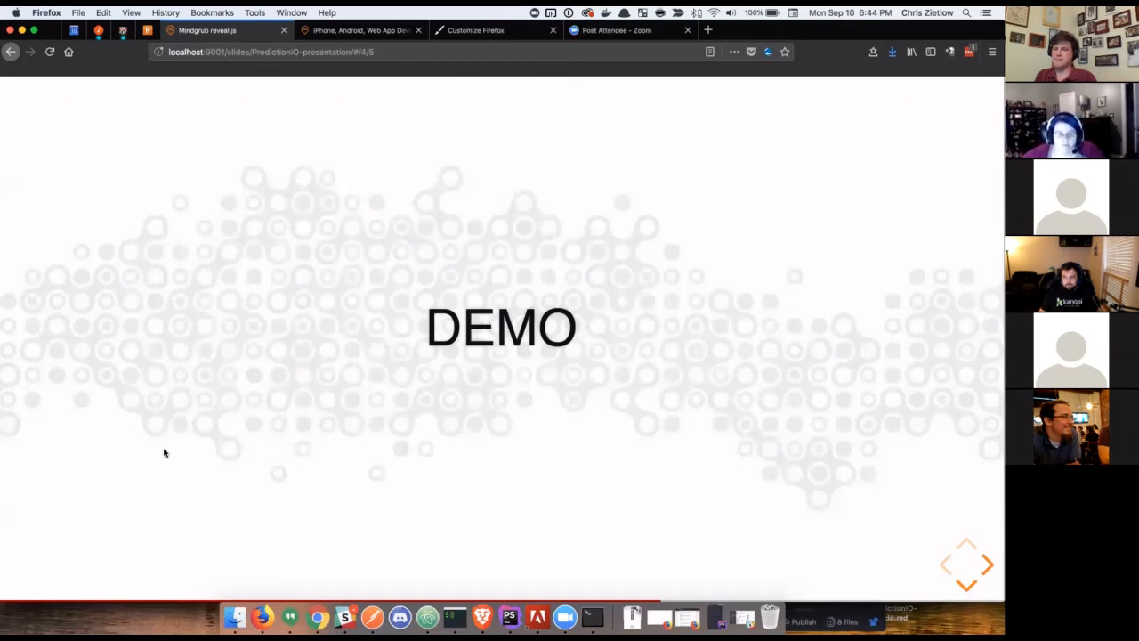
mouse_move(142, 532)
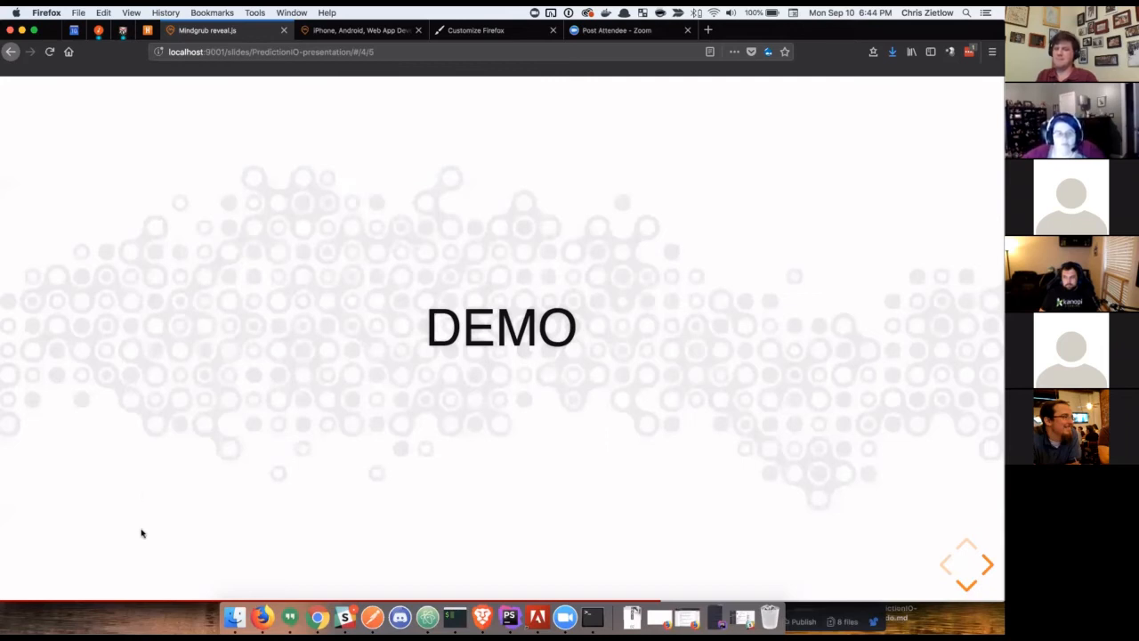
mouse_move(249, 406)
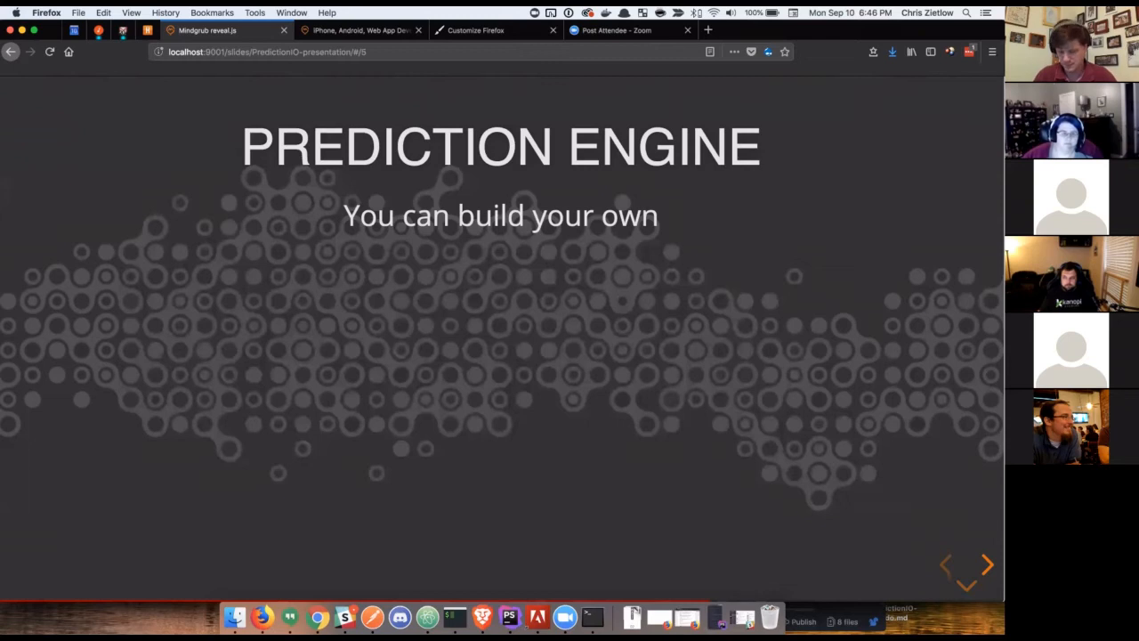
mouse_move(377, 424)
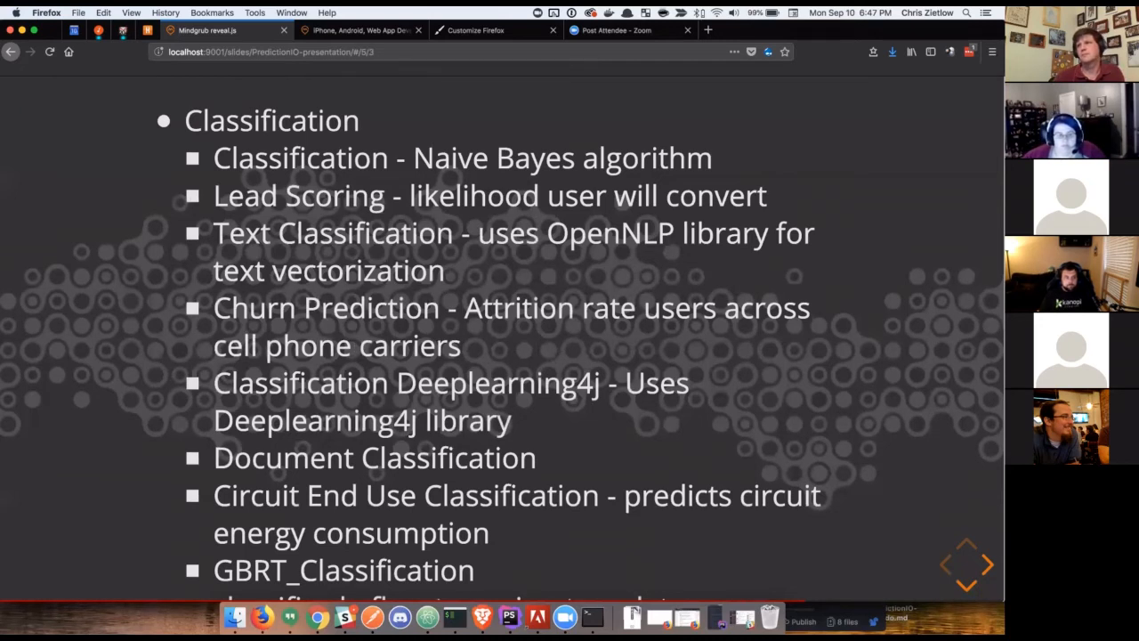
mouse_move(497, 352)
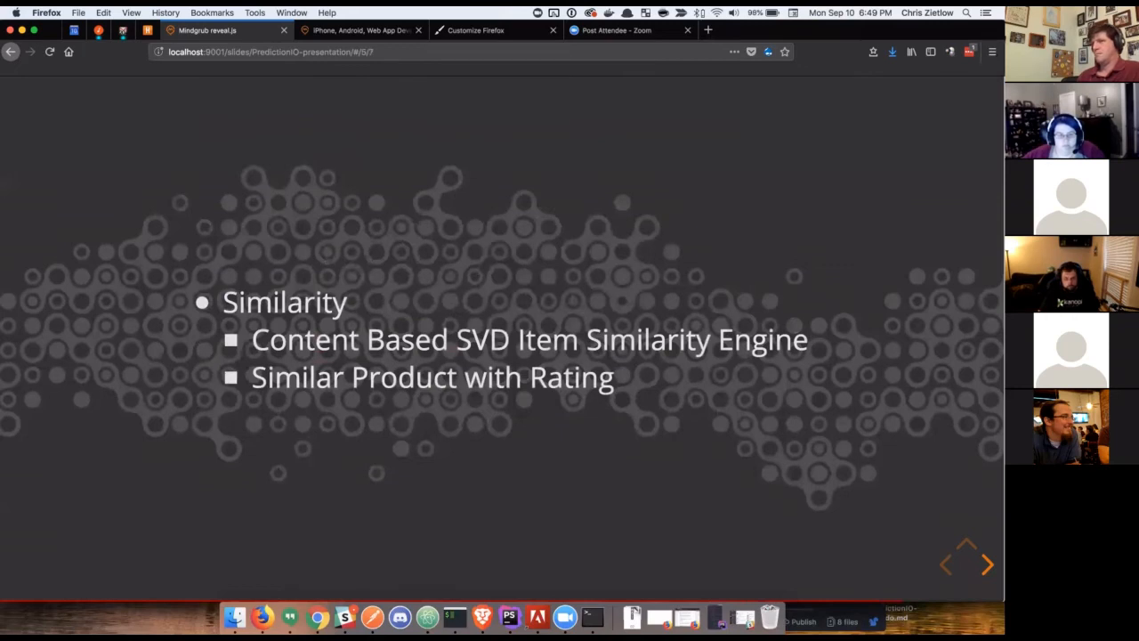
Advance the slideshow to the Demo #2 (Mindgrub.com) slide.
click(988, 564)
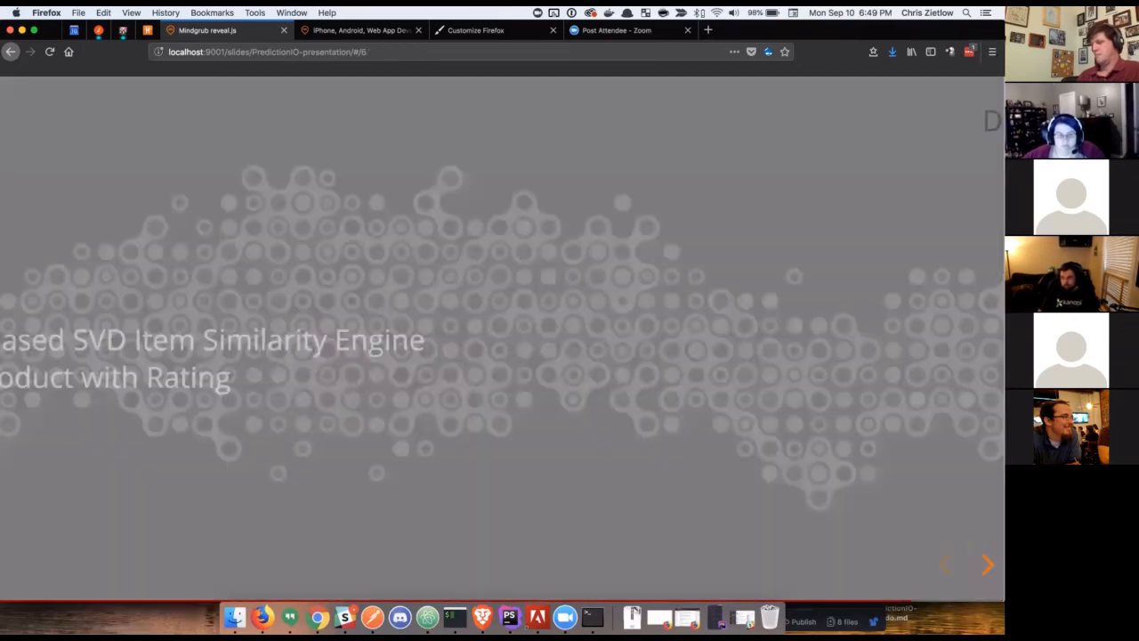
click(986, 564)
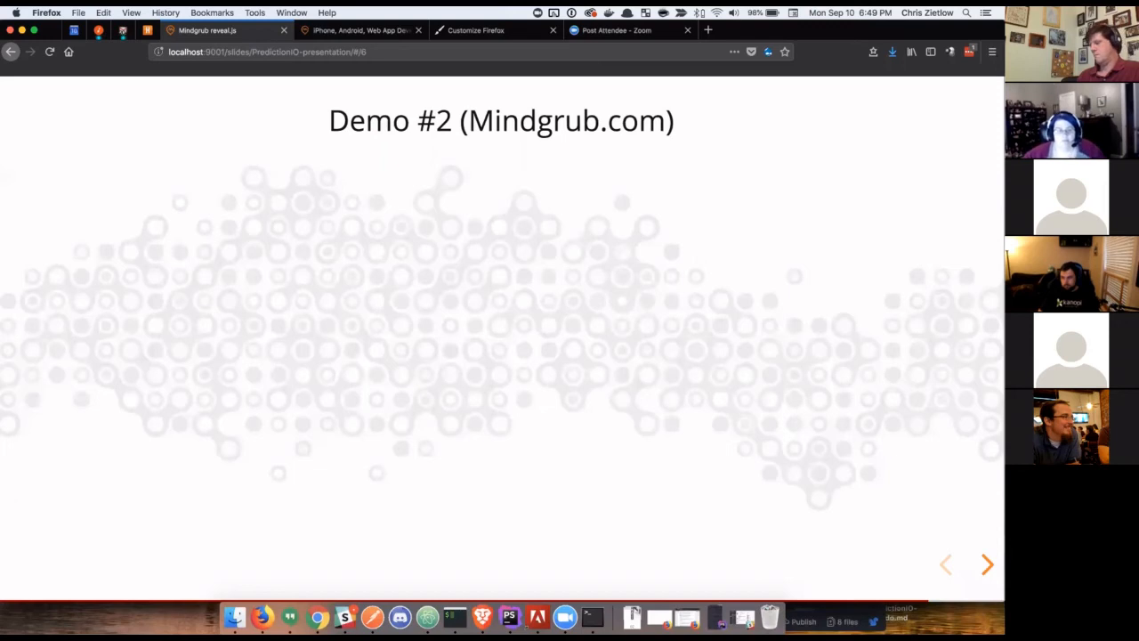
mouse_move(303, 87)
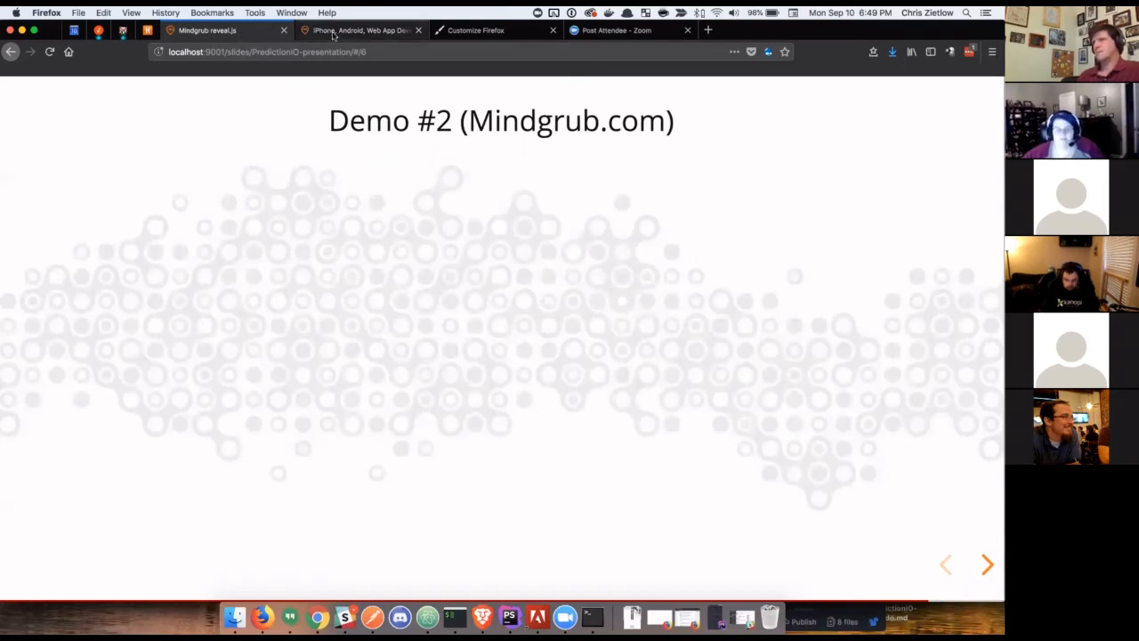
click(356, 31)
text(mindgru)
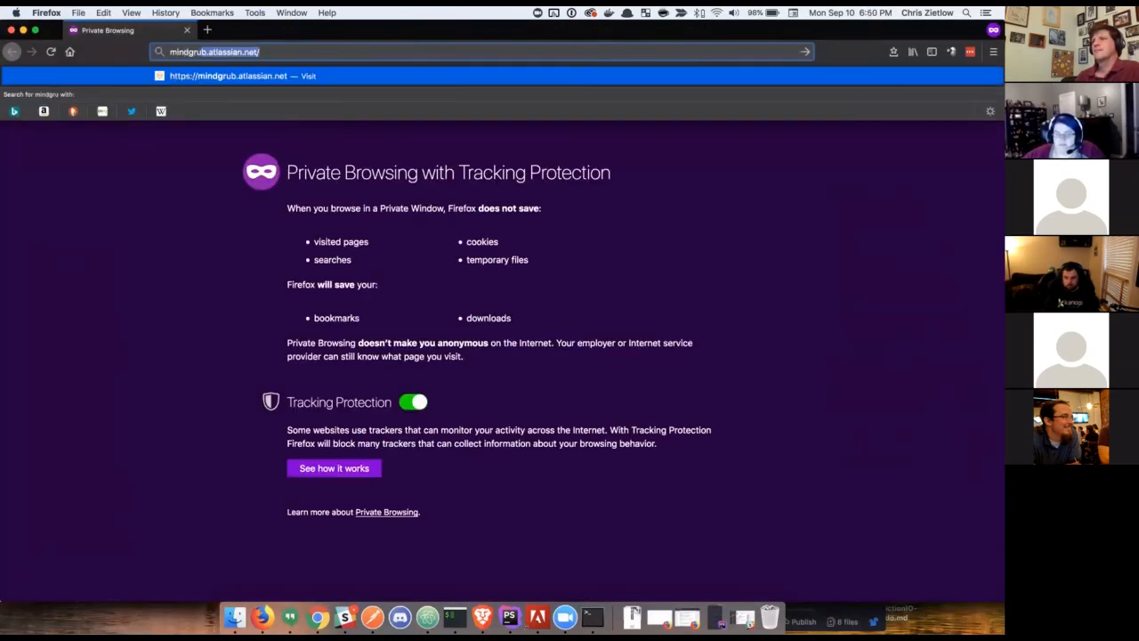
text(www.mindgrub.docksal)
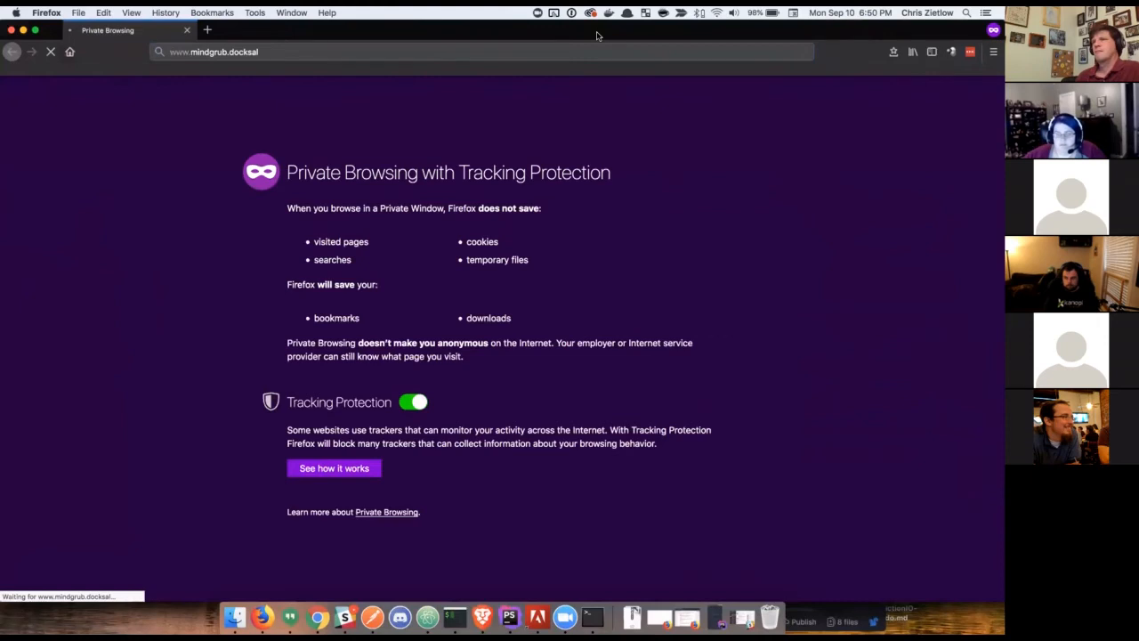
mouse_move(355, 73)
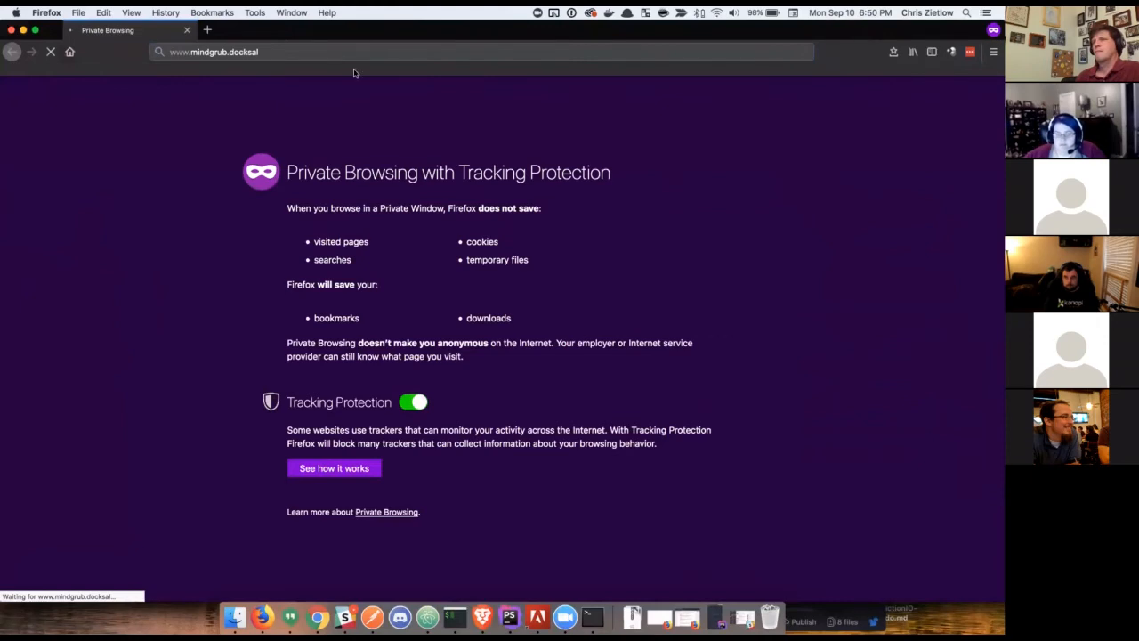
click(356, 51)
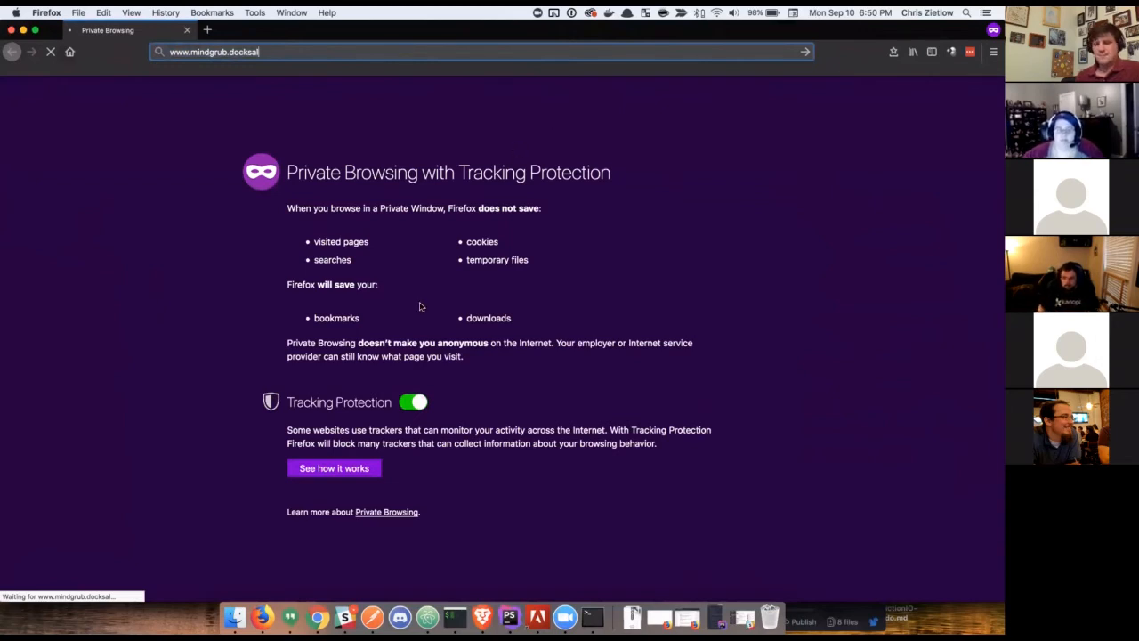
key(Return)
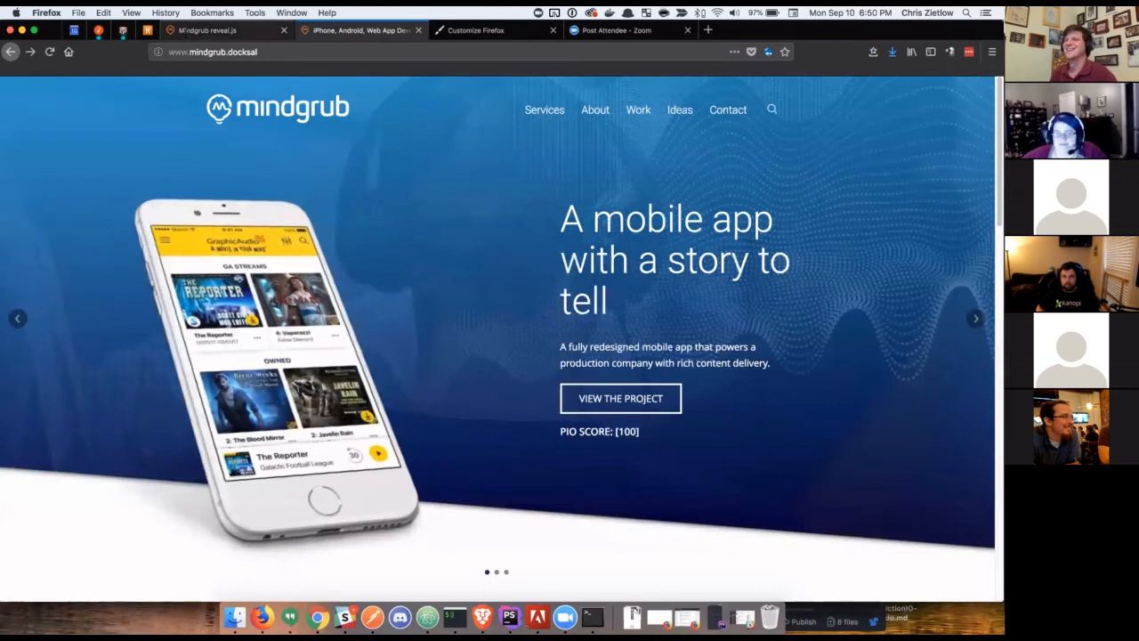
mouse_move(134, 139)
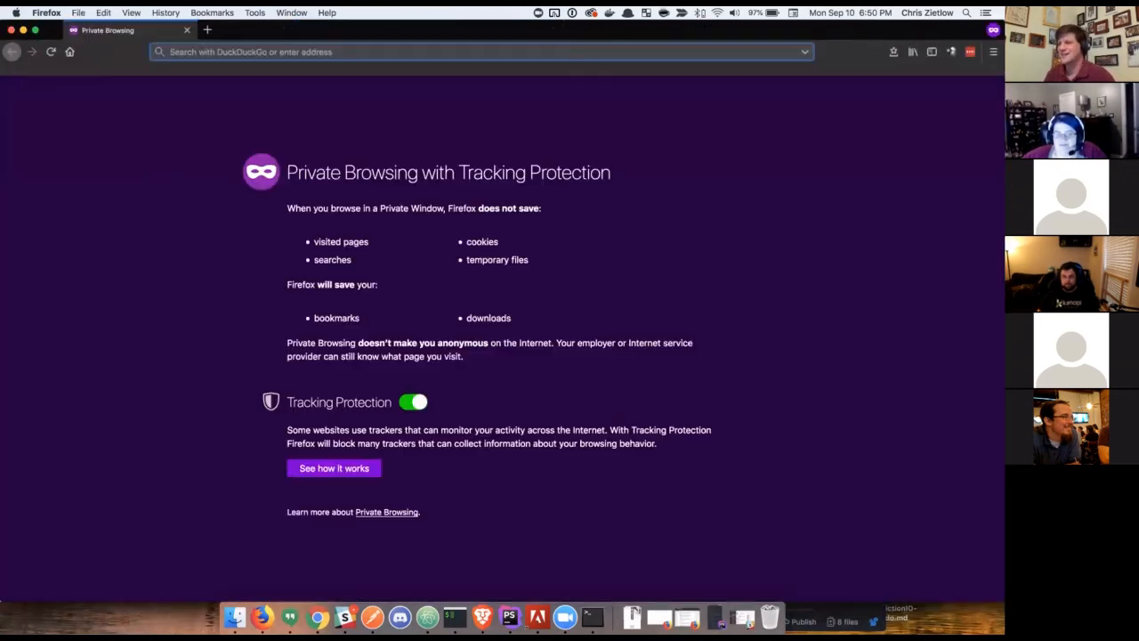
Enter 'mindru' to bring the local Mindgrub homepage back up.
text(mindrub.docksal)
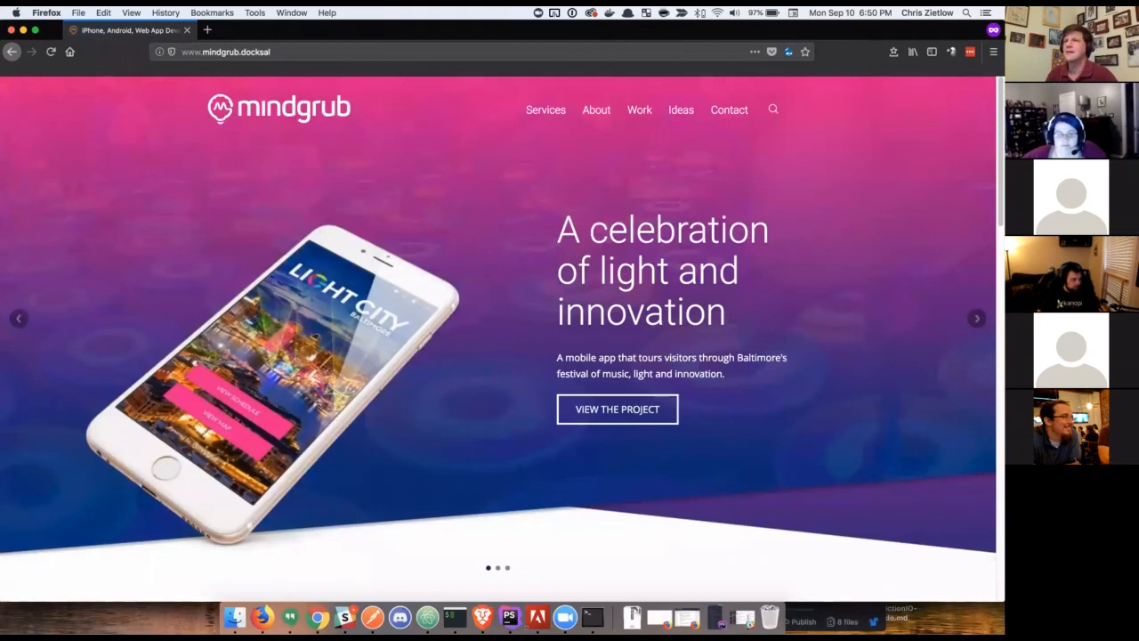
mouse_move(217, 169)
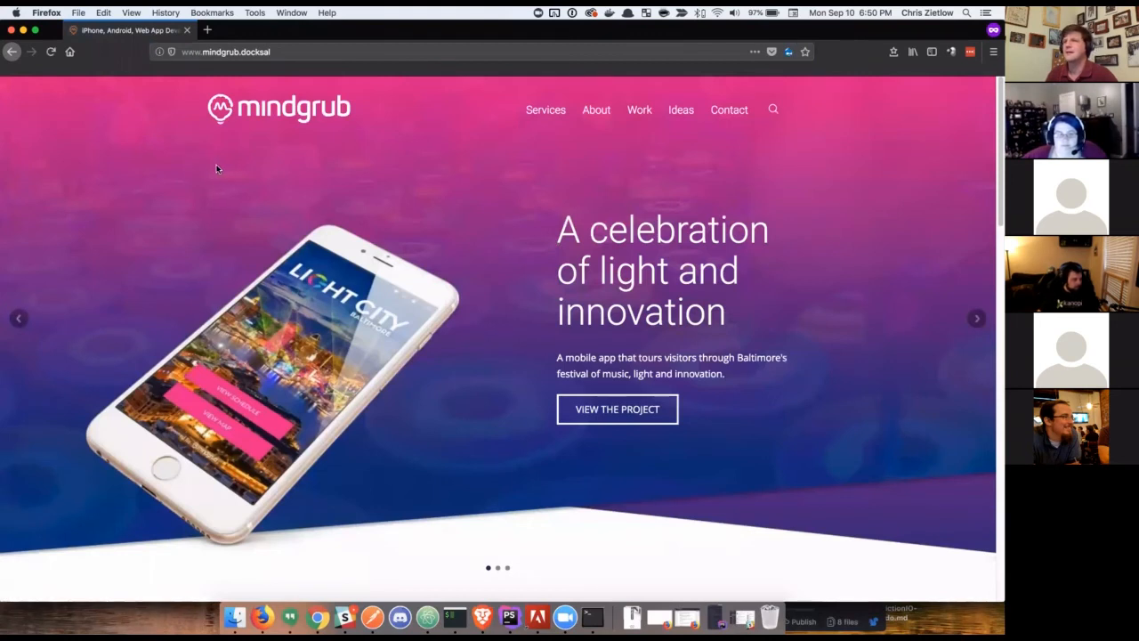
mouse_move(368, 150)
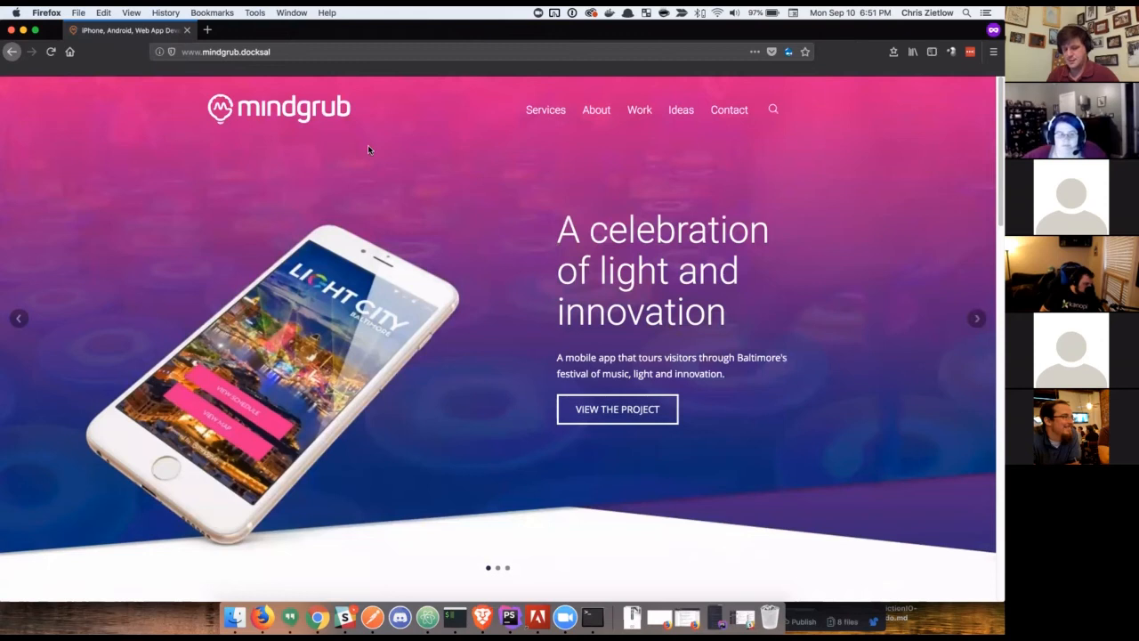
mouse_move(406, 171)
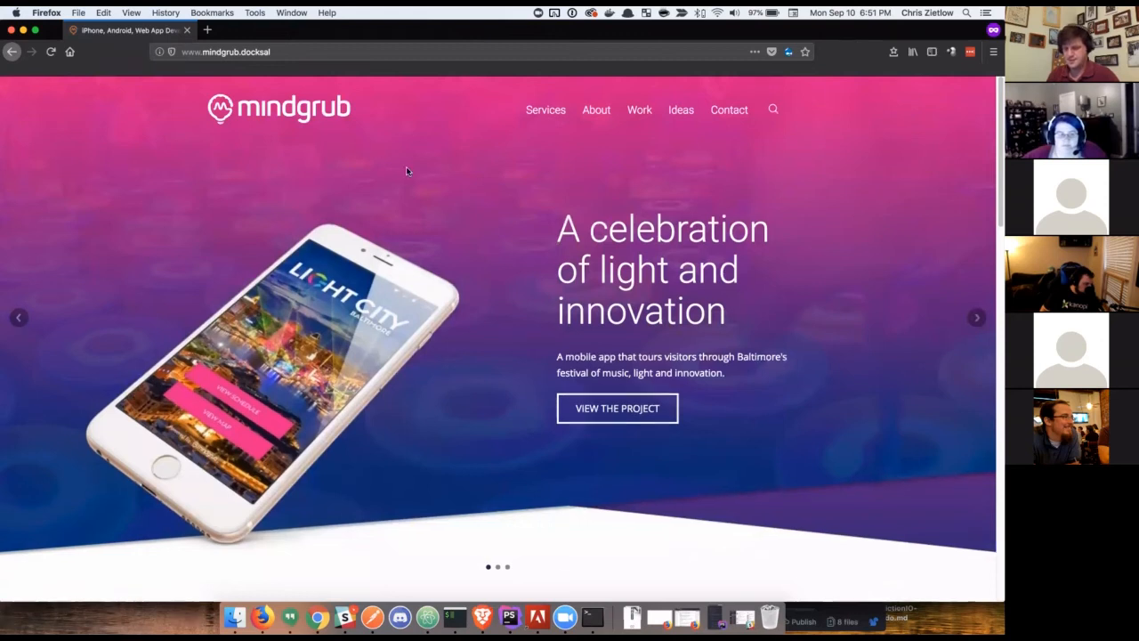
mouse_move(933, 299)
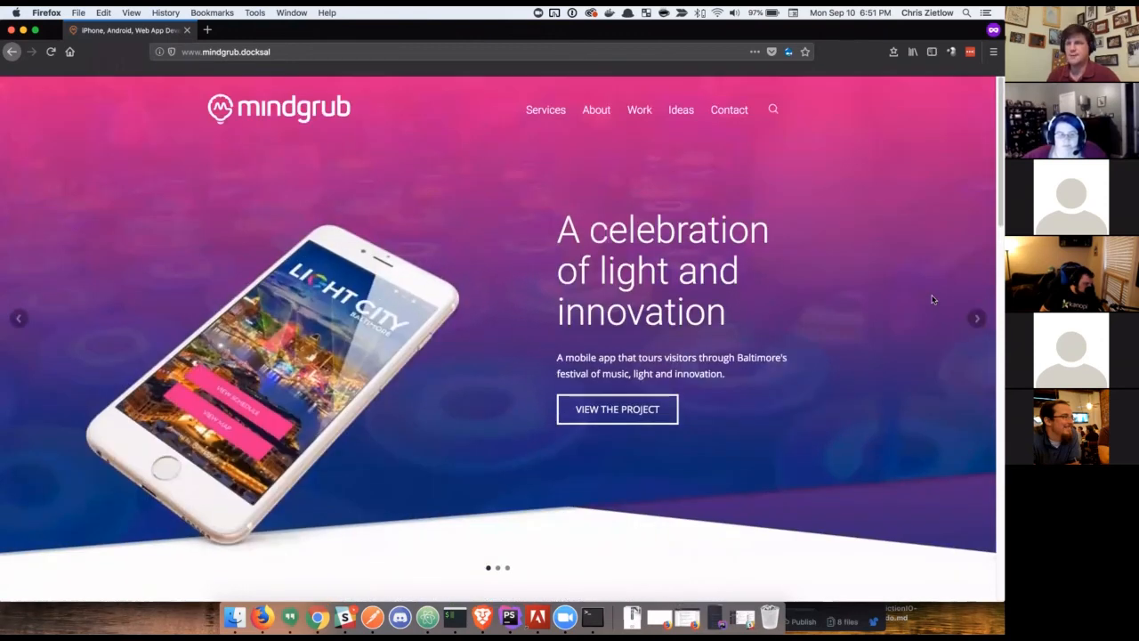
mouse_move(937, 295)
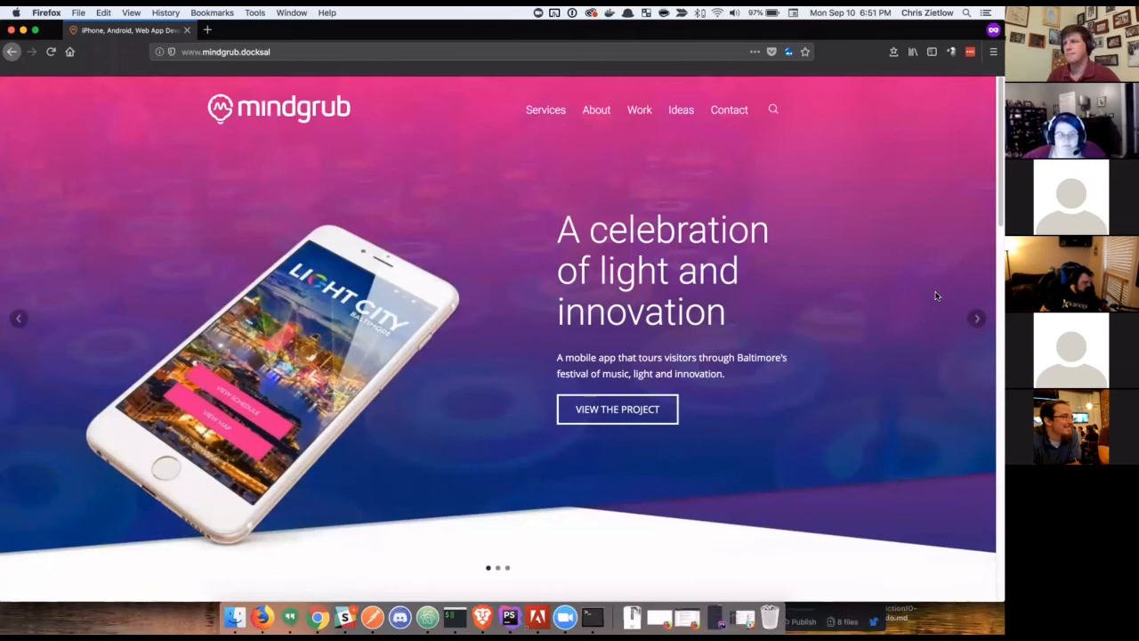
mouse_move(972, 310)
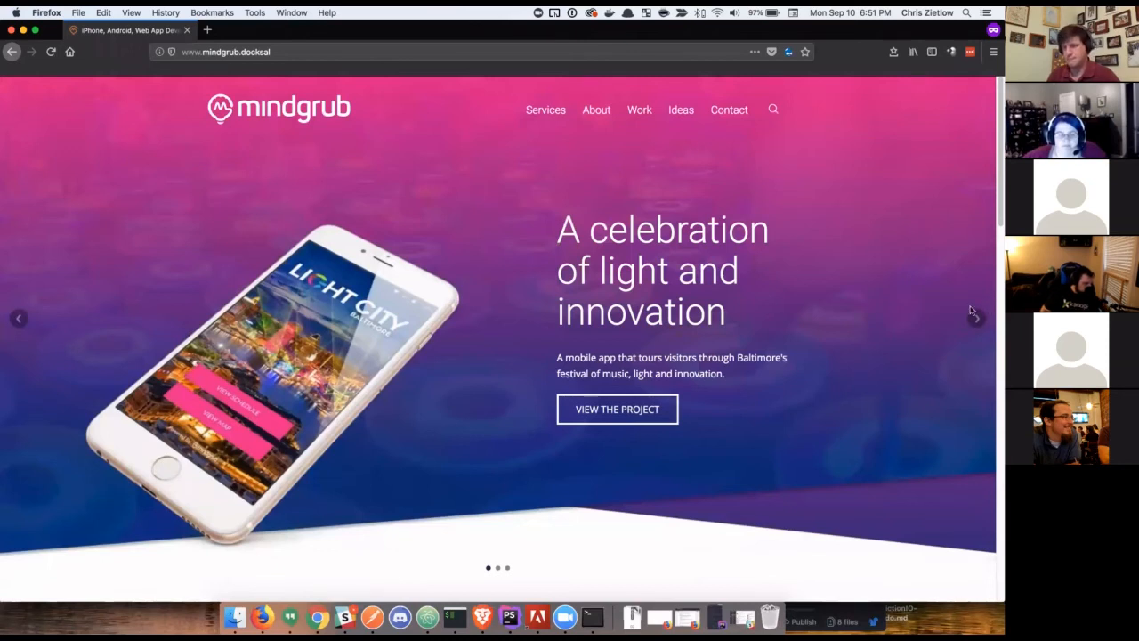
mouse_move(976, 317)
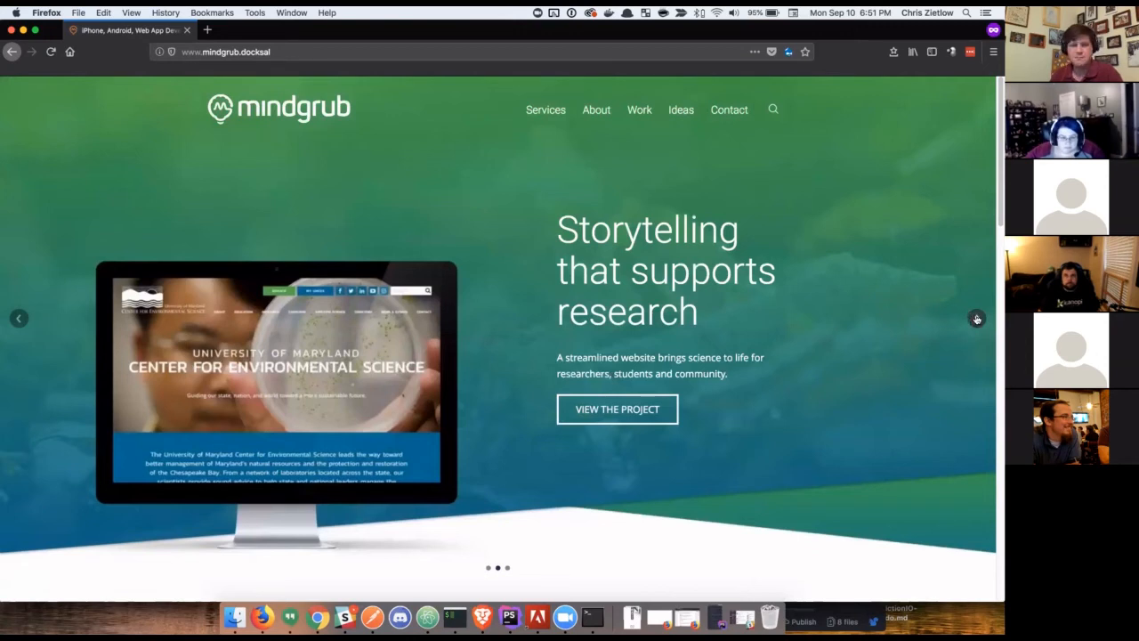
Advance the homepage carousel to 'A mobile app with a story to tell' and scroll down the page.
click(976, 319)
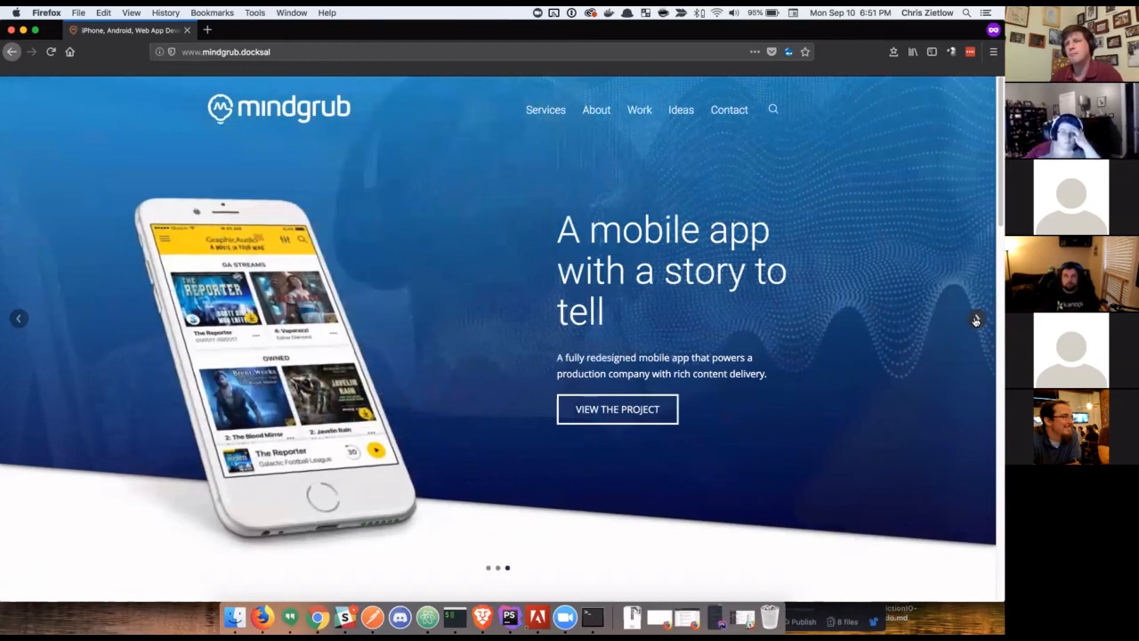
scroll(down, 3)
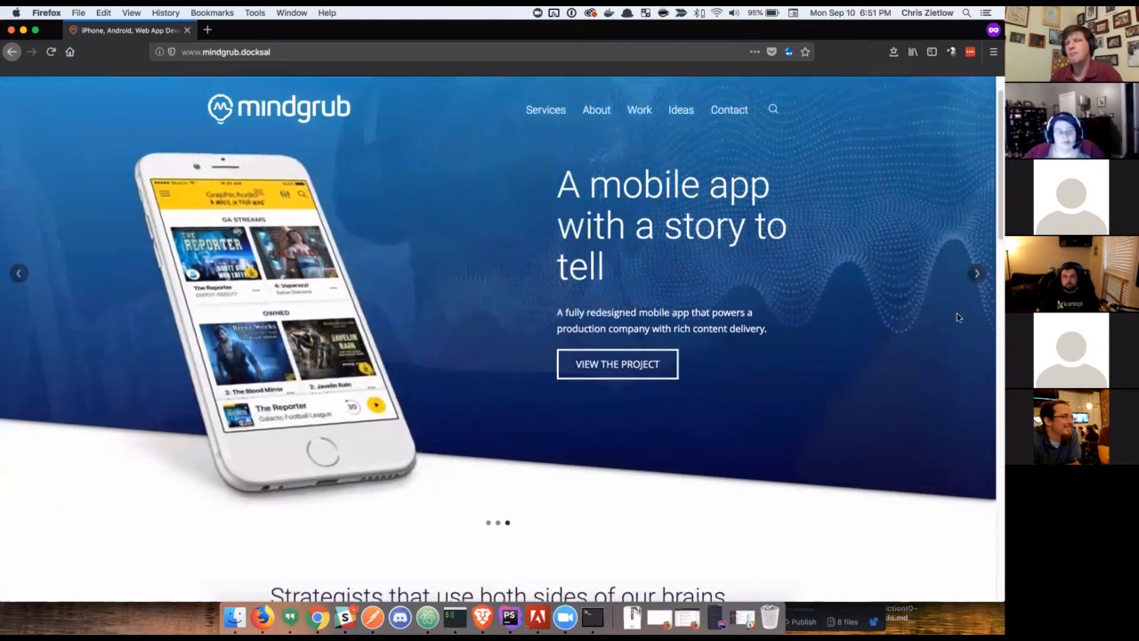
scroll(down, 3)
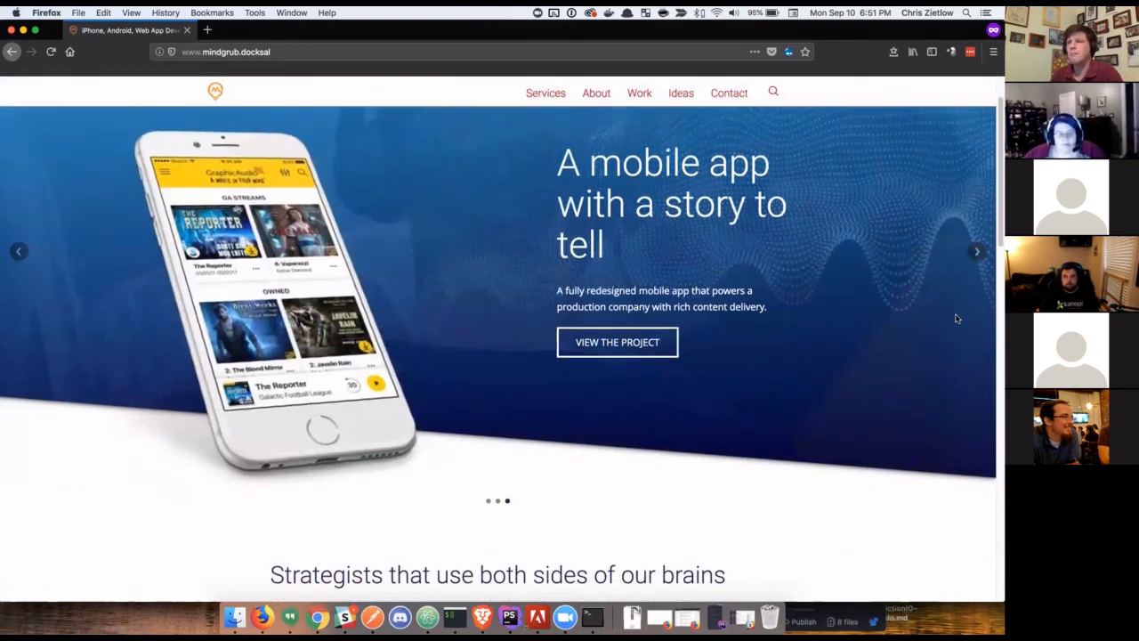
mouse_move(846, 345)
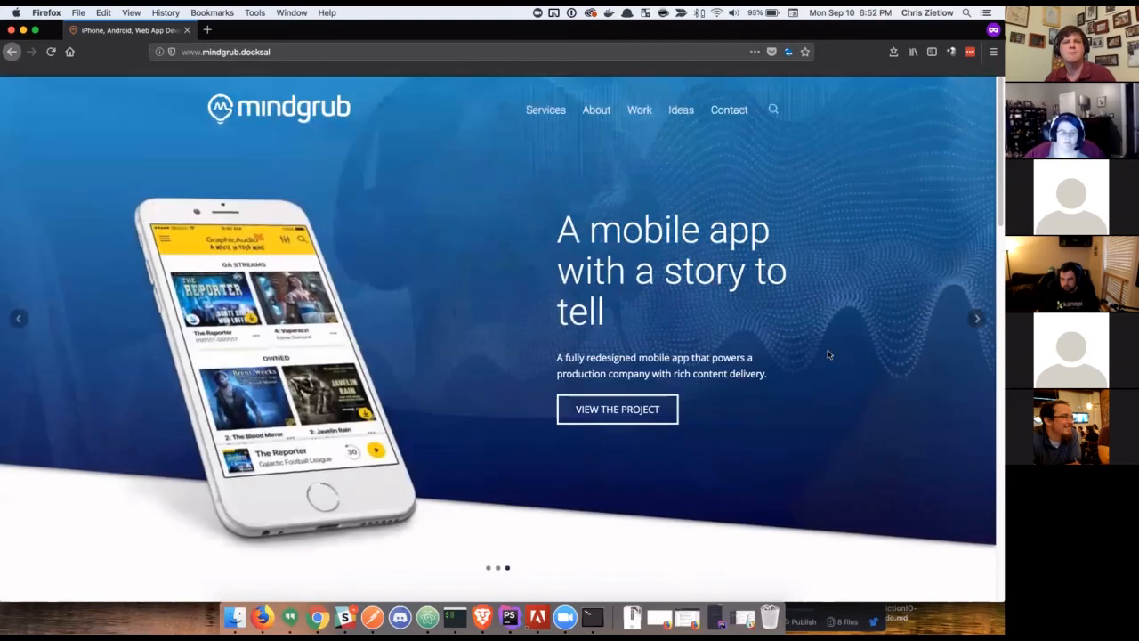
mouse_move(787, 342)
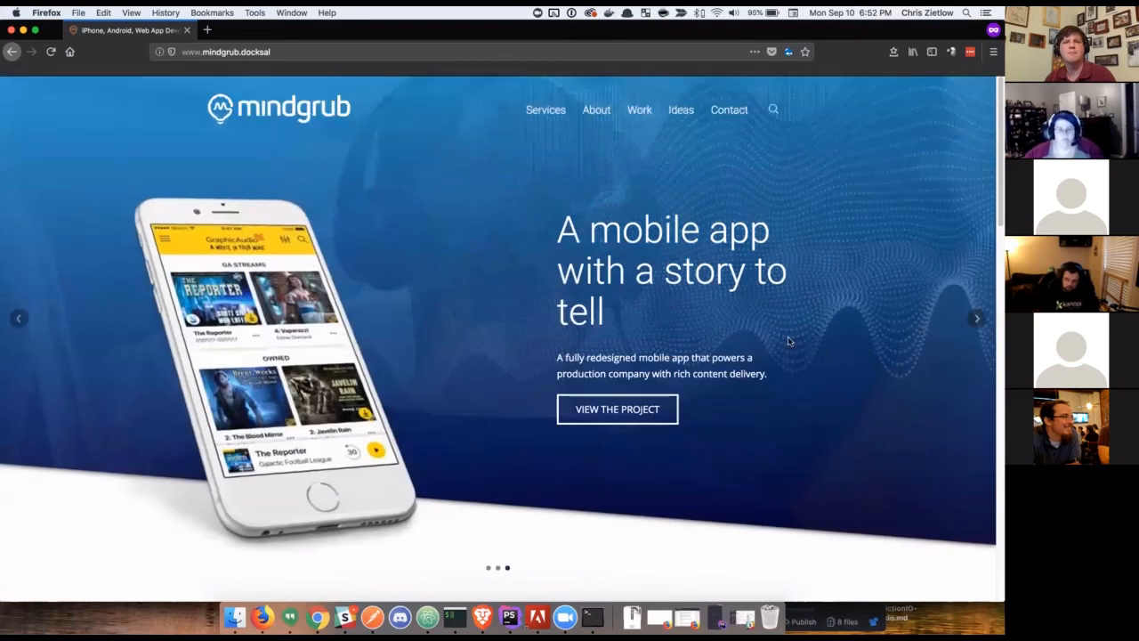
mouse_move(19, 316)
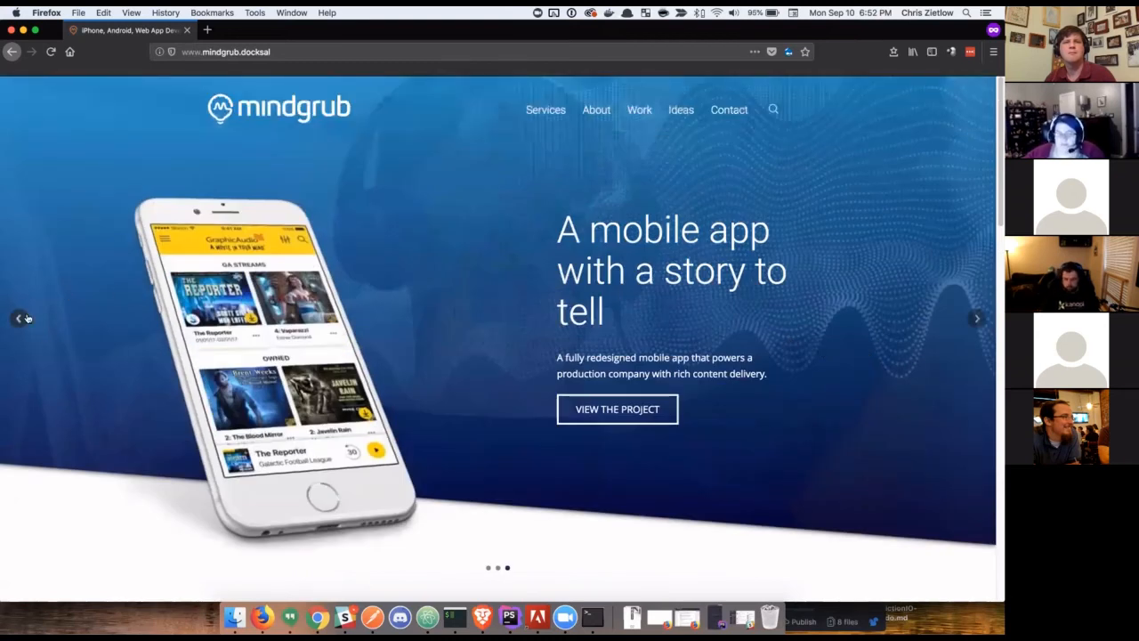
Go to the site's News listing and scroll down through the articles to the Royal Farms story.
scroll(down, 3)
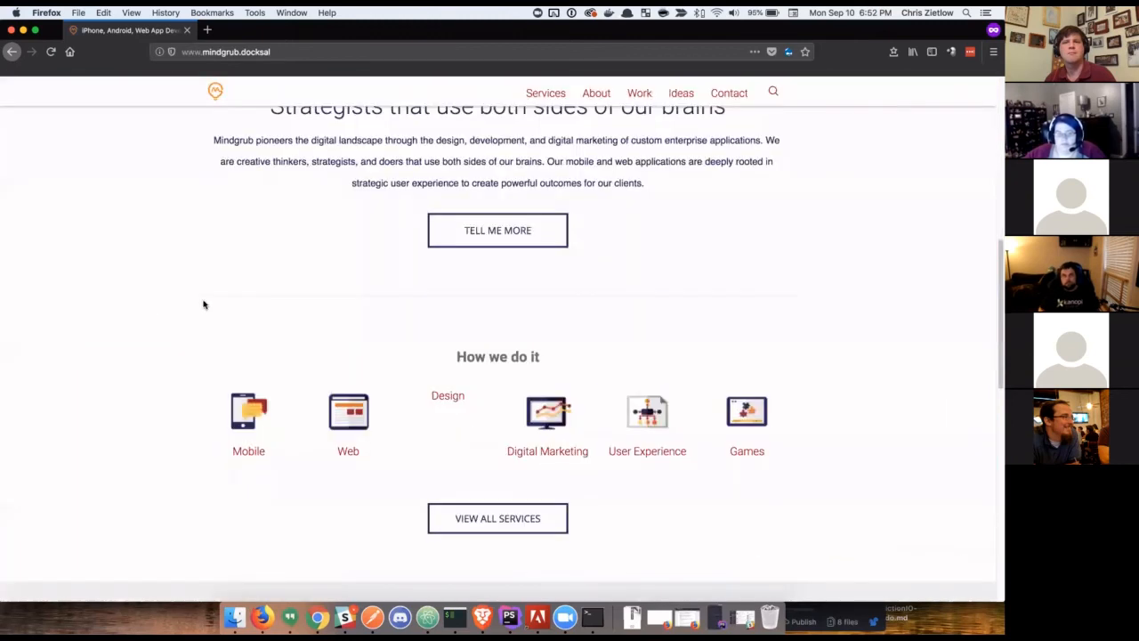
scroll(down, 3)
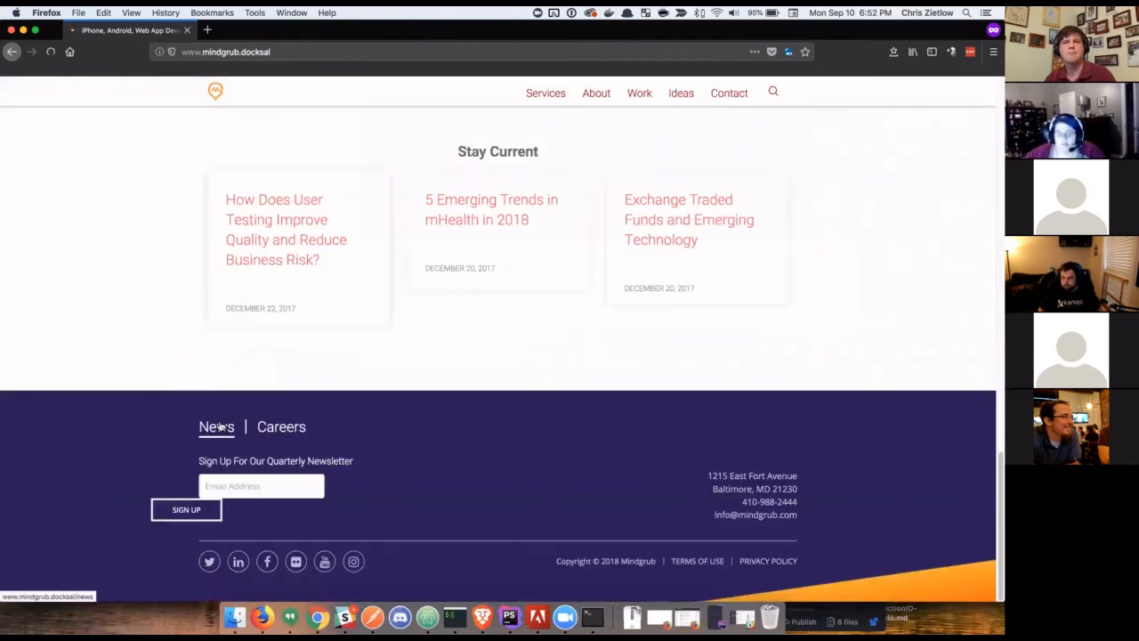
click(215, 427)
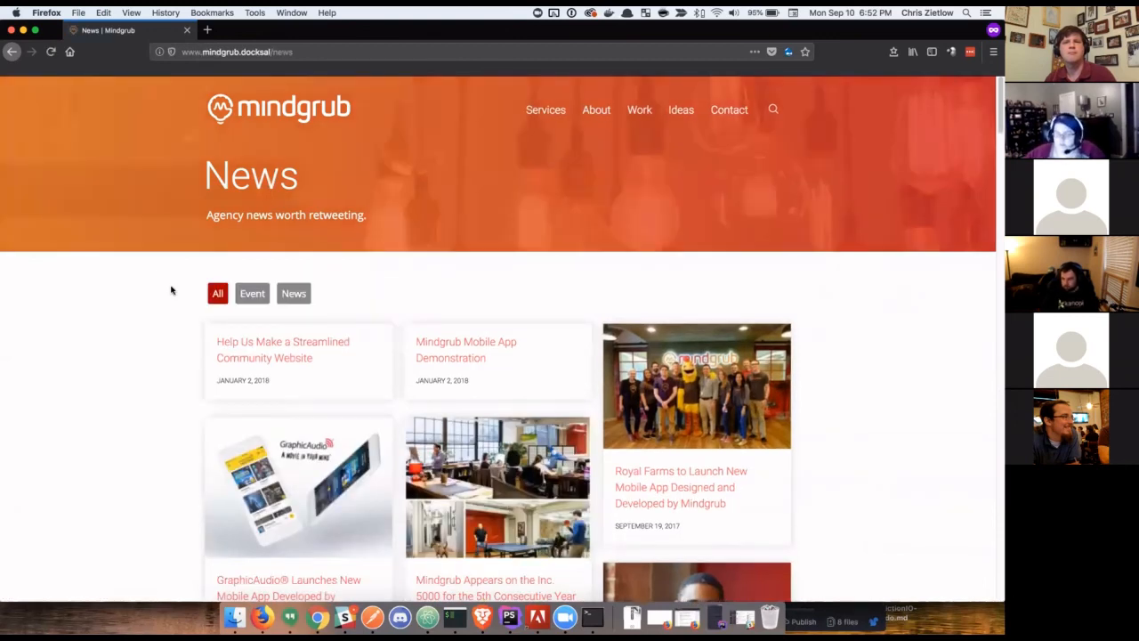
mouse_move(424, 299)
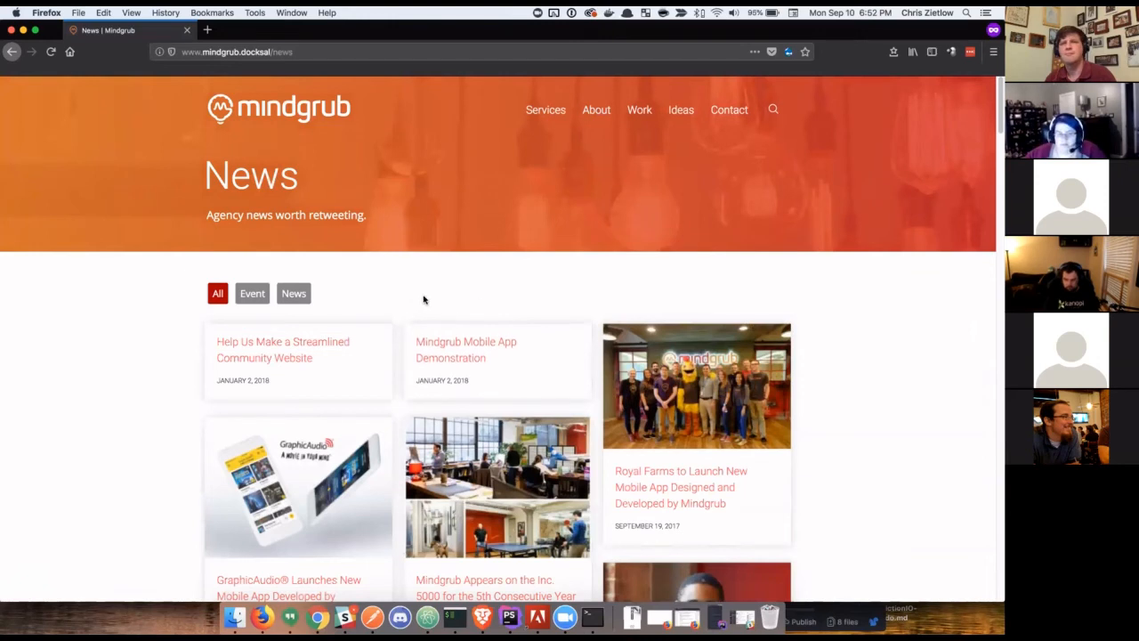
mouse_move(295, 345)
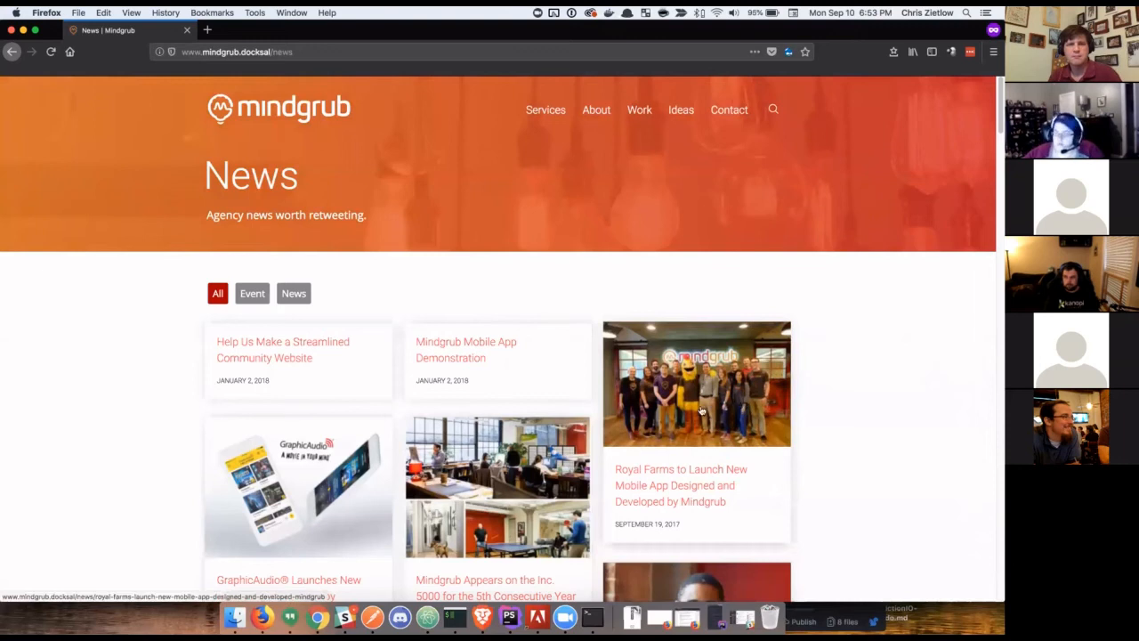
scroll(down, 3)
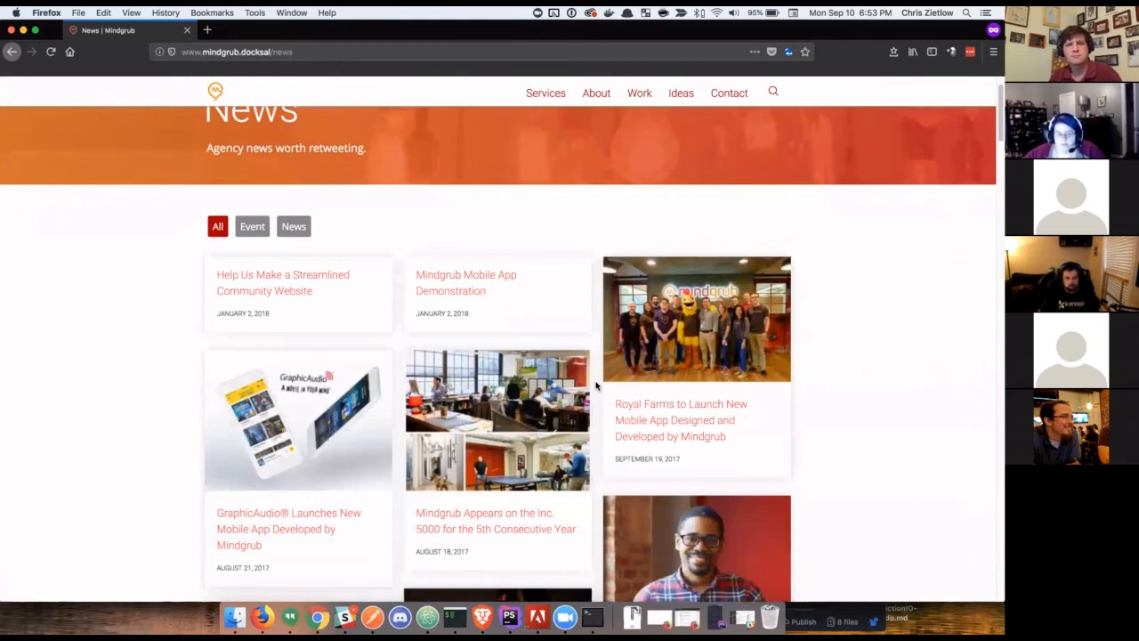
mouse_move(681, 419)
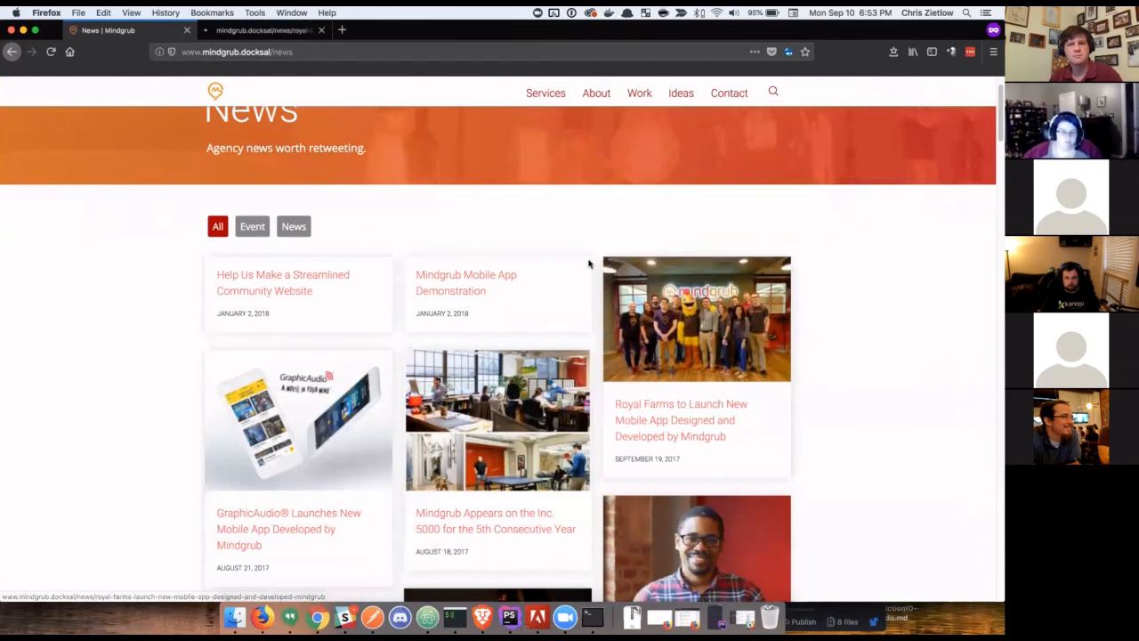
scroll(down, 3)
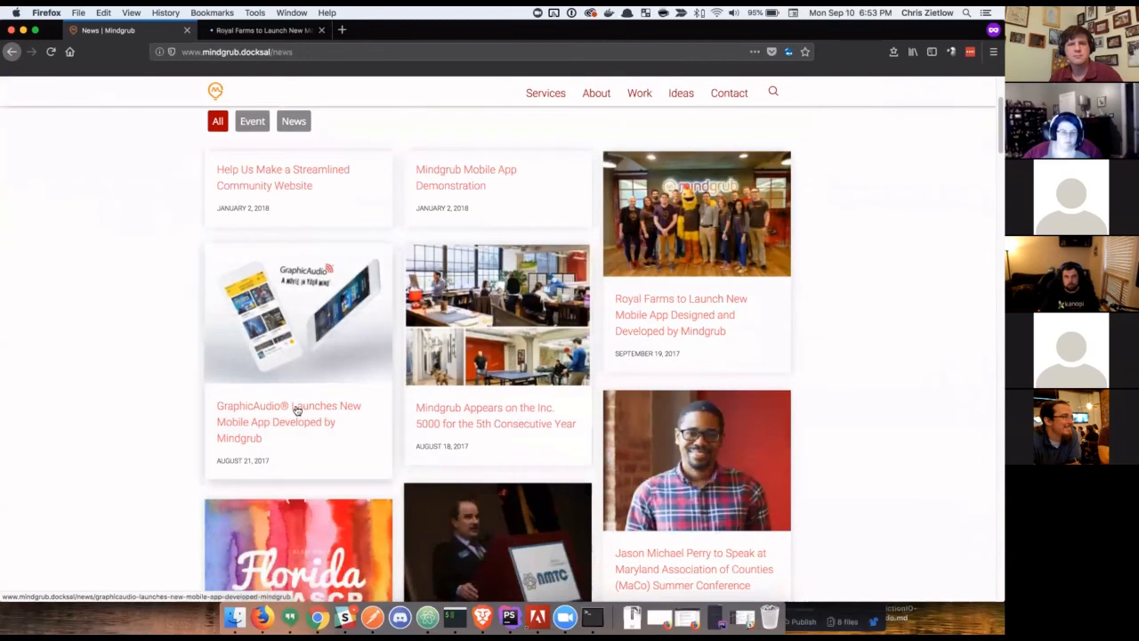
Put the GraphicAudio article in a third tab, skim an opened article, and return to the News listing.
click(299, 422)
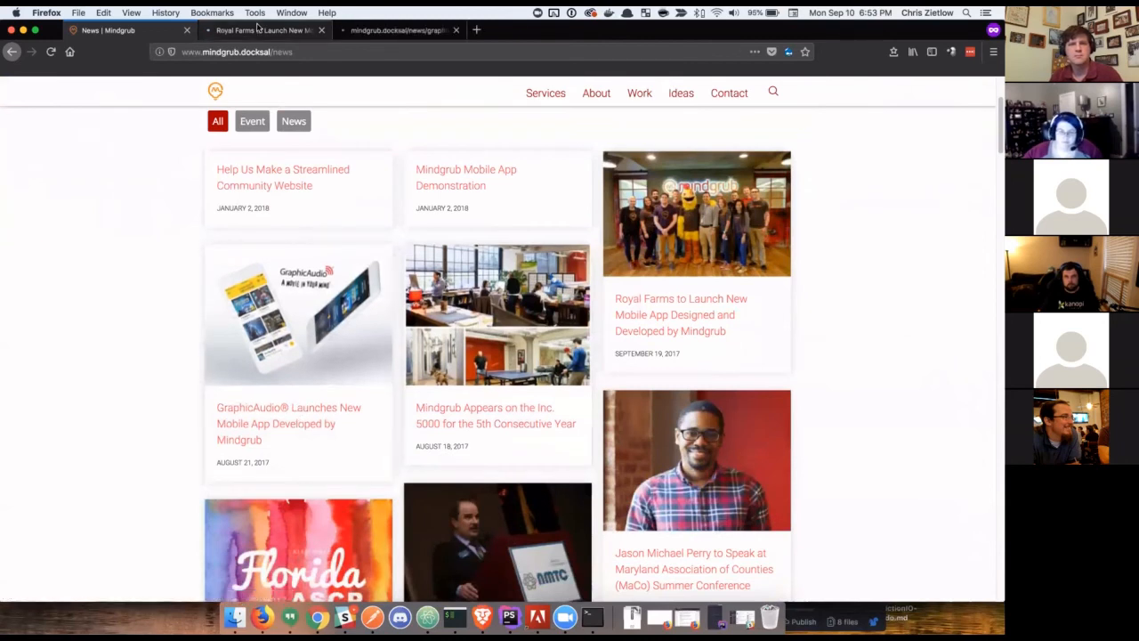
click(258, 28)
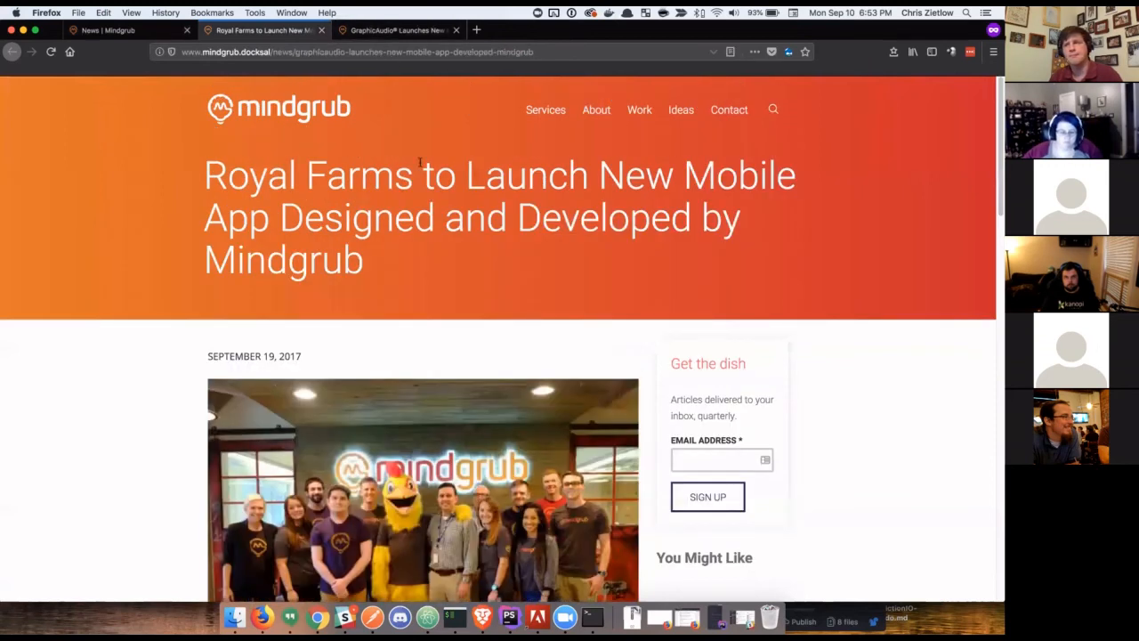
scroll(down, 3)
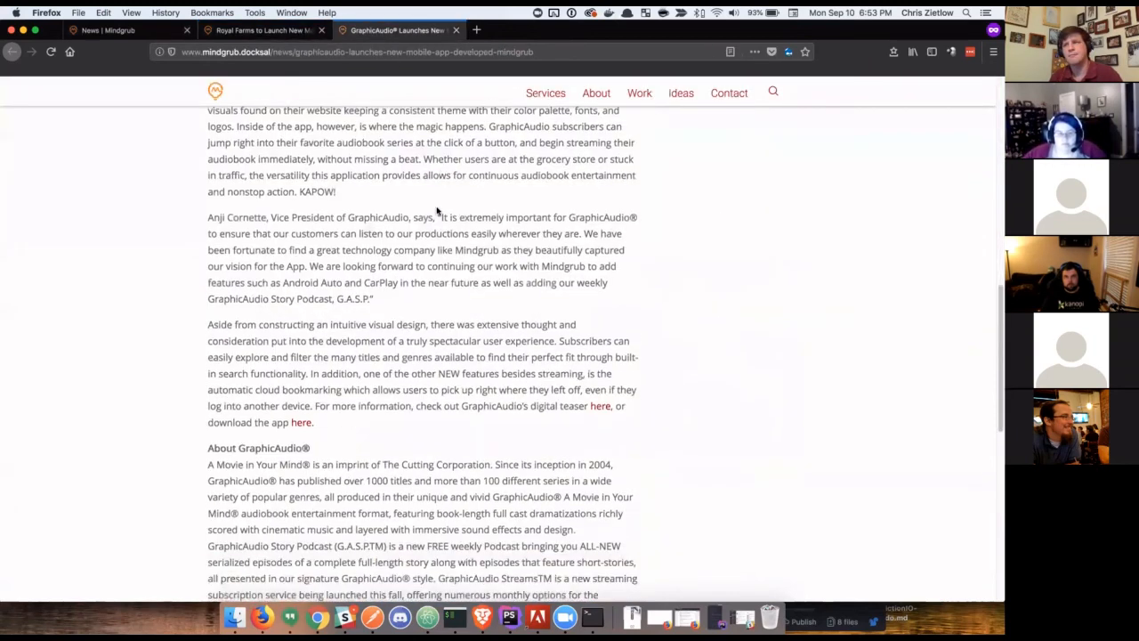
scroll(up, 3)
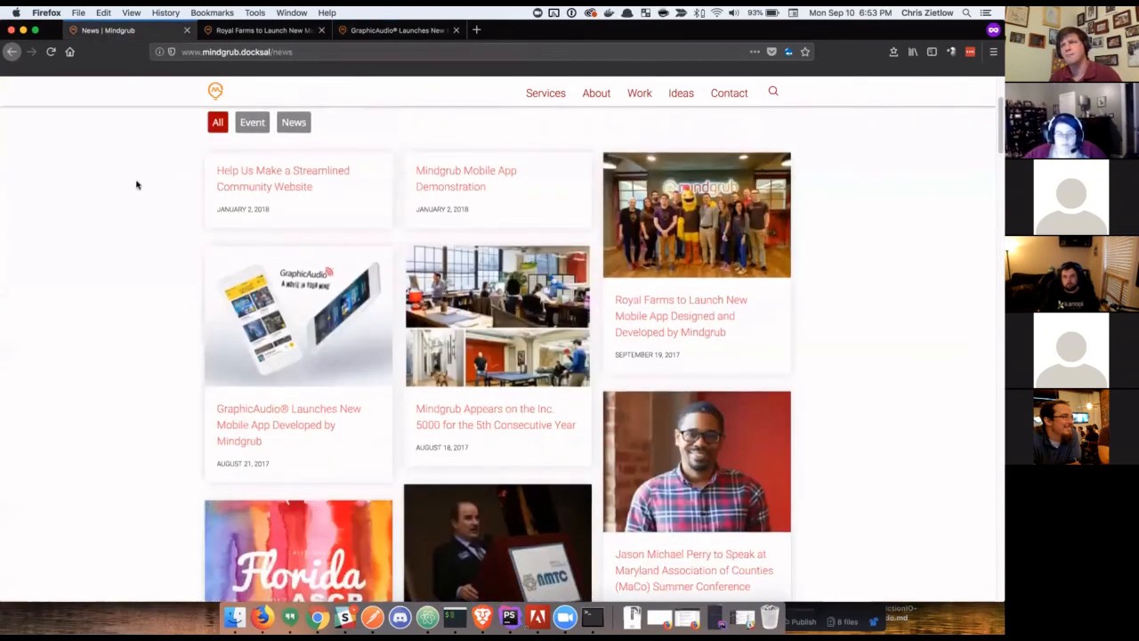
Scroll back to the top of the News listing and go back to the previous page.
scroll(up, 3)
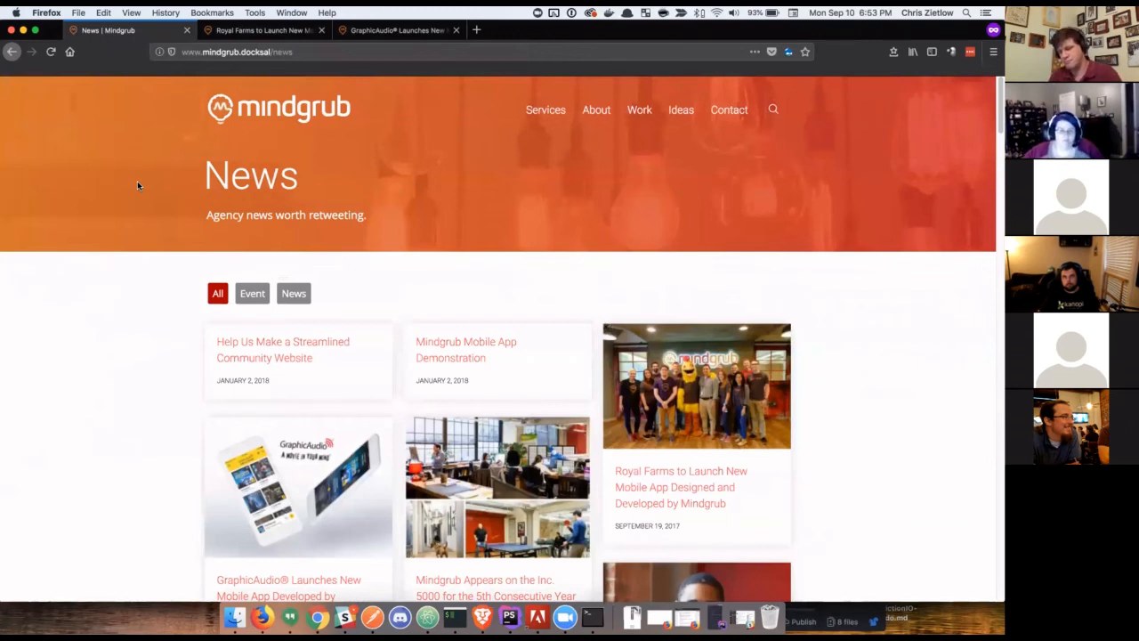
mouse_move(178, 188)
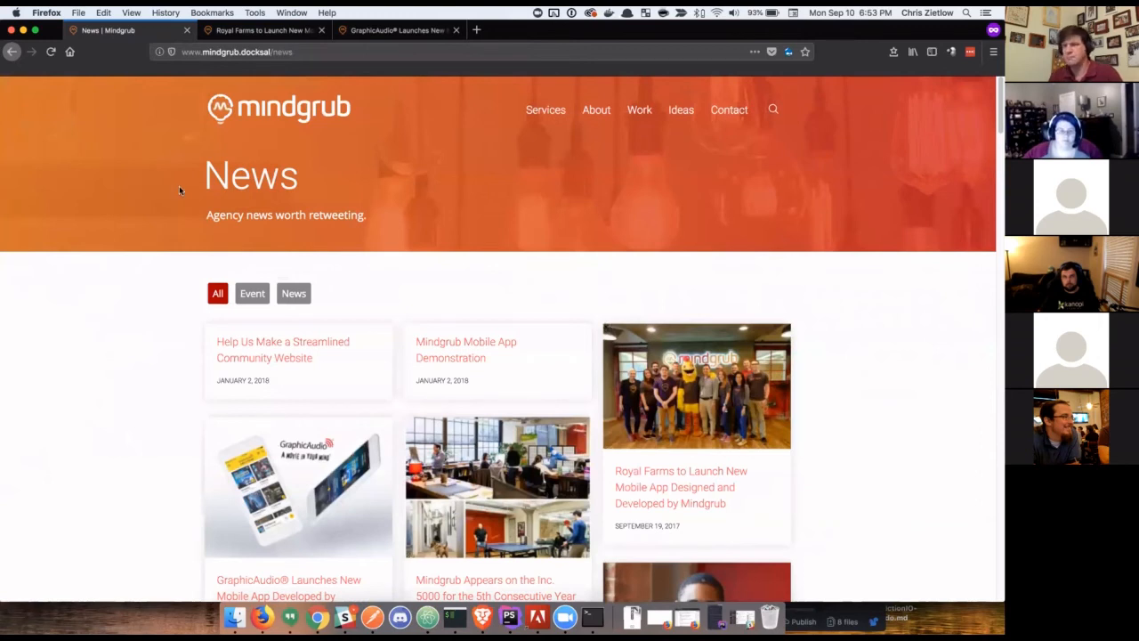
mouse_move(267, 196)
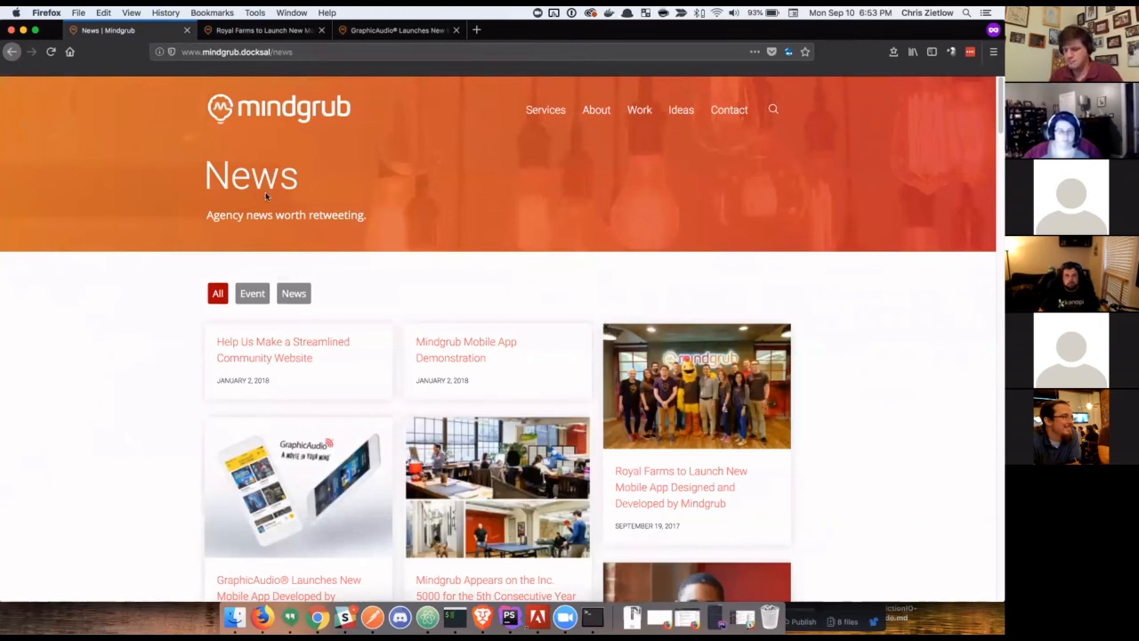
click(50, 52)
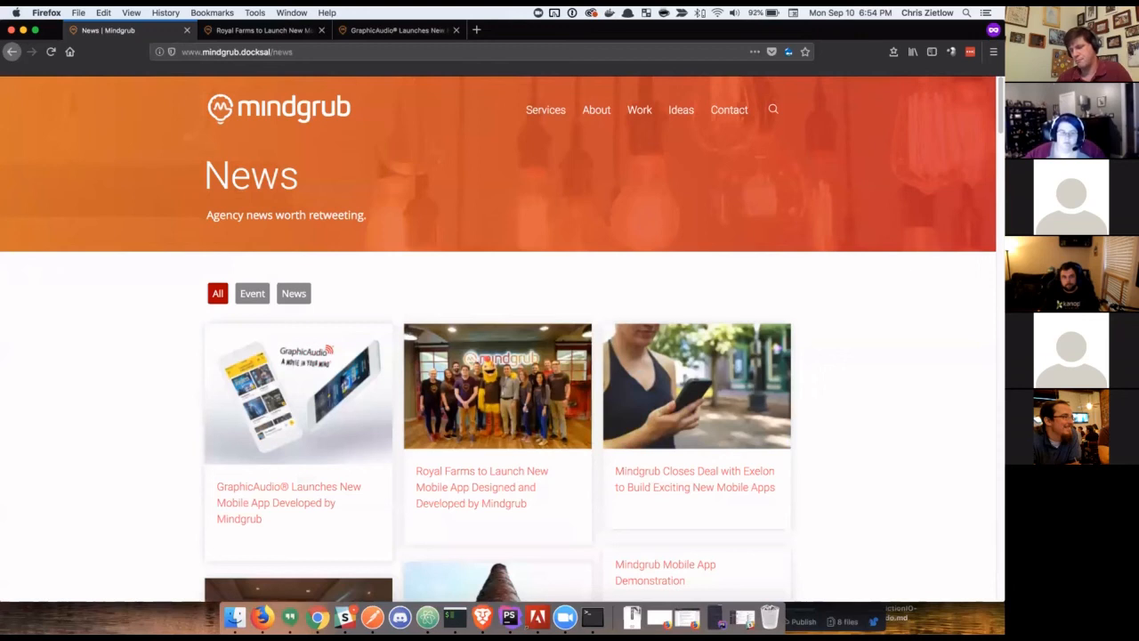
mouse_move(141, 153)
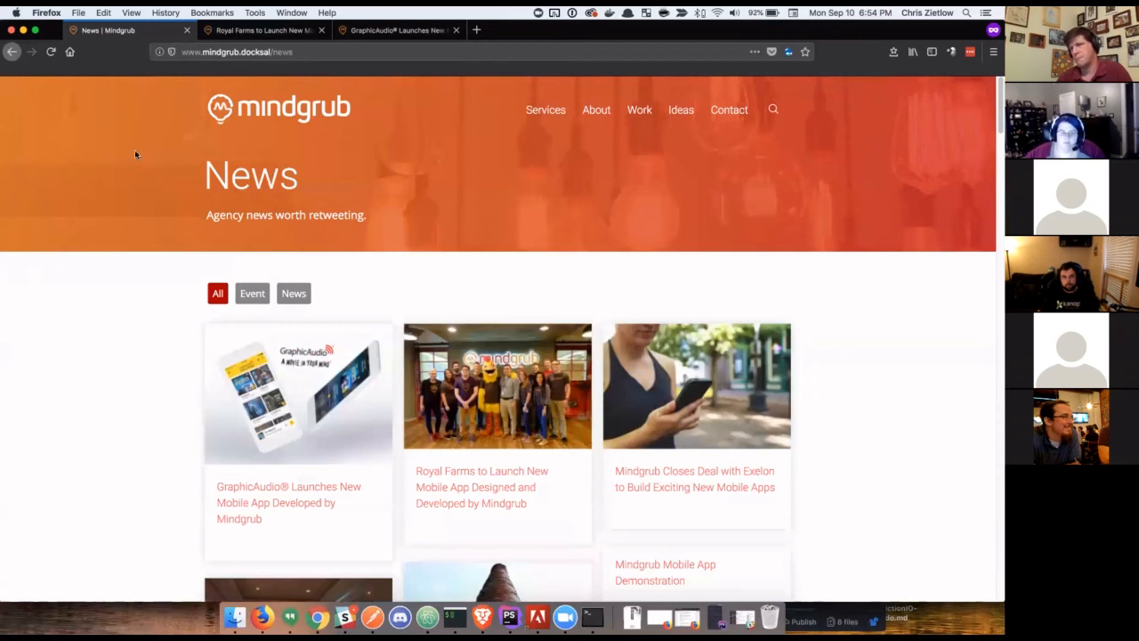
mouse_move(633, 235)
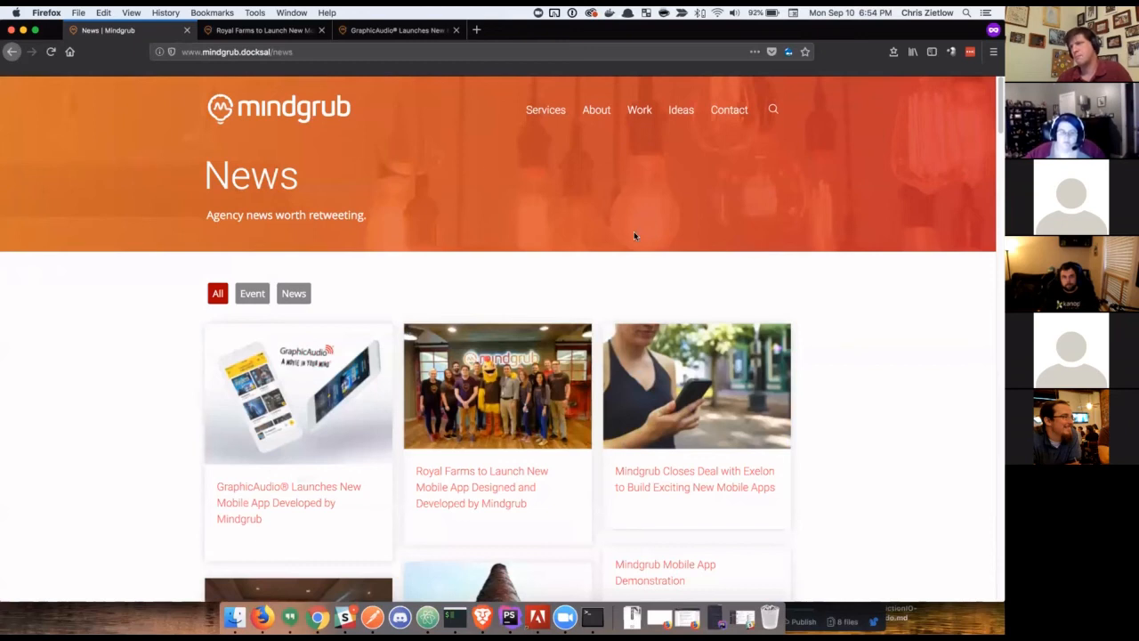
Scroll down through the article cards, including the Diamondback Brewing and Mindgrub Cafe stories.
scroll(down, 3)
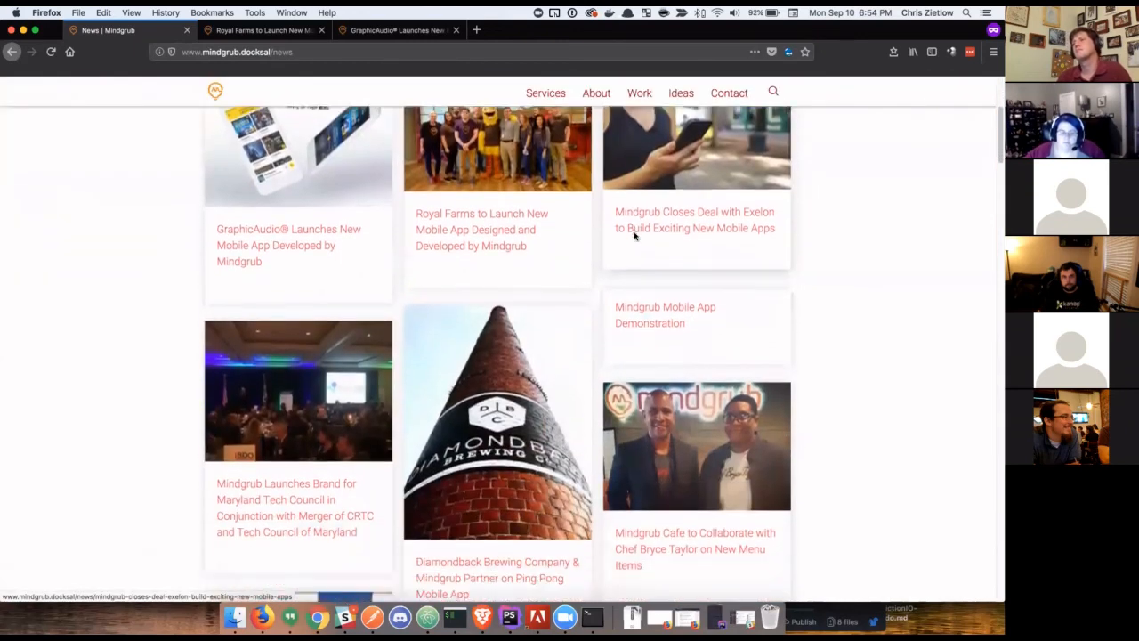
scroll(down, 3)
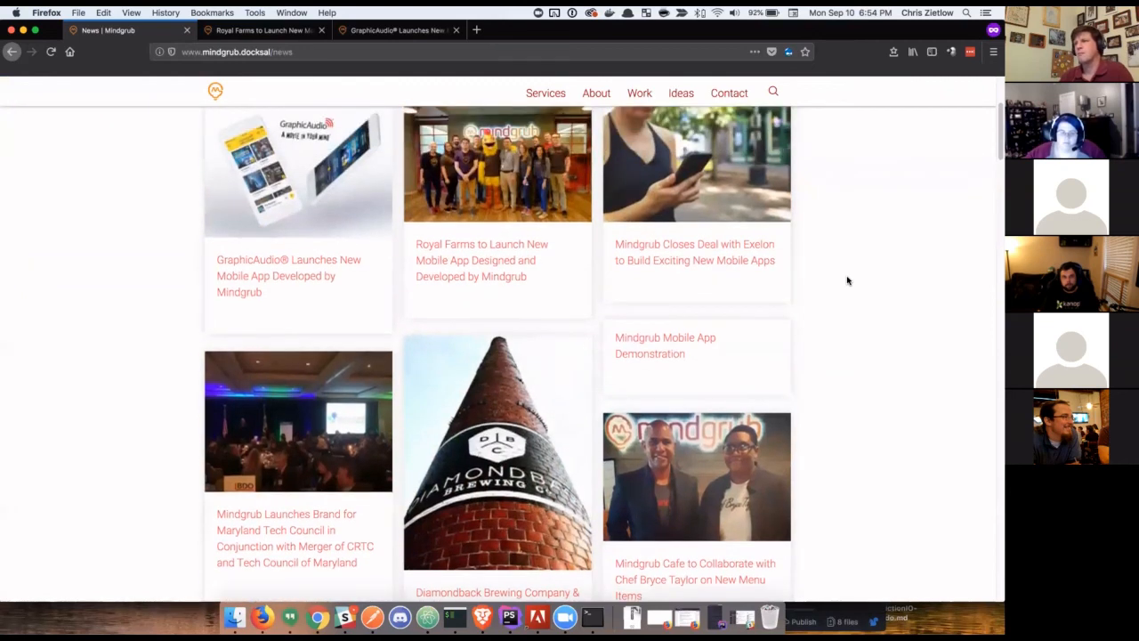
scroll(down, 3)
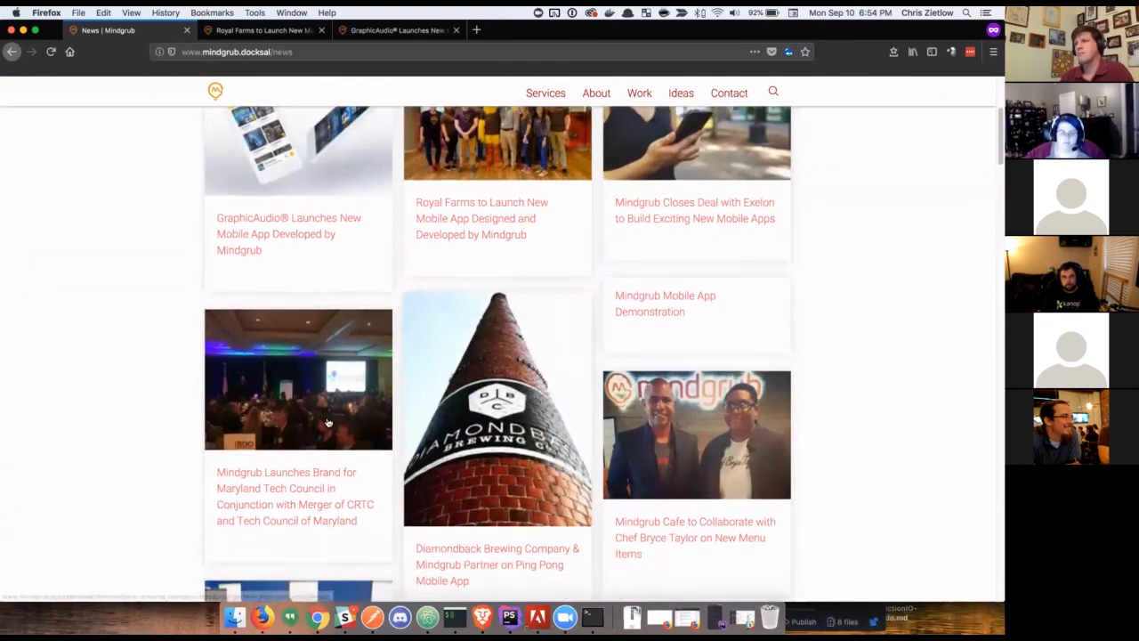
scroll(down, 3)
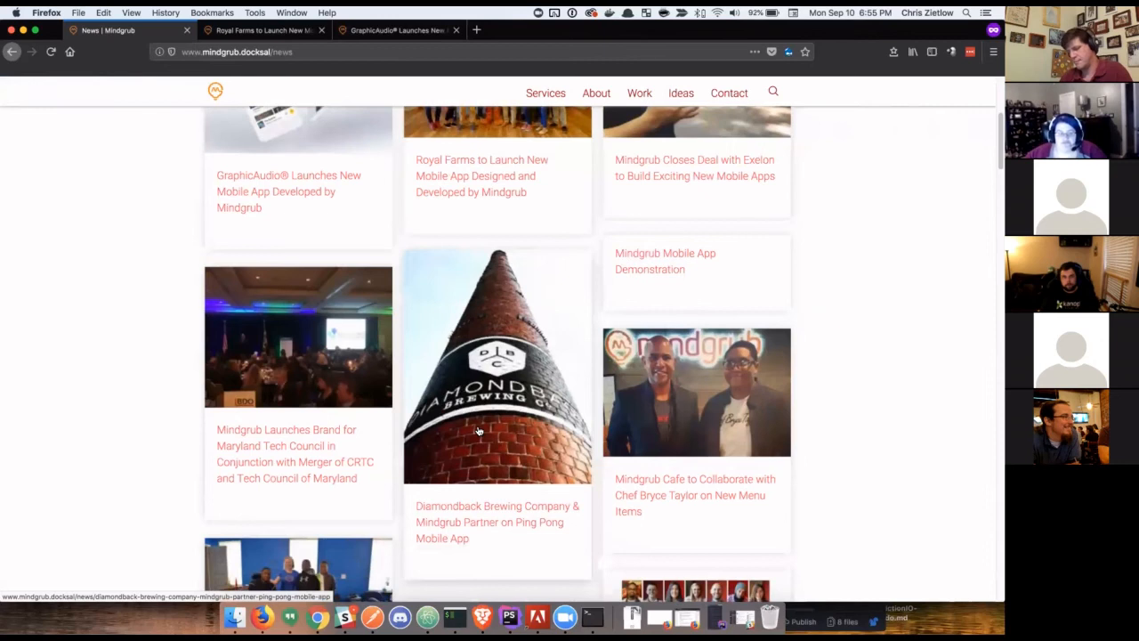
scroll(up, 3)
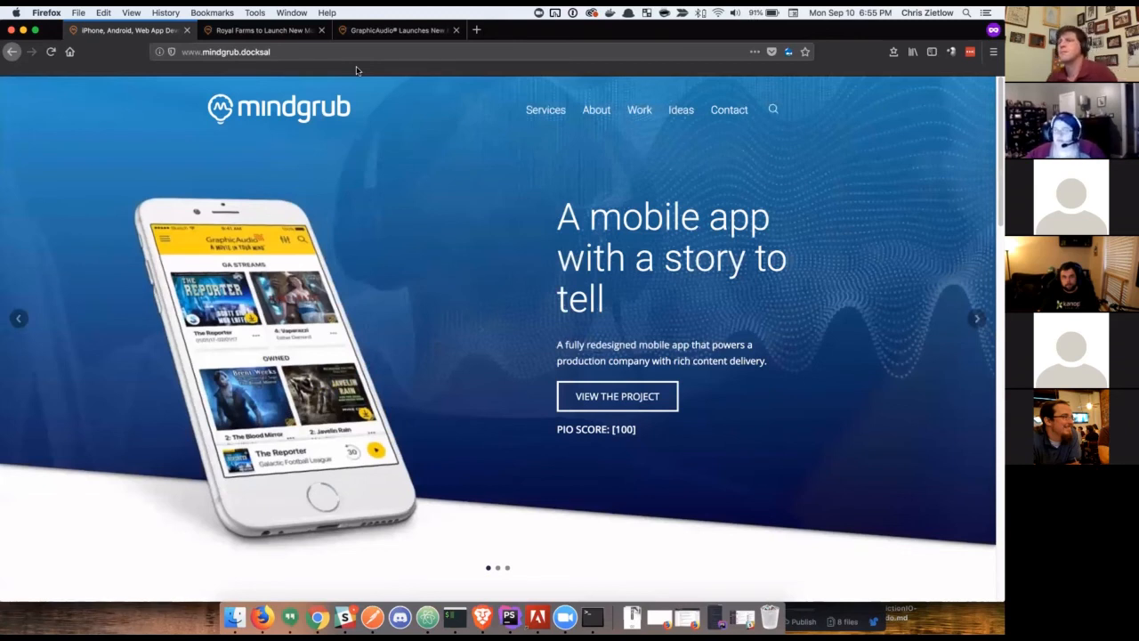
mouse_move(444, 133)
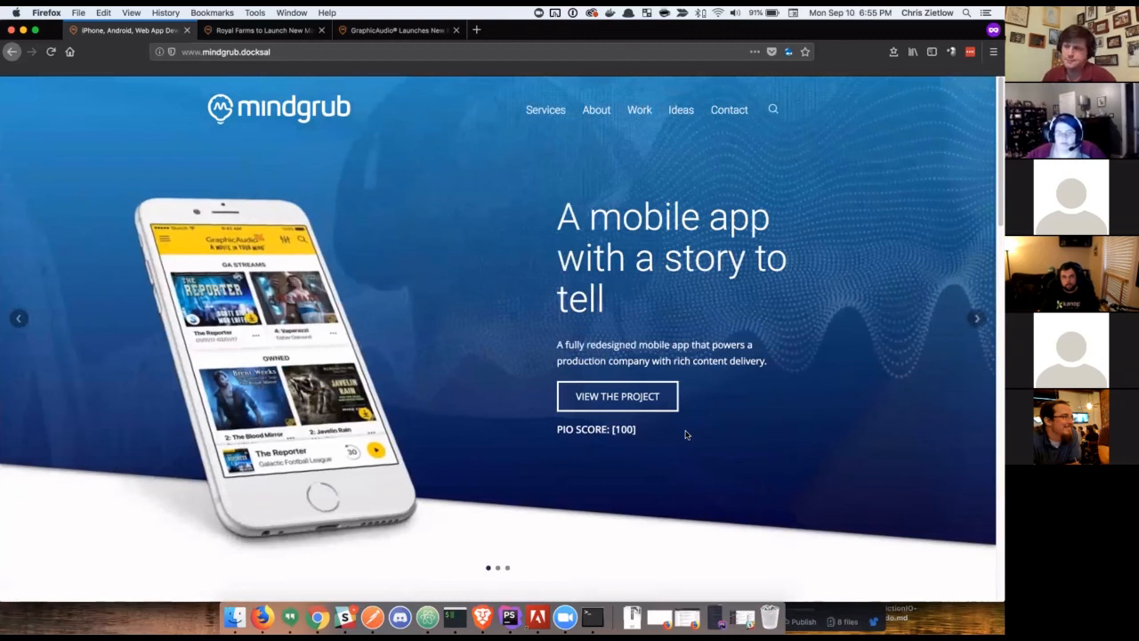
mouse_move(979, 319)
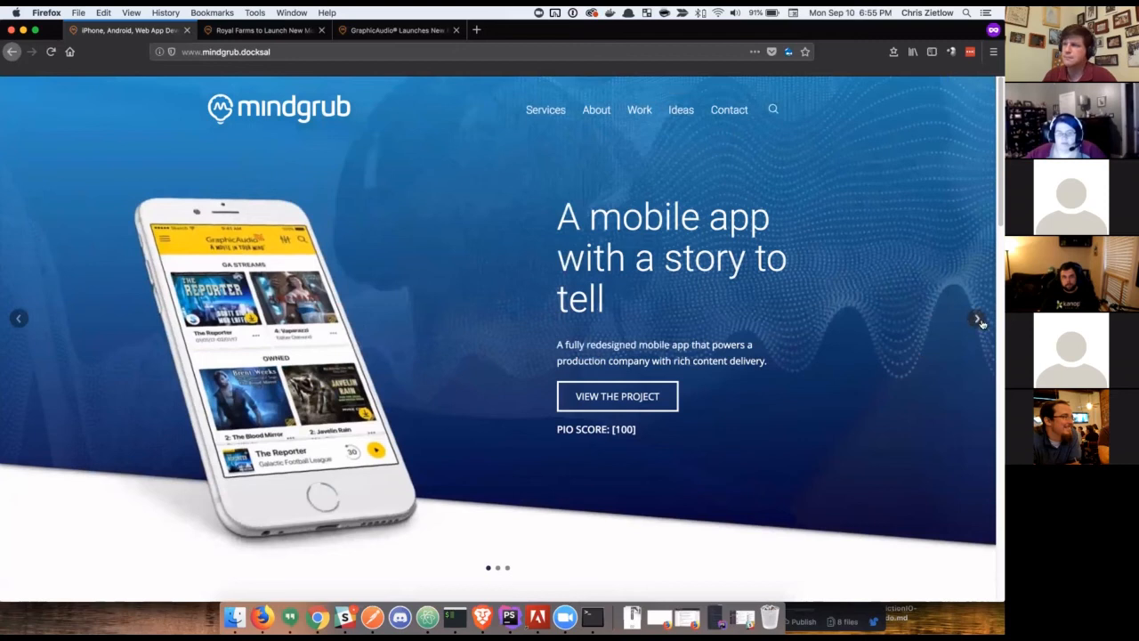
mouse_move(954, 320)
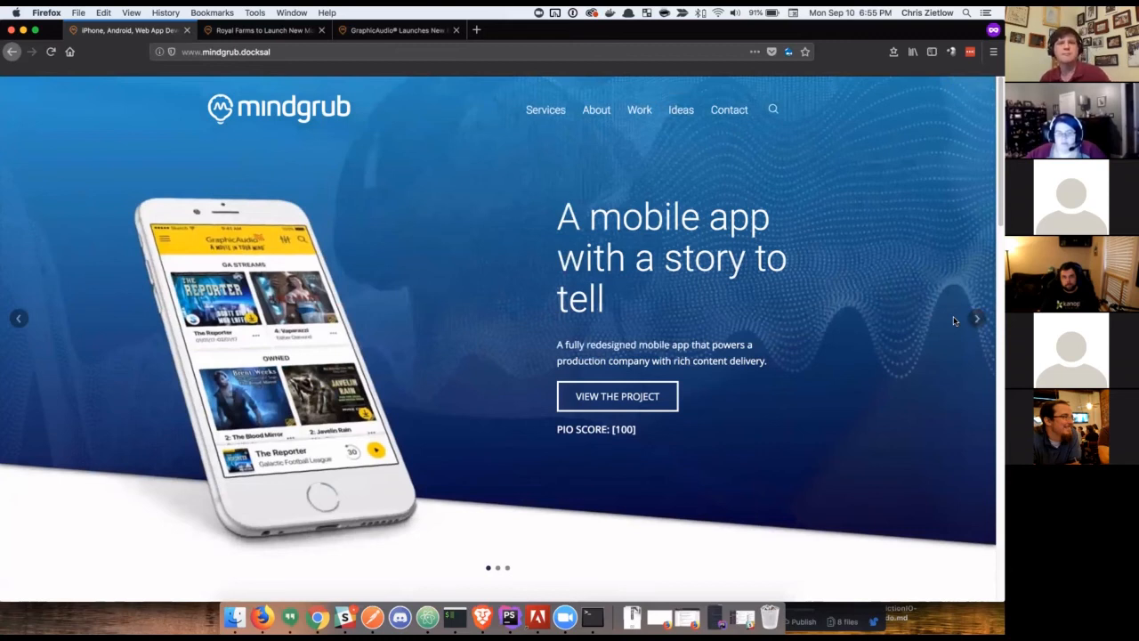
click(975, 319)
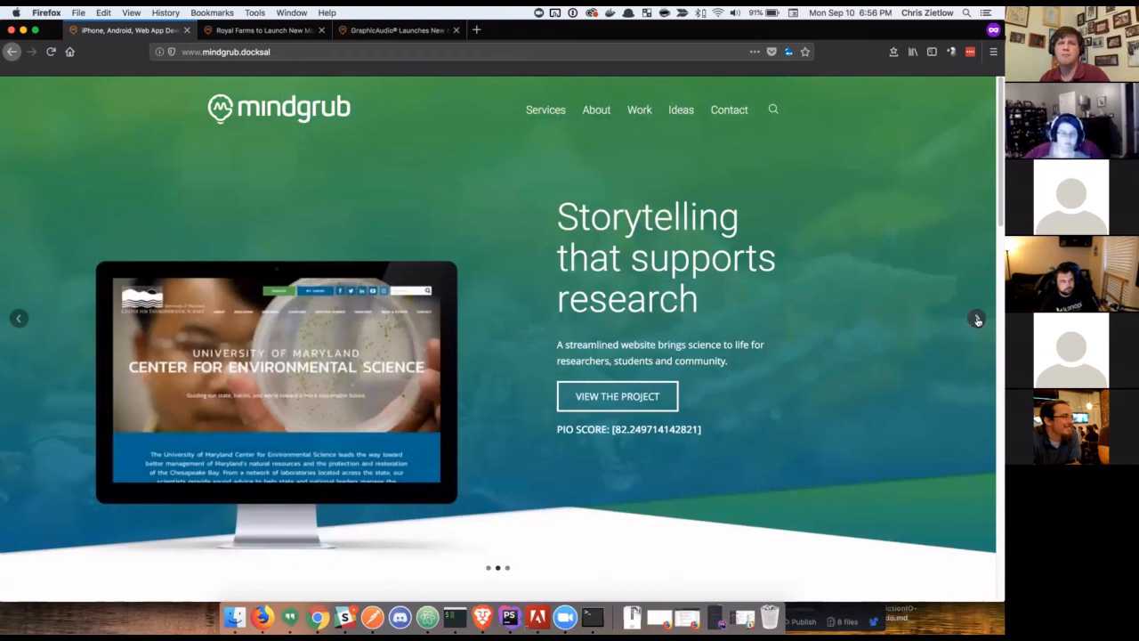
click(976, 317)
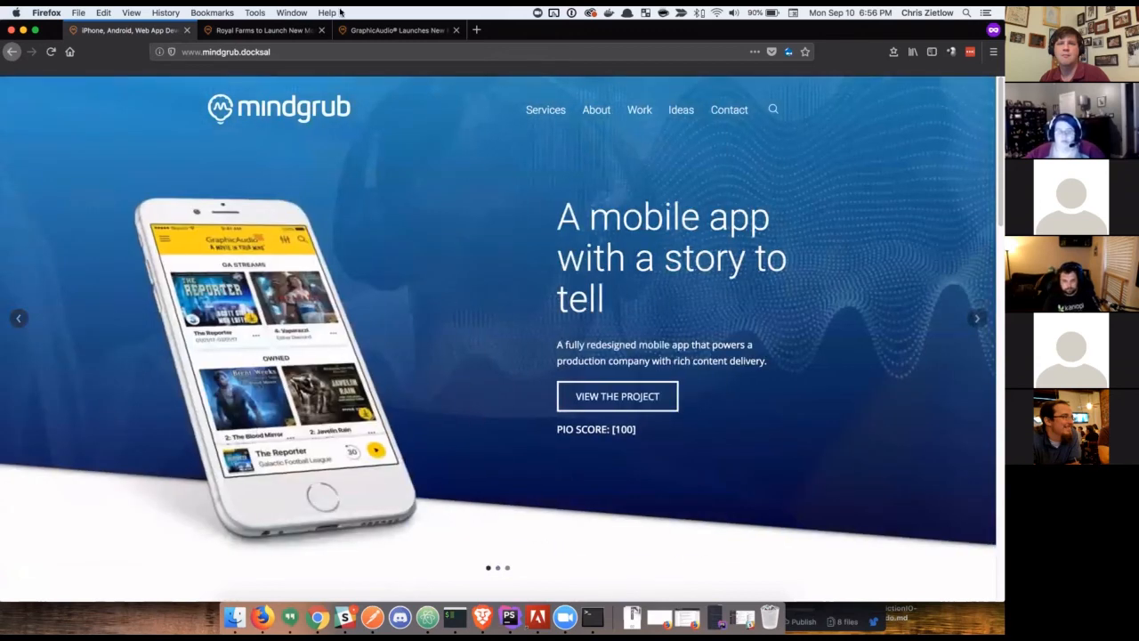
mouse_move(346, 616)
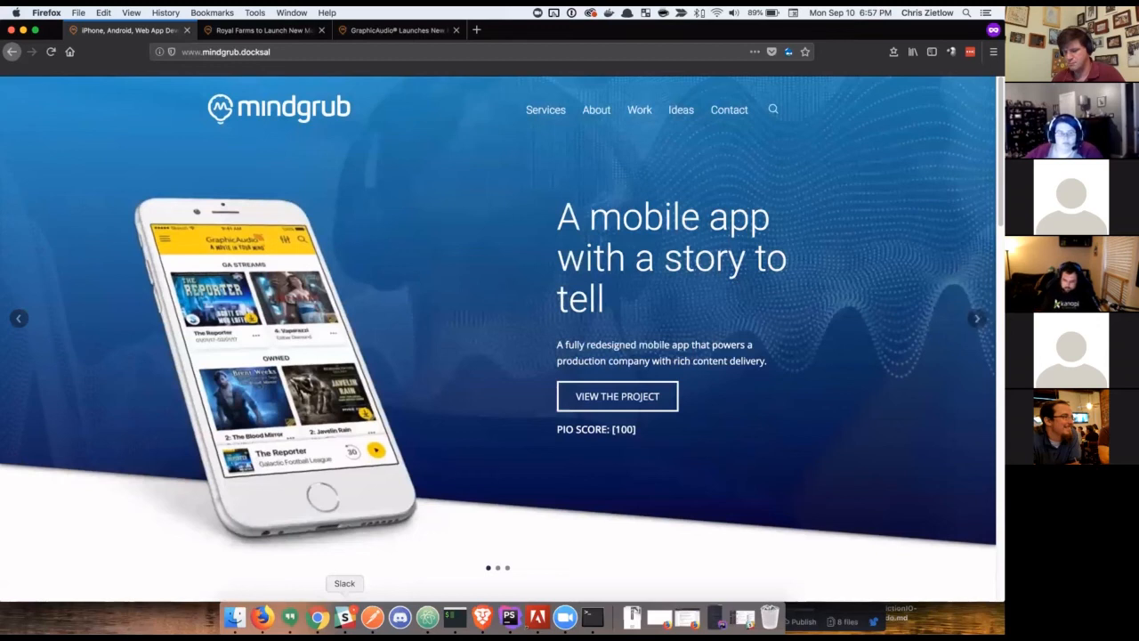
mouse_move(263, 616)
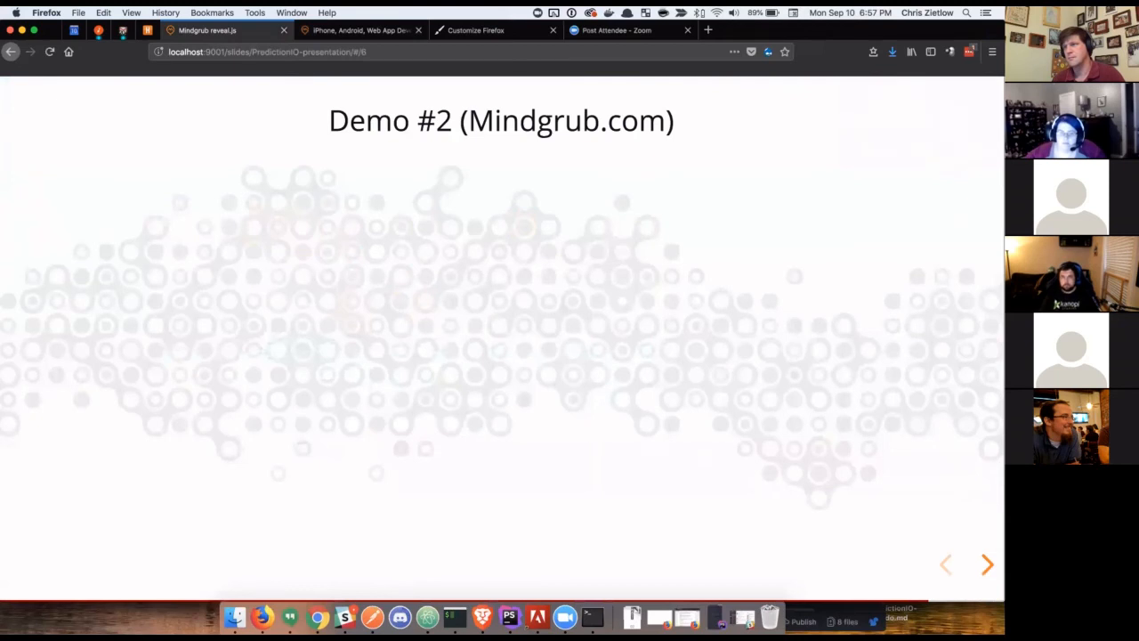
Resume the reveal.js slide deck and continue toward the closing 'fin project stop' slide.
click(986, 564)
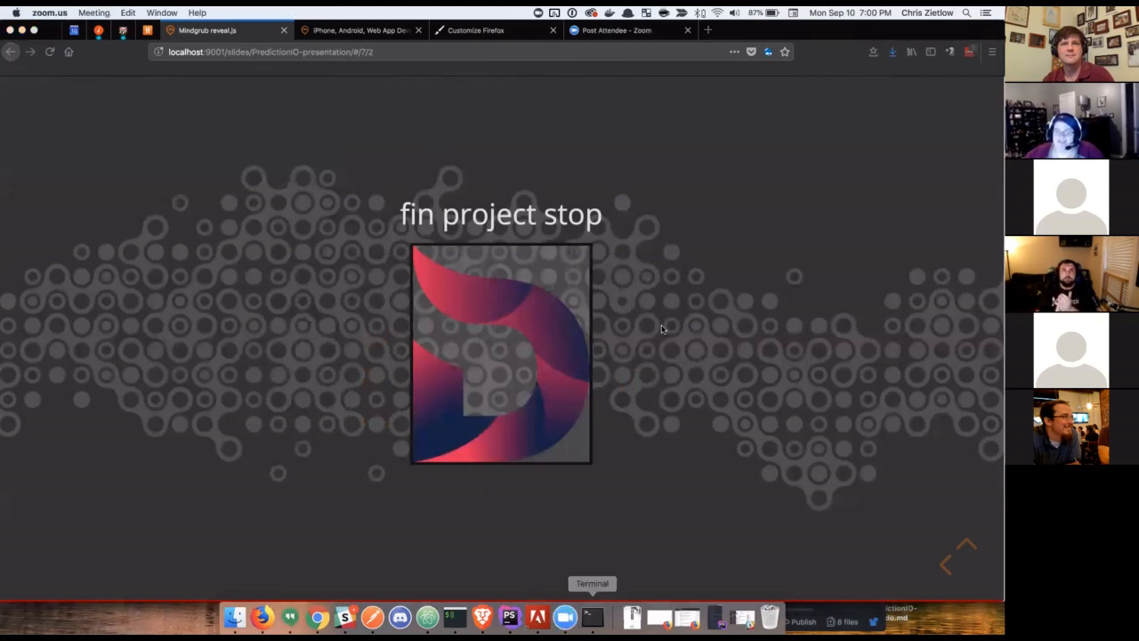
mouse_move(739, 48)
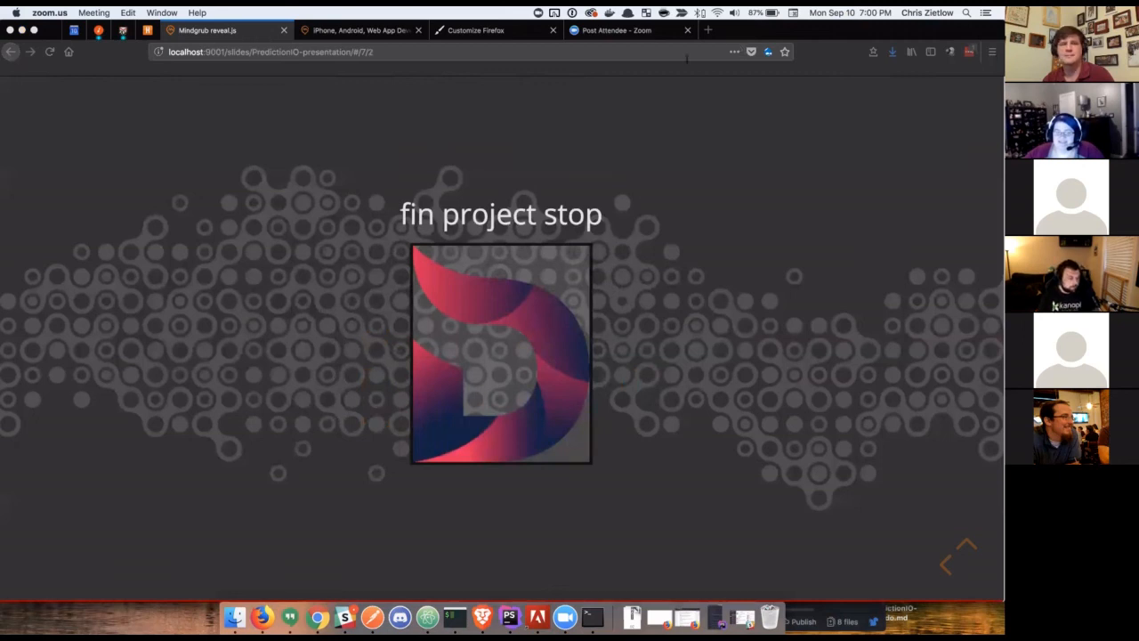
mouse_move(700, 132)
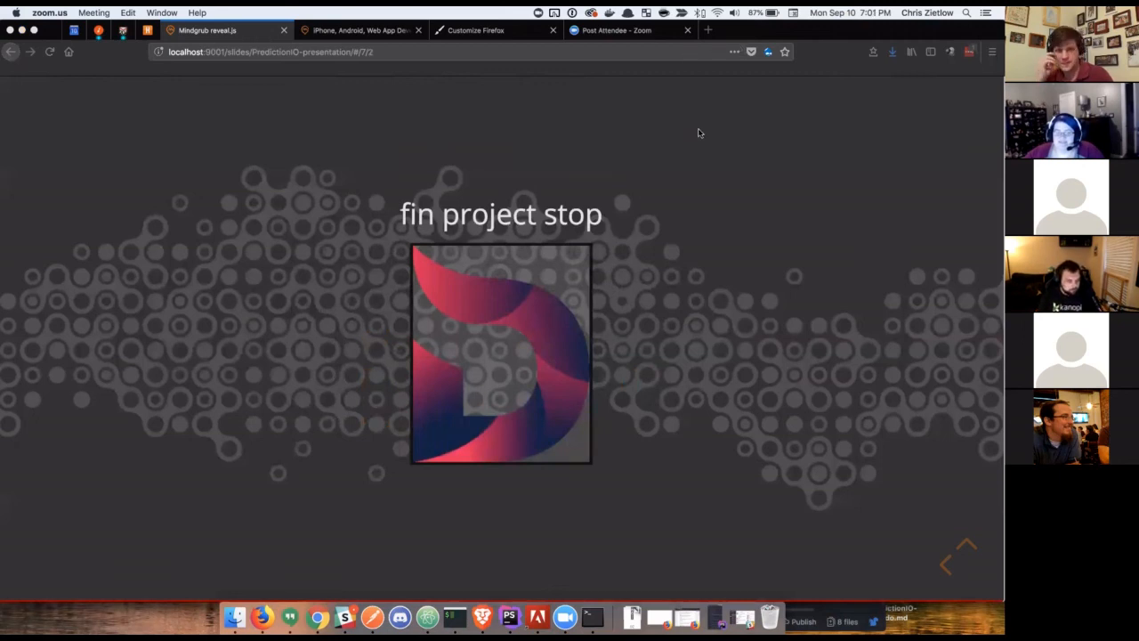
mouse_move(637, 373)
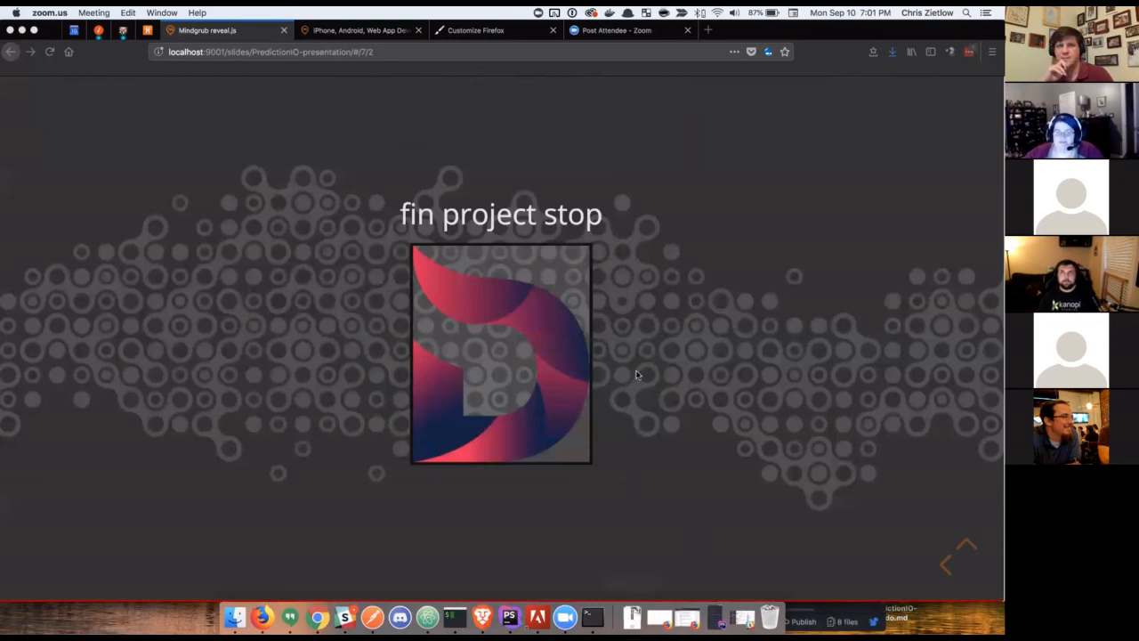
mouse_move(933, 89)
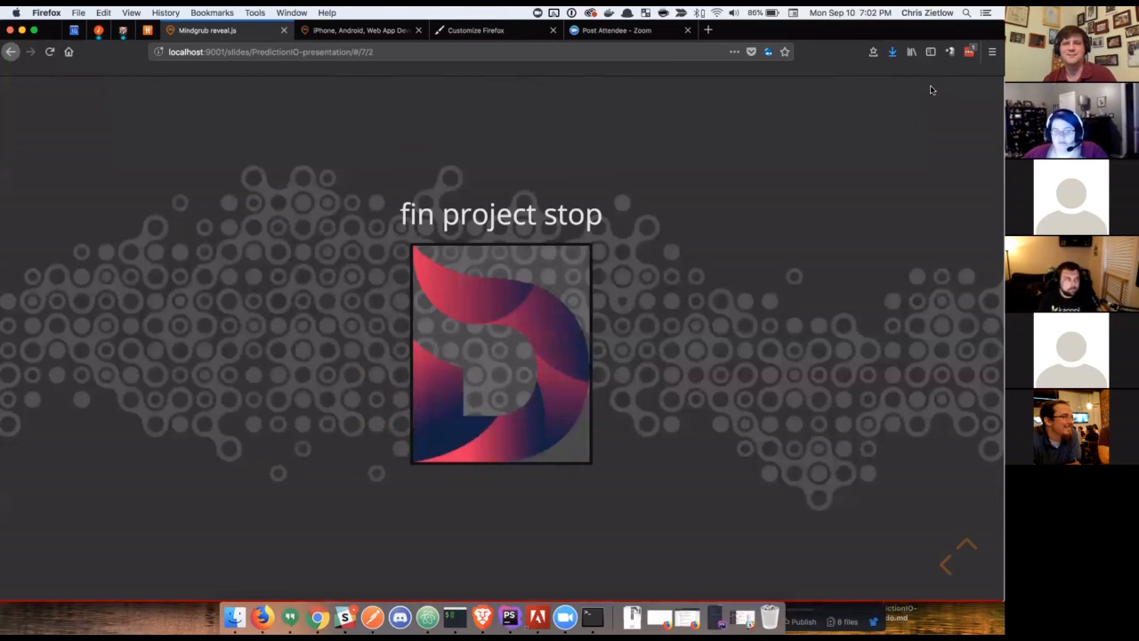
mouse_move(559, 95)
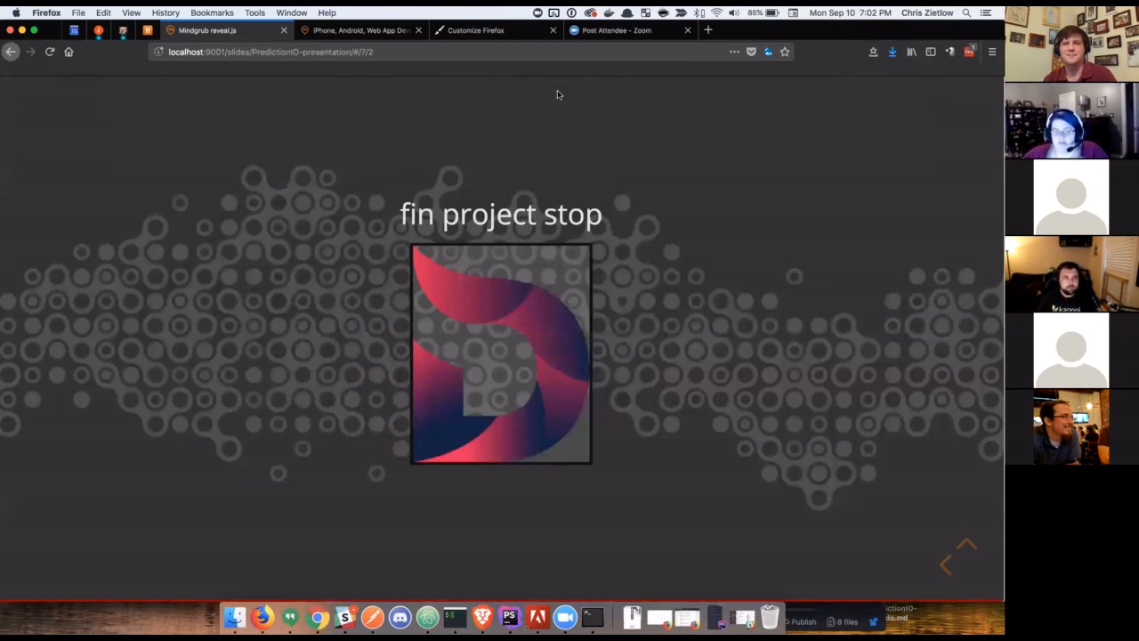
mouse_move(840, 100)
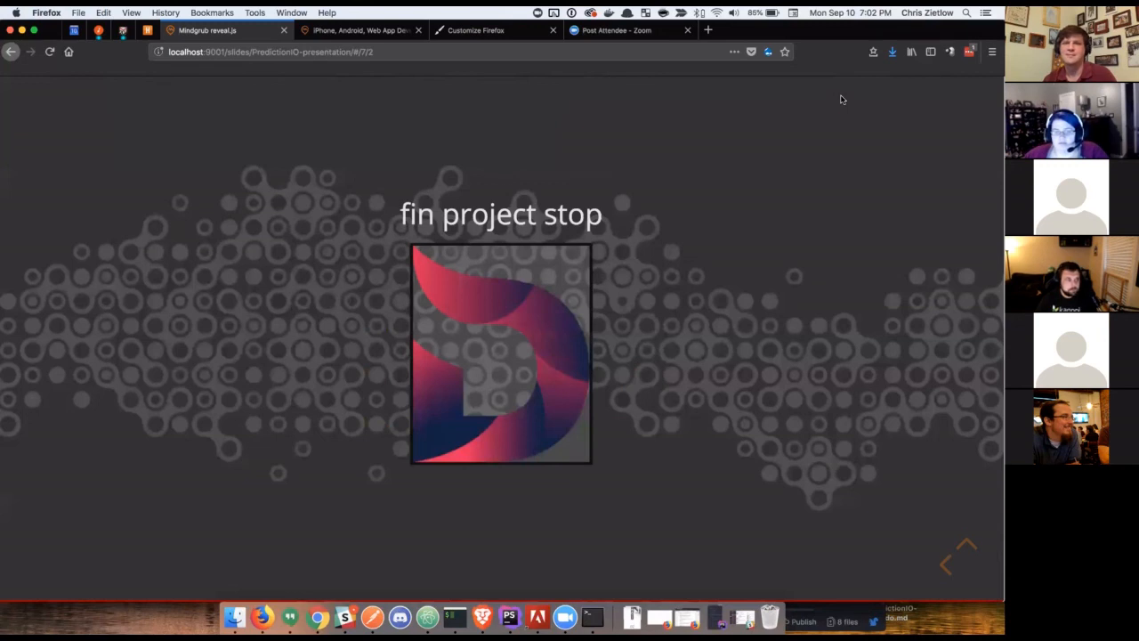
mouse_move(652, 420)
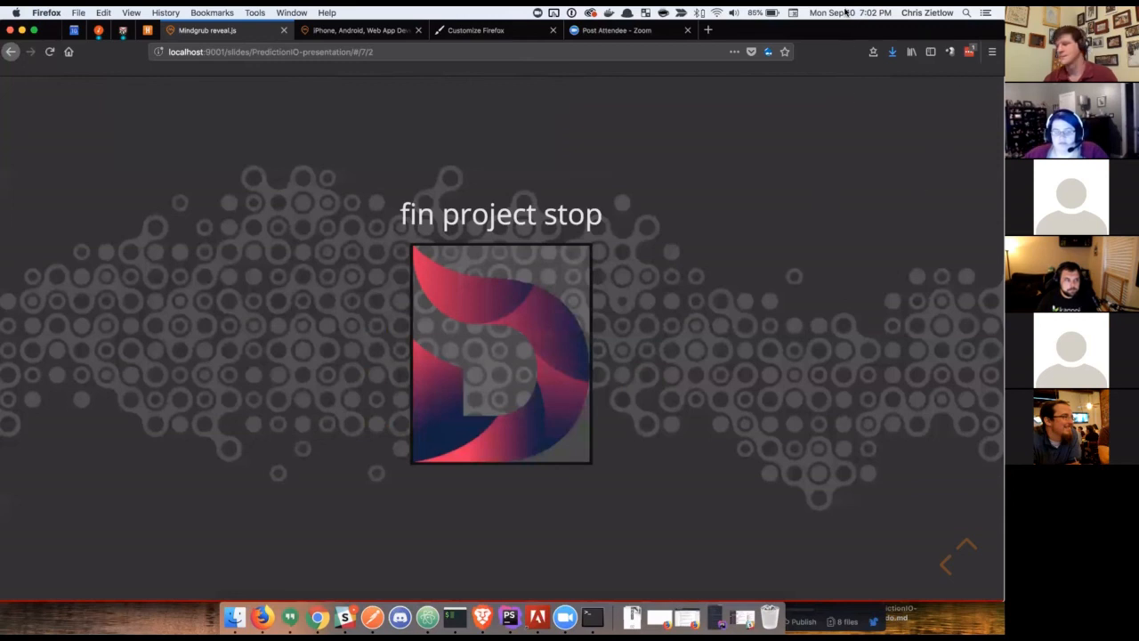
mouse_move(862, 43)
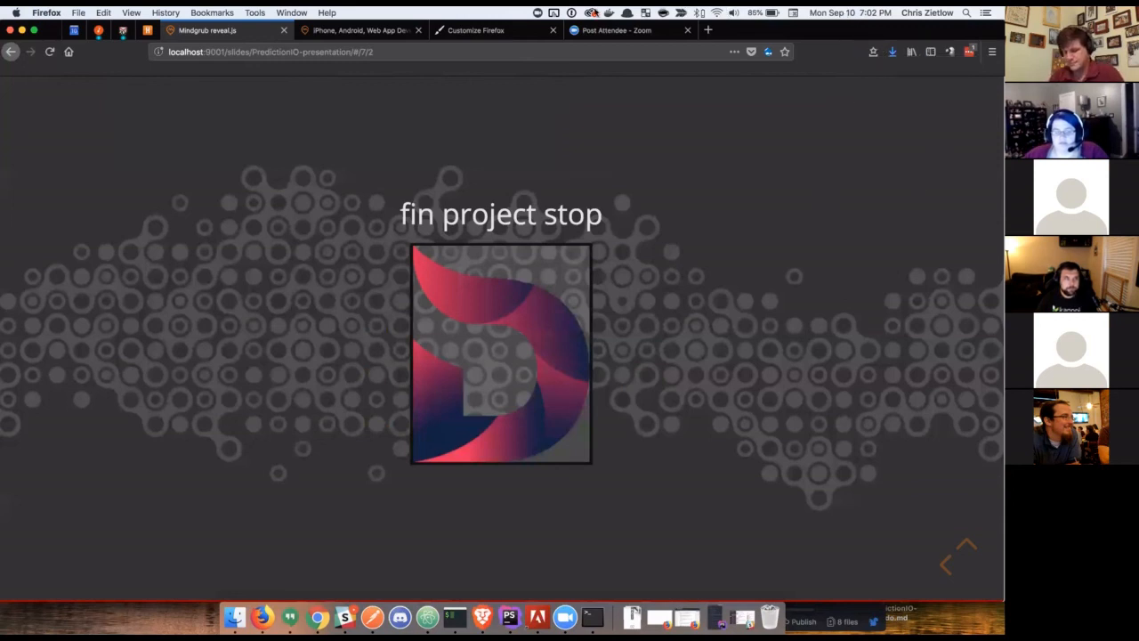
click(538, 13)
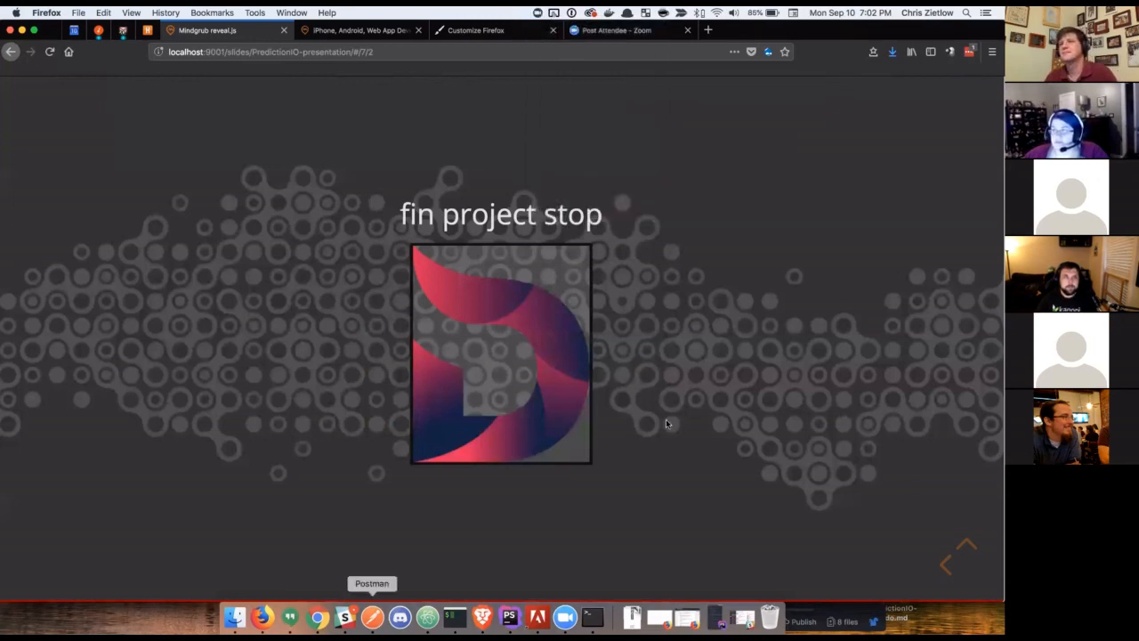
mouse_move(837, 102)
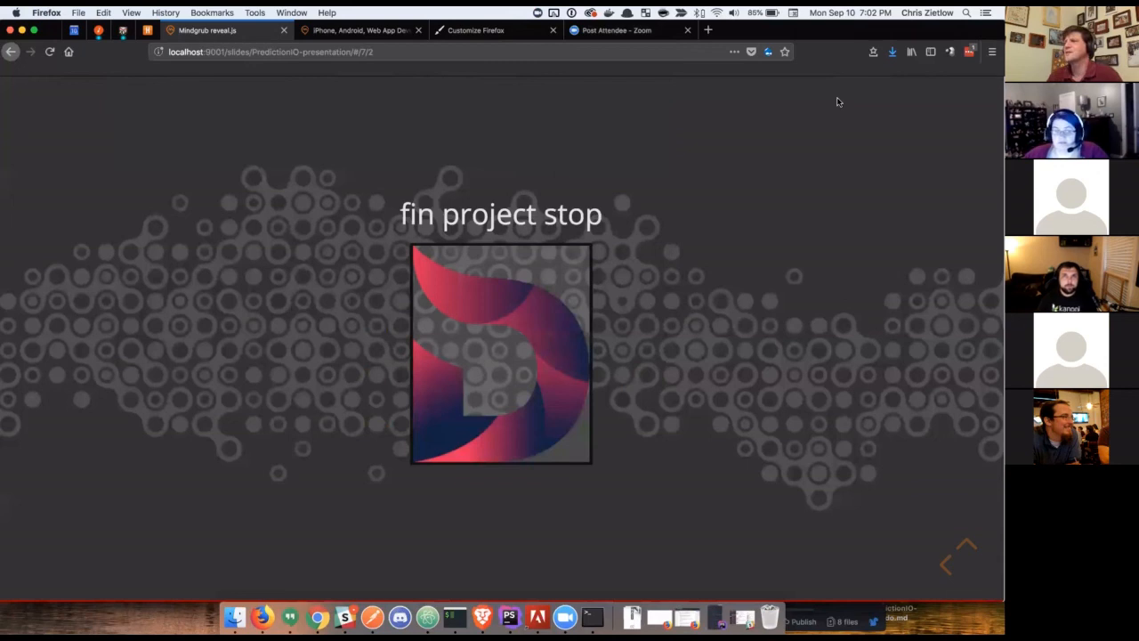
mouse_move(744, 32)
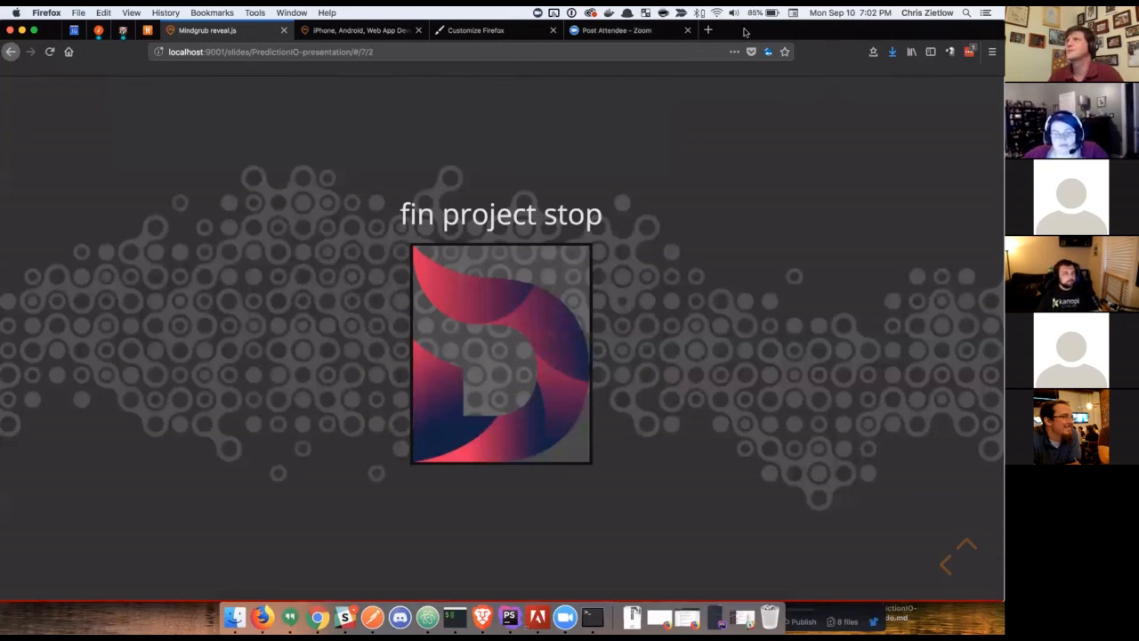
mouse_move(794, 43)
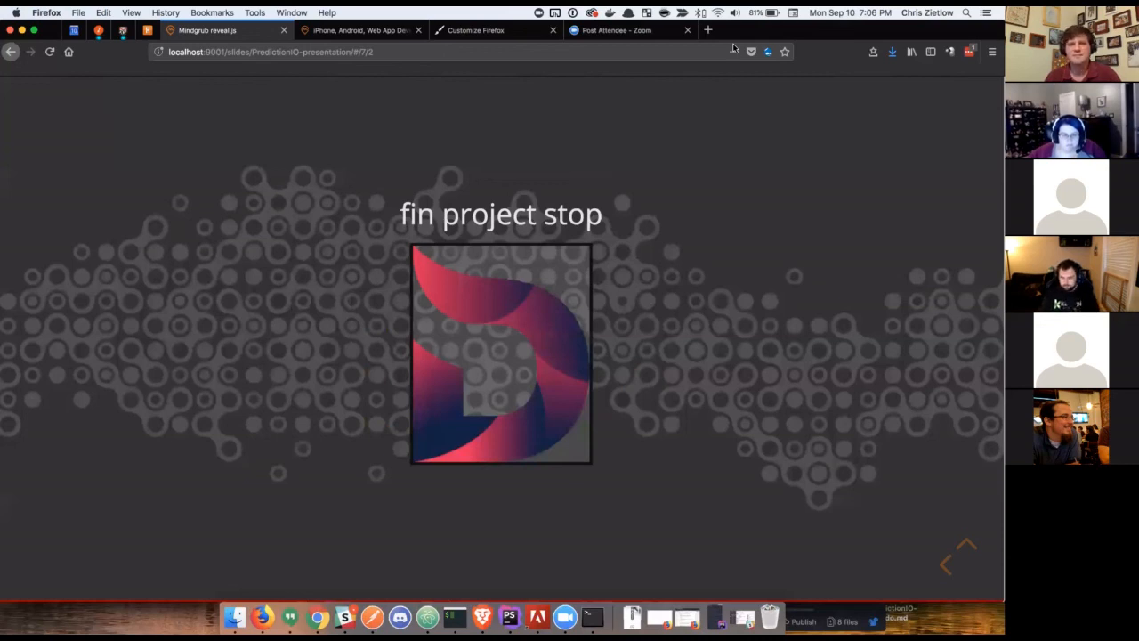
mouse_move(452, 377)
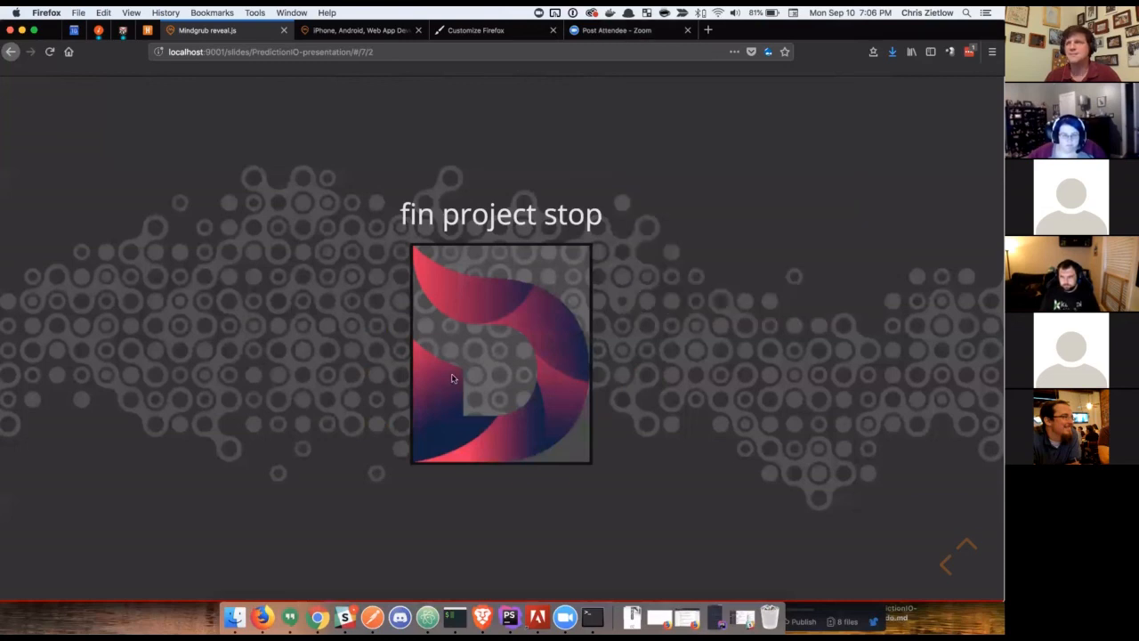
mouse_move(577, 452)
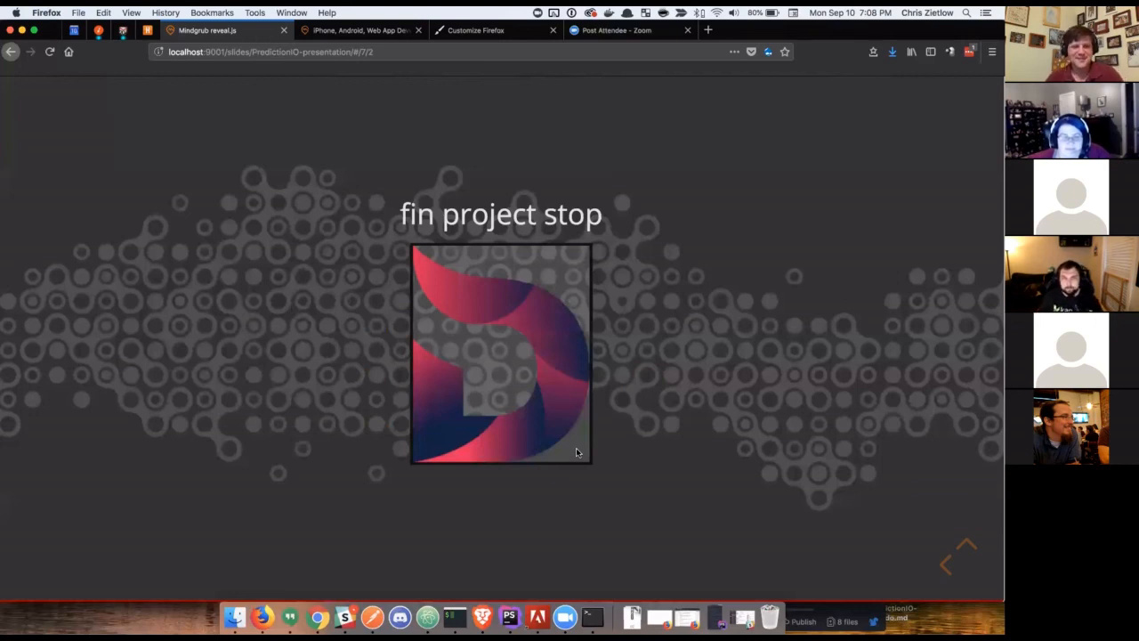
mouse_move(648, 403)
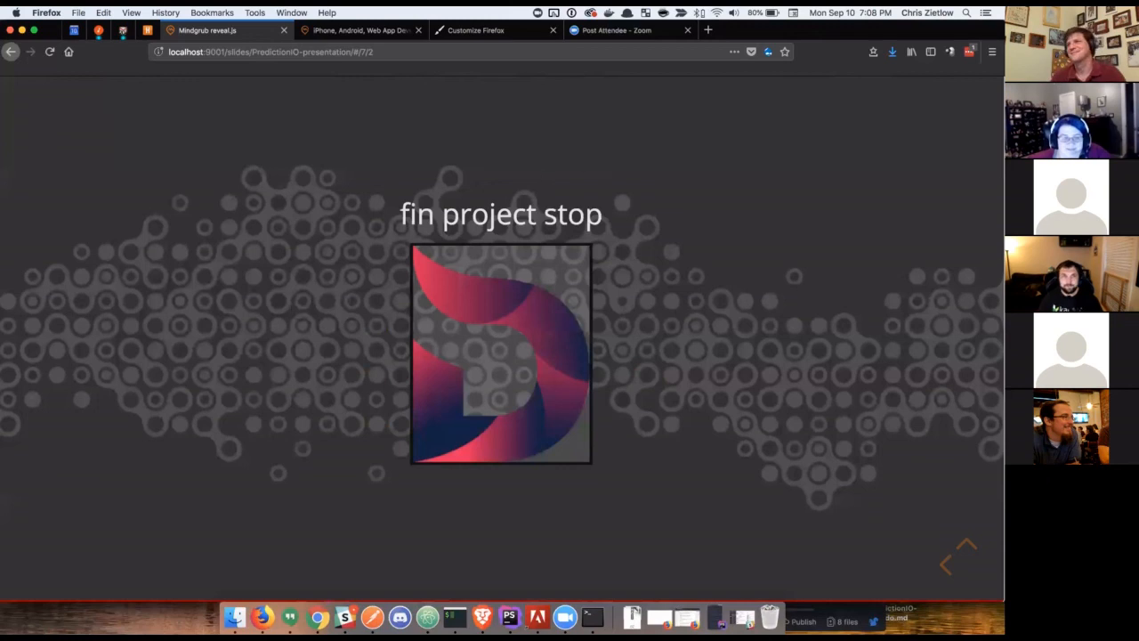
mouse_move(385, 264)
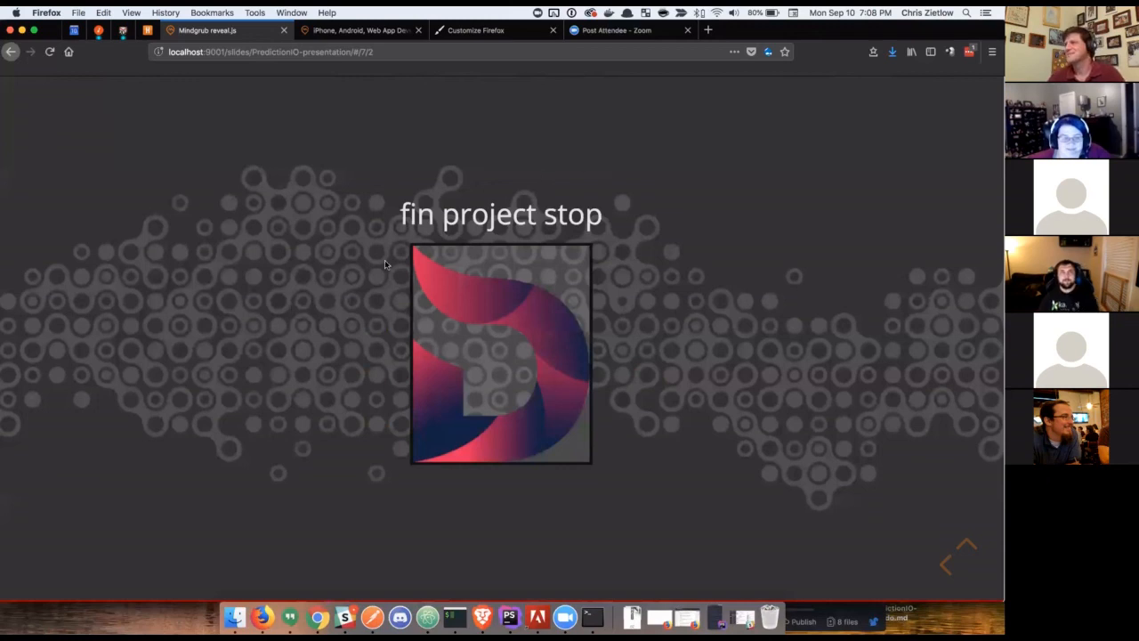